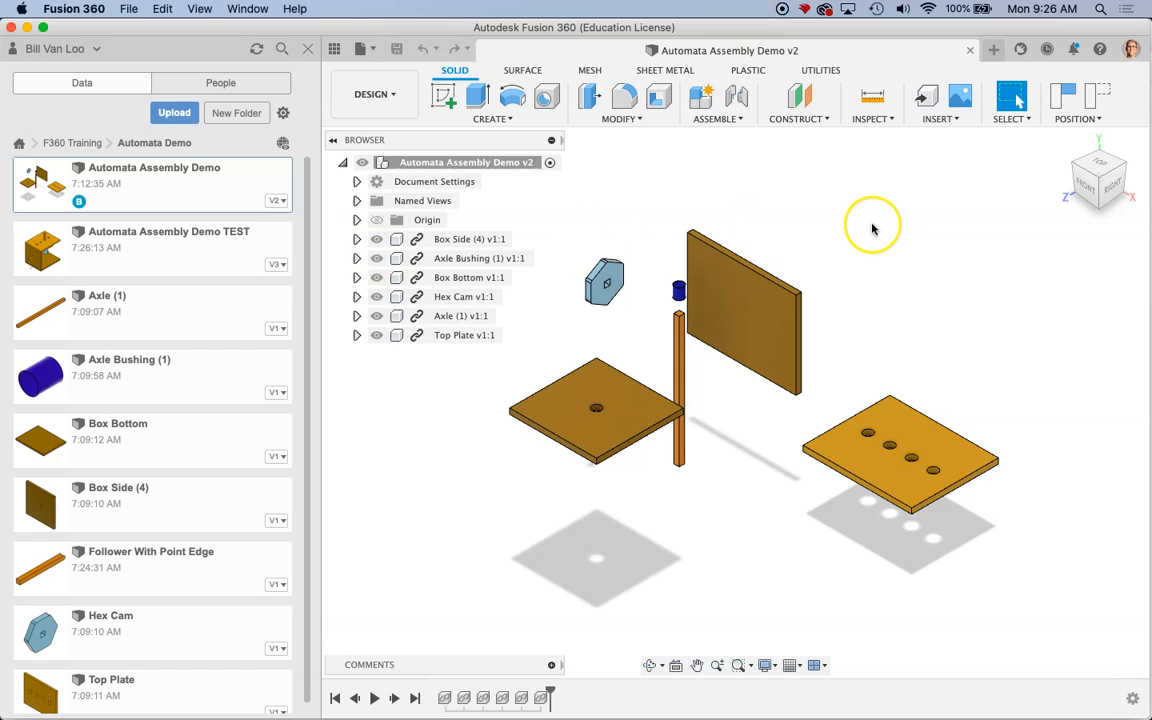
{"action": "mouse_move", "coordinate": [870, 224]}
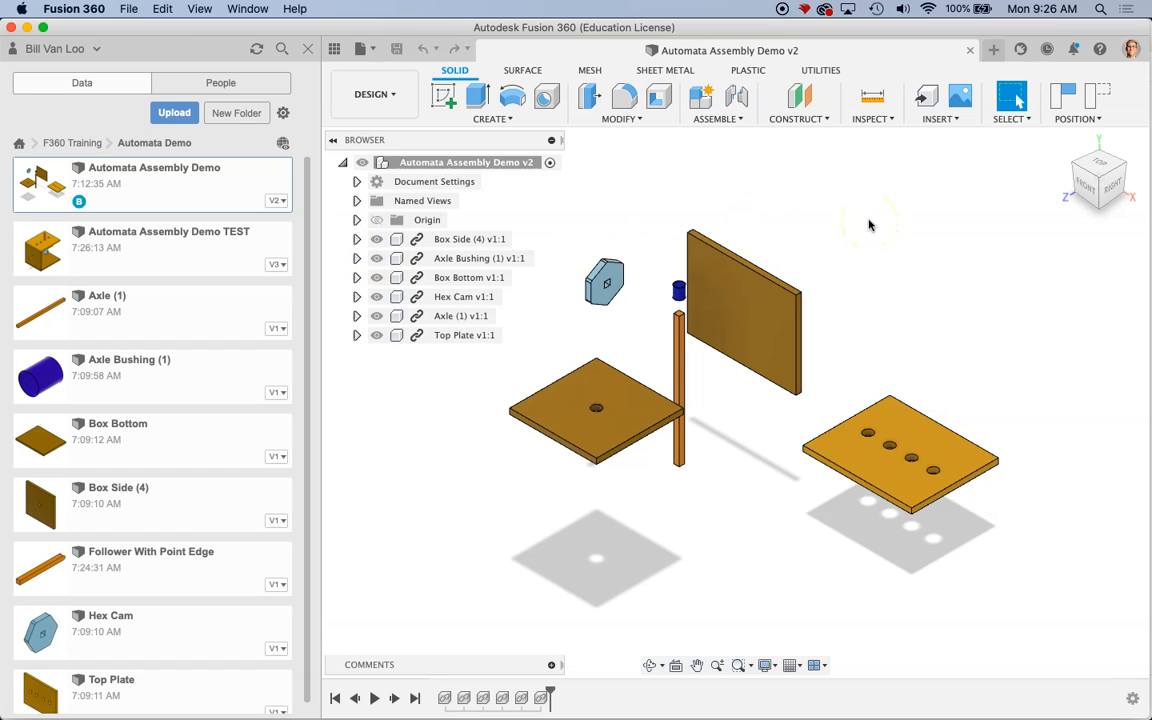
{"action": "mouse_move", "coordinate": [646, 330]}
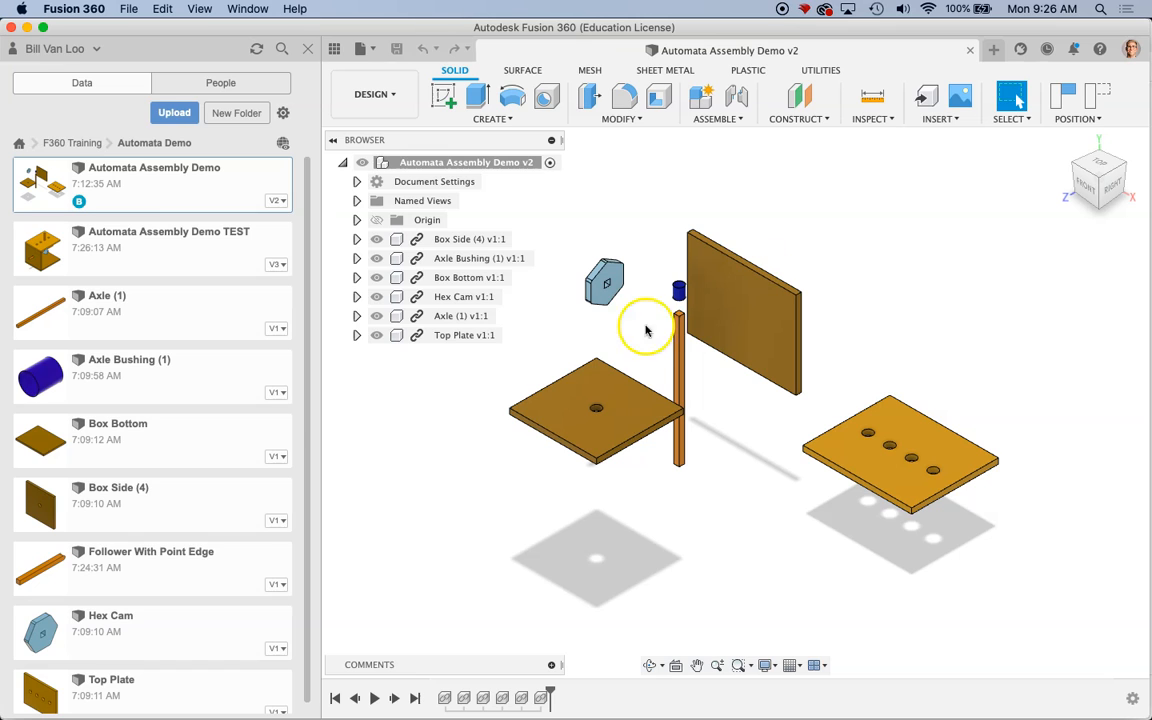
{"action": "mouse_move", "coordinate": [656, 380]}
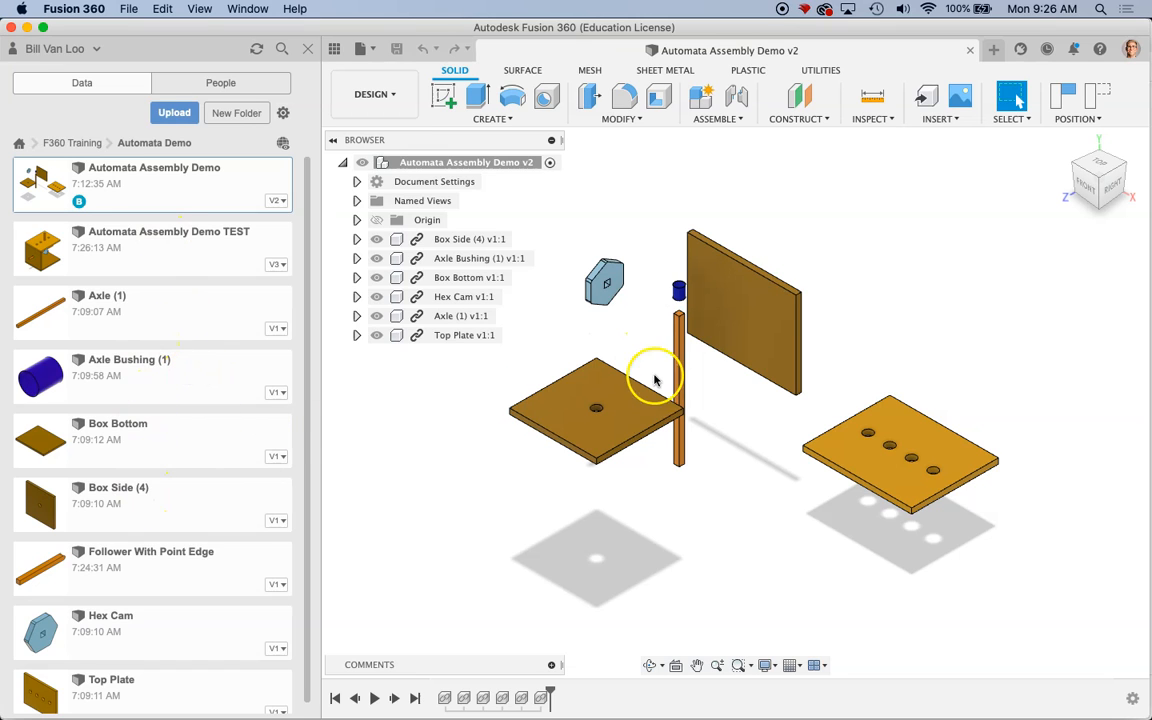
{"action": "mouse_move", "coordinate": [828, 262]}
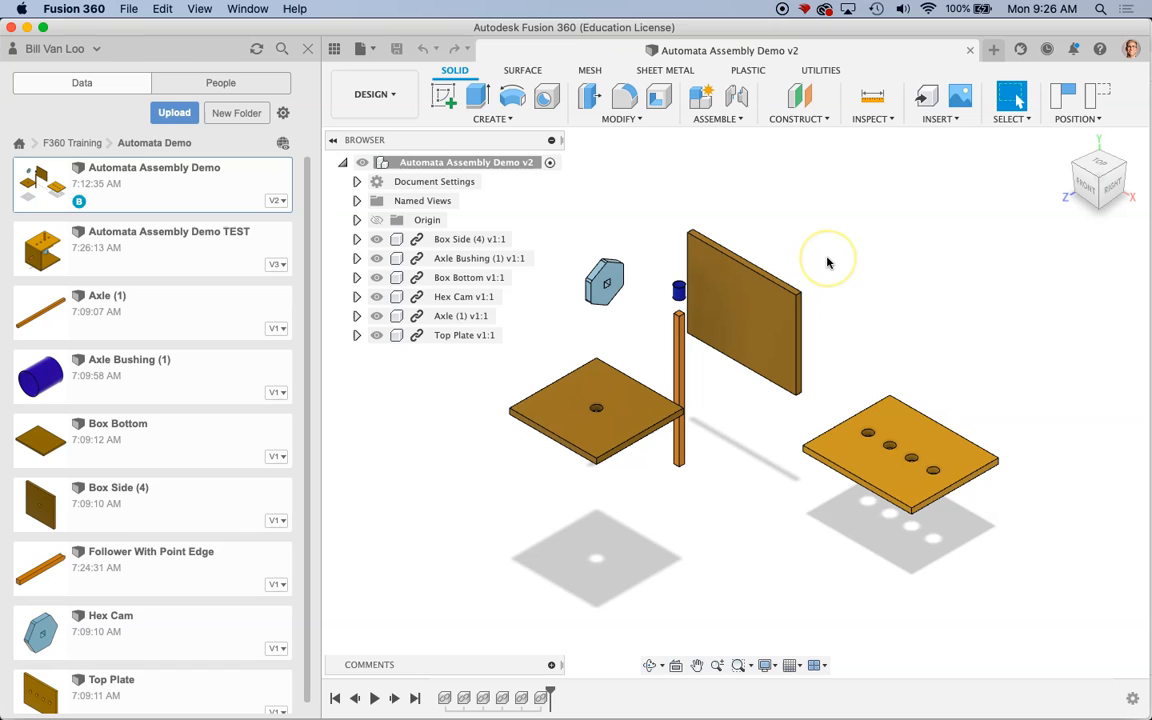
{"action": "mouse_move", "coordinate": [776, 290]}
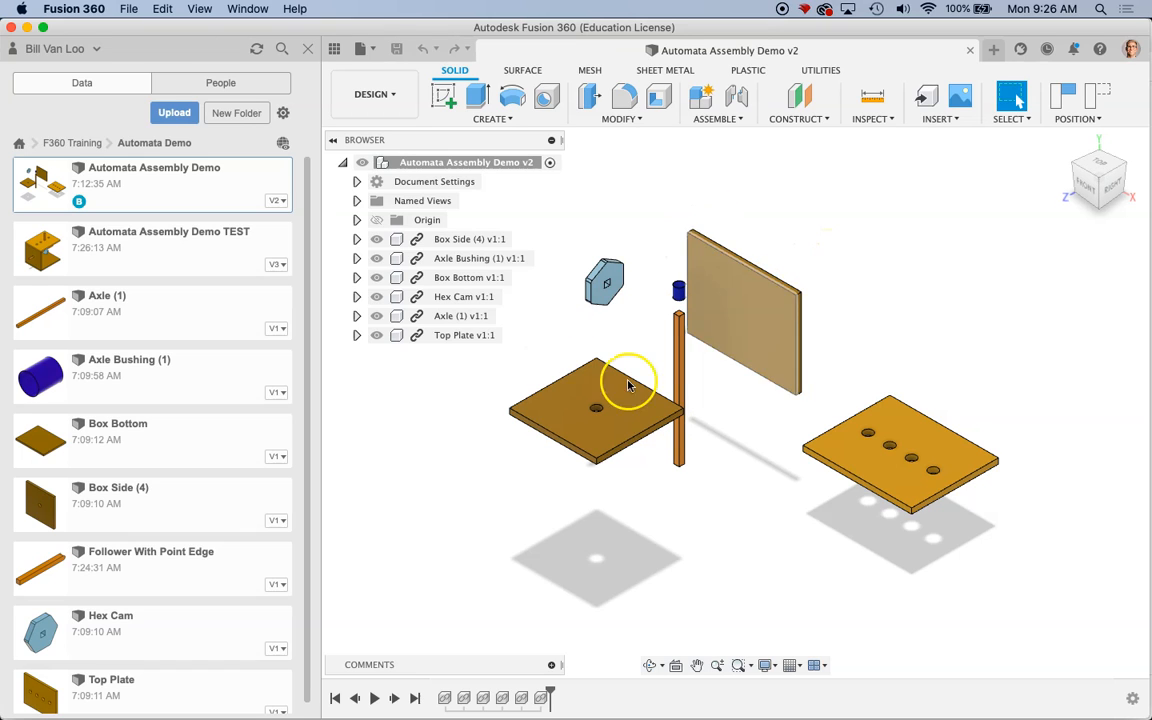
{"action": "mouse_move", "coordinate": [1098, 390]}
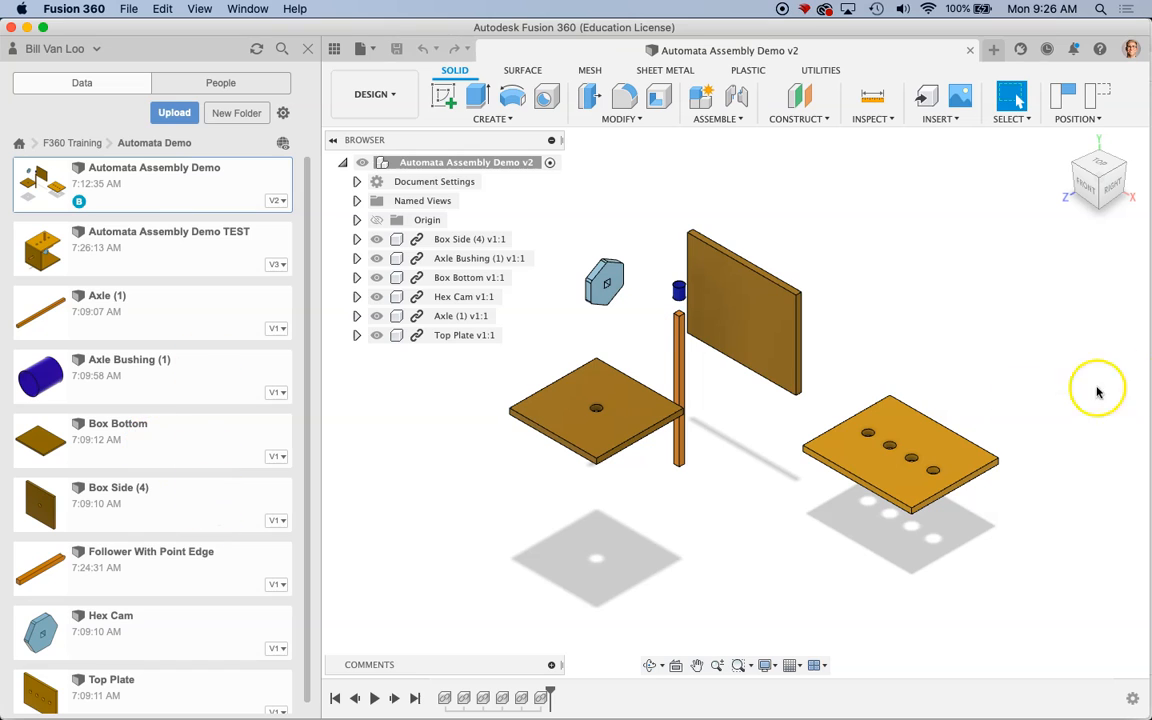
{"action": "mouse_move", "coordinate": [904, 376]}
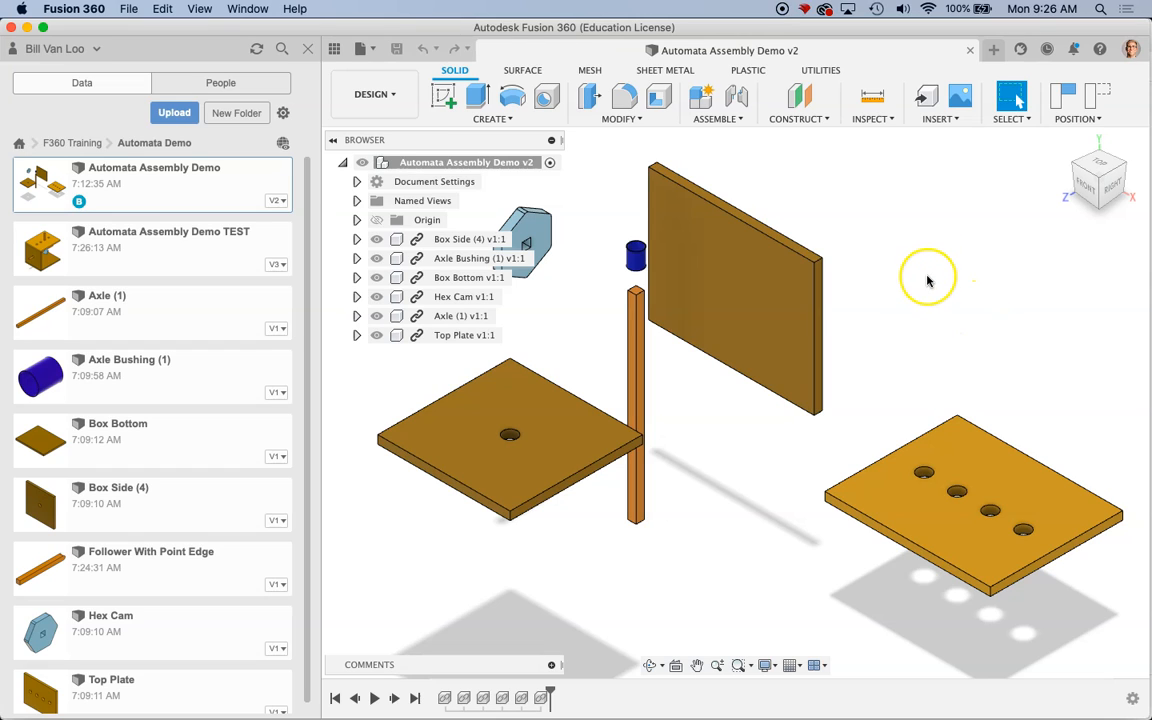
{"action": "mouse_move", "coordinate": [928, 278]}
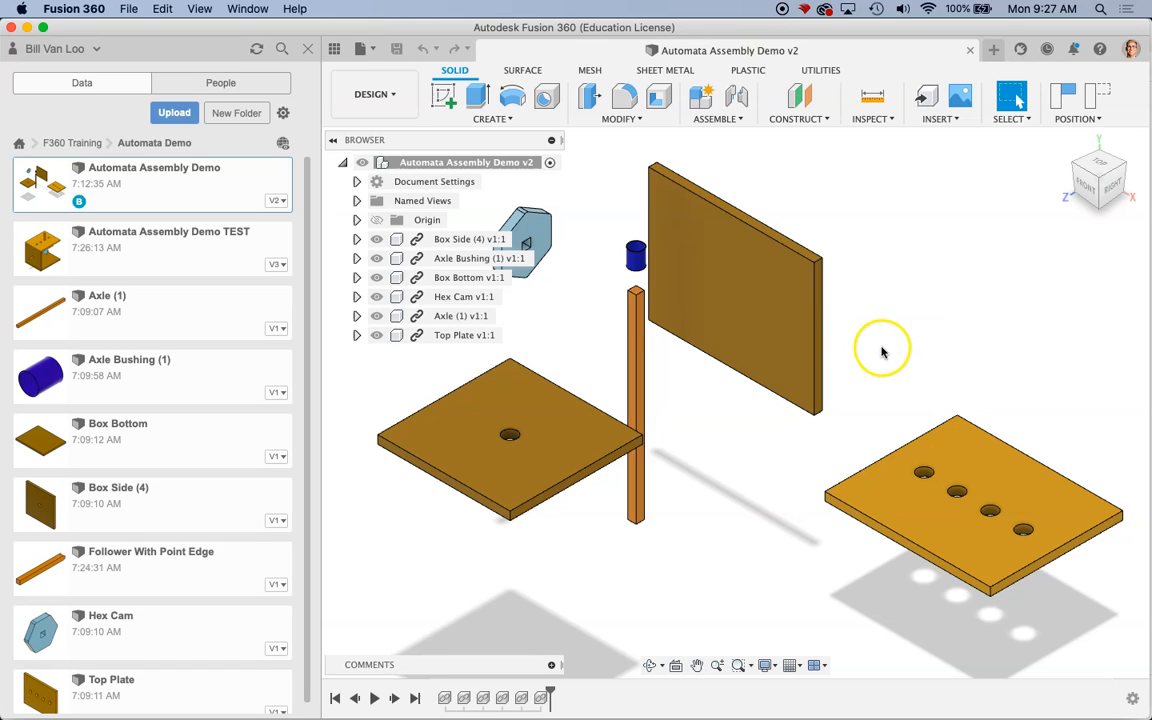
Select the upright Box Bottom panel and start a Move/Copy on it
{"action": "left_click", "coordinate": [756, 300]}
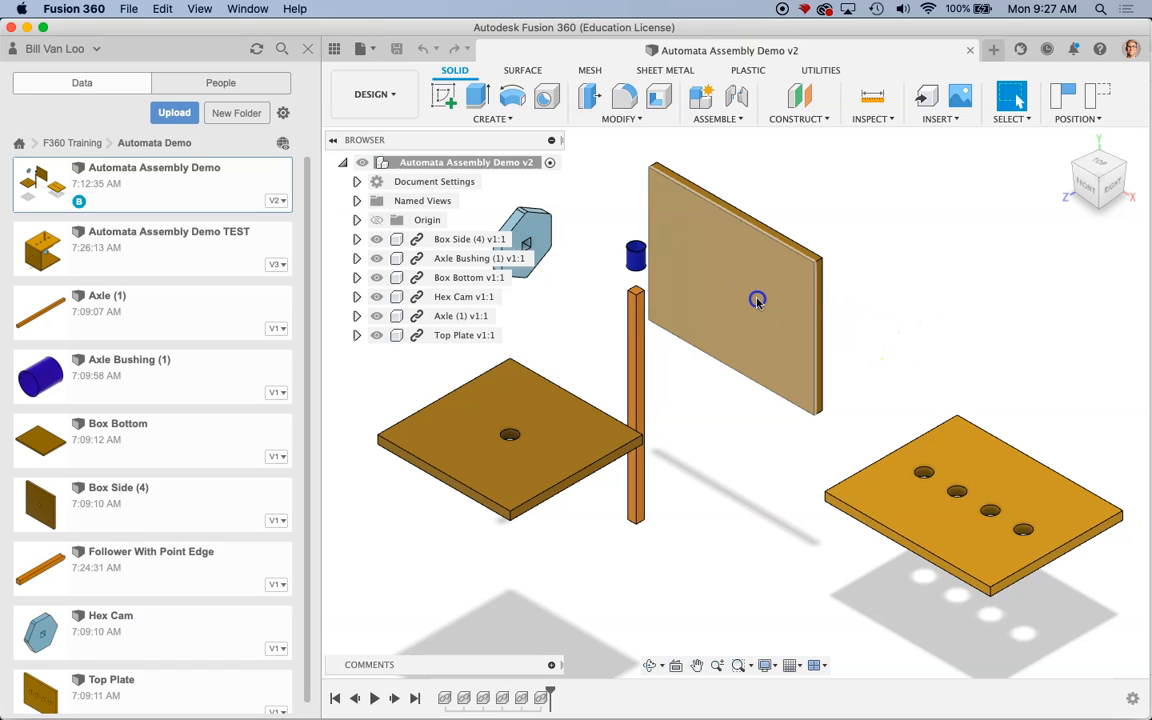
{"action": "left_click", "coordinate": [756, 300]}
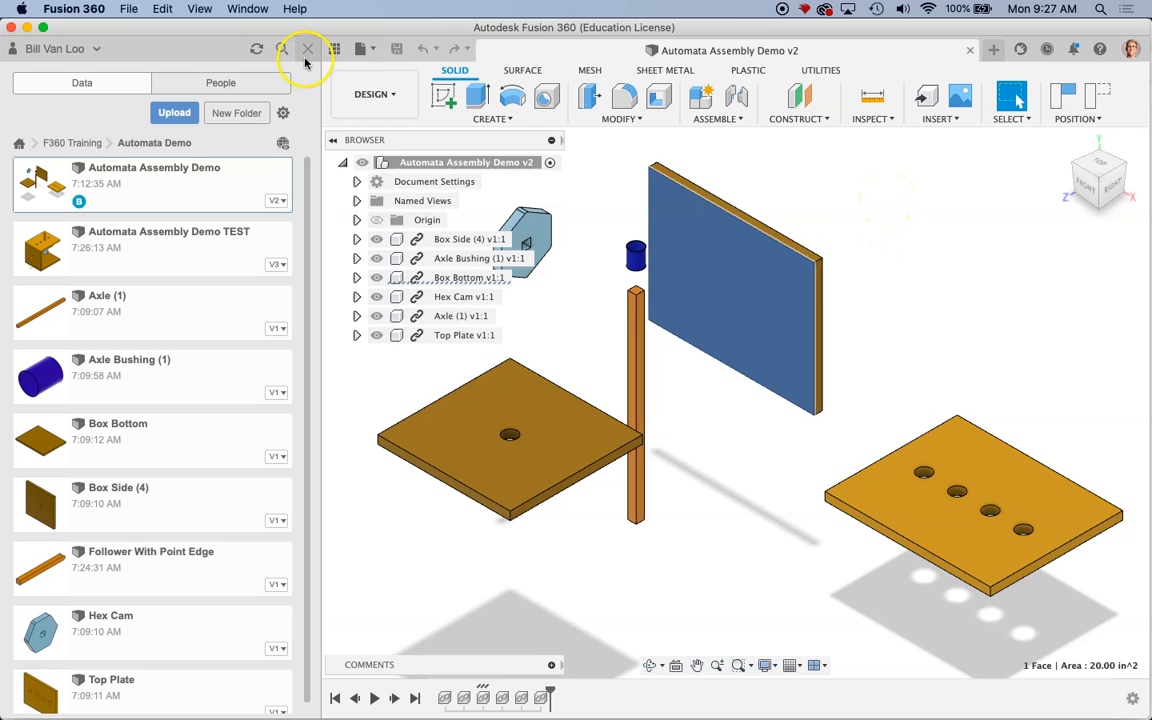
{"action": "left_click", "coordinate": [308, 48]}
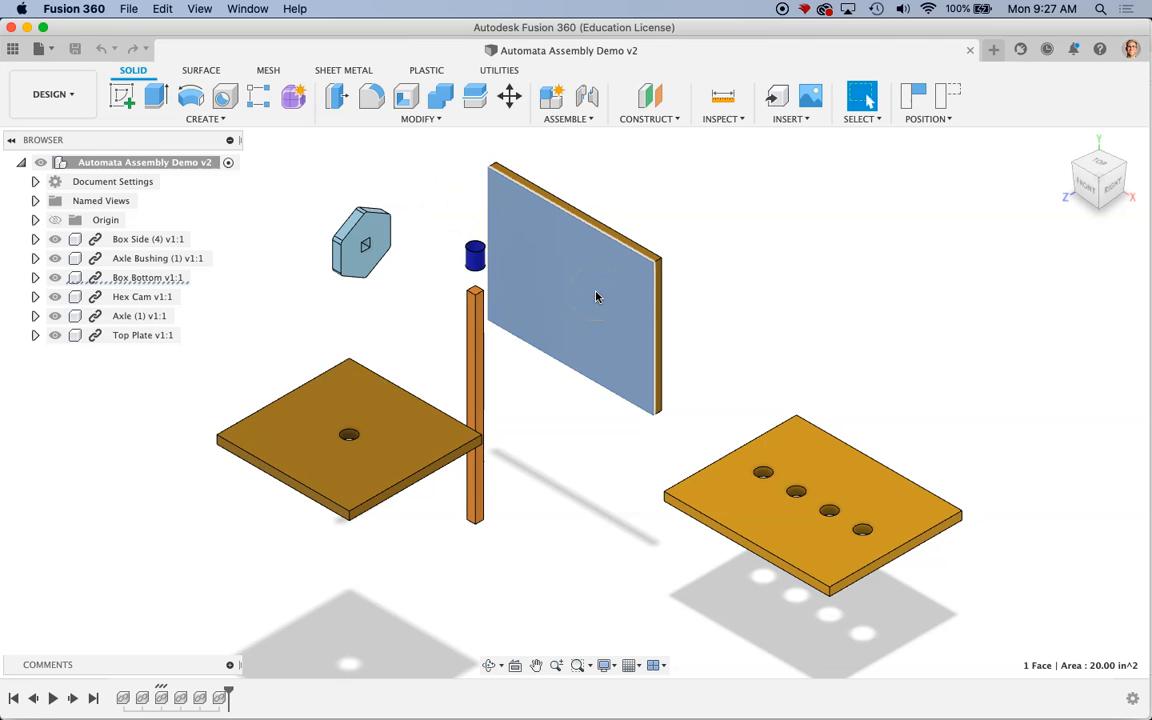
{"action": "left_click", "coordinate": [420, 118]}
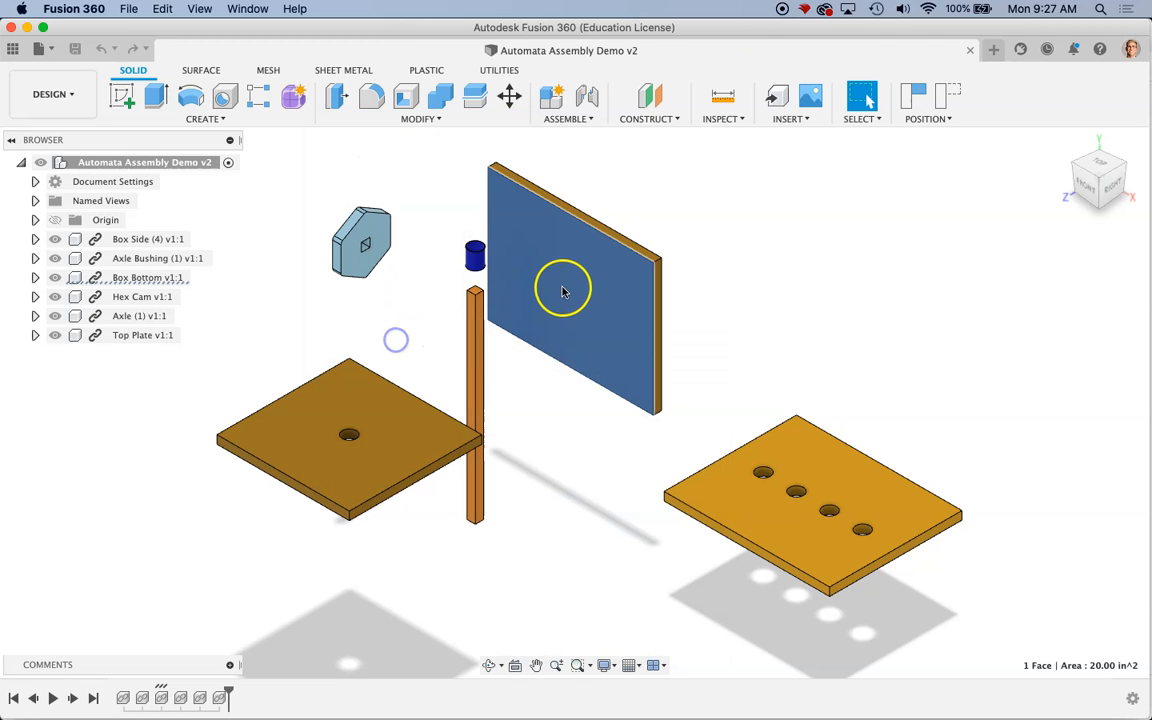
{"action": "left_click", "coordinate": [508, 96]}
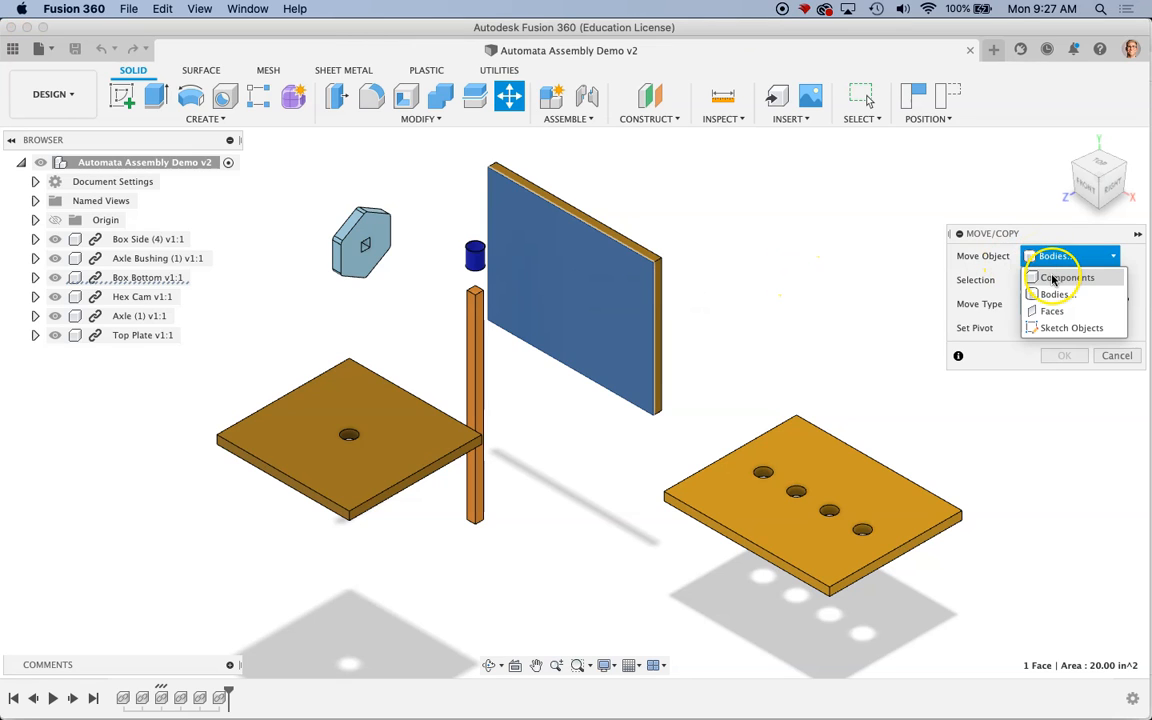
Move the Box Bottom component, rotating it 90 degrees to lie flat between the plates
{"action": "left_click", "coordinate": [1066, 276]}
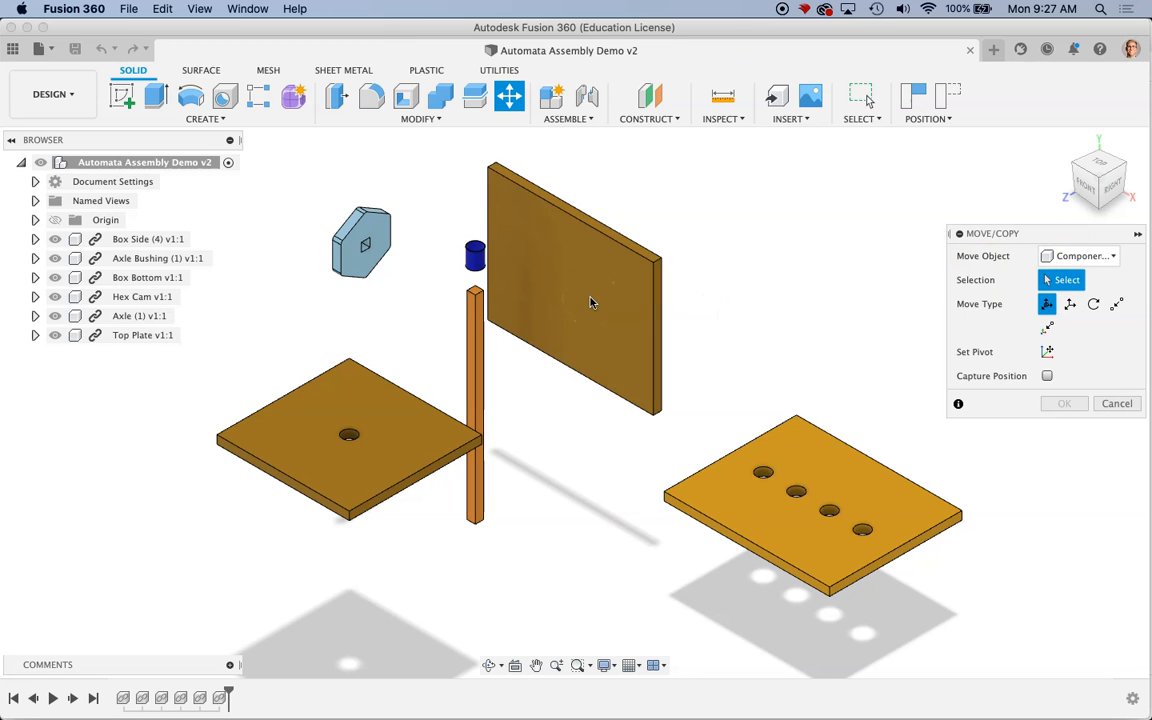
{"action": "left_click", "coordinate": [576, 290]}
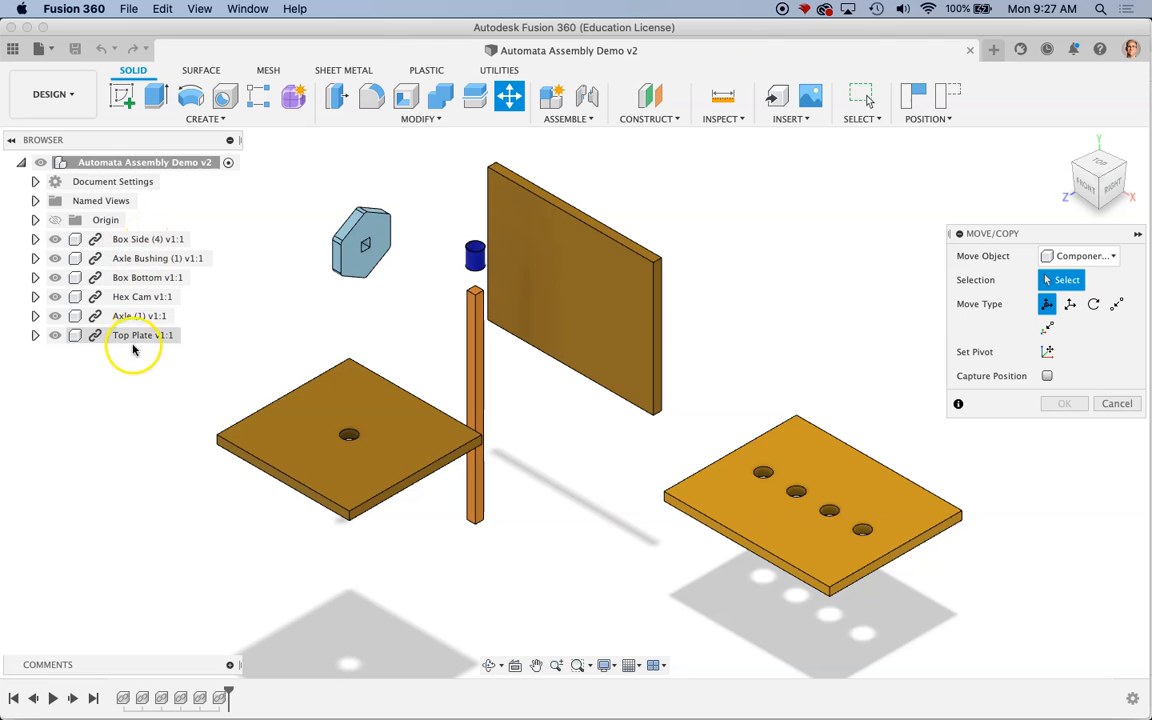
{"action": "left_click", "coordinate": [596, 268]}
{"action": "type", "text": "90"}
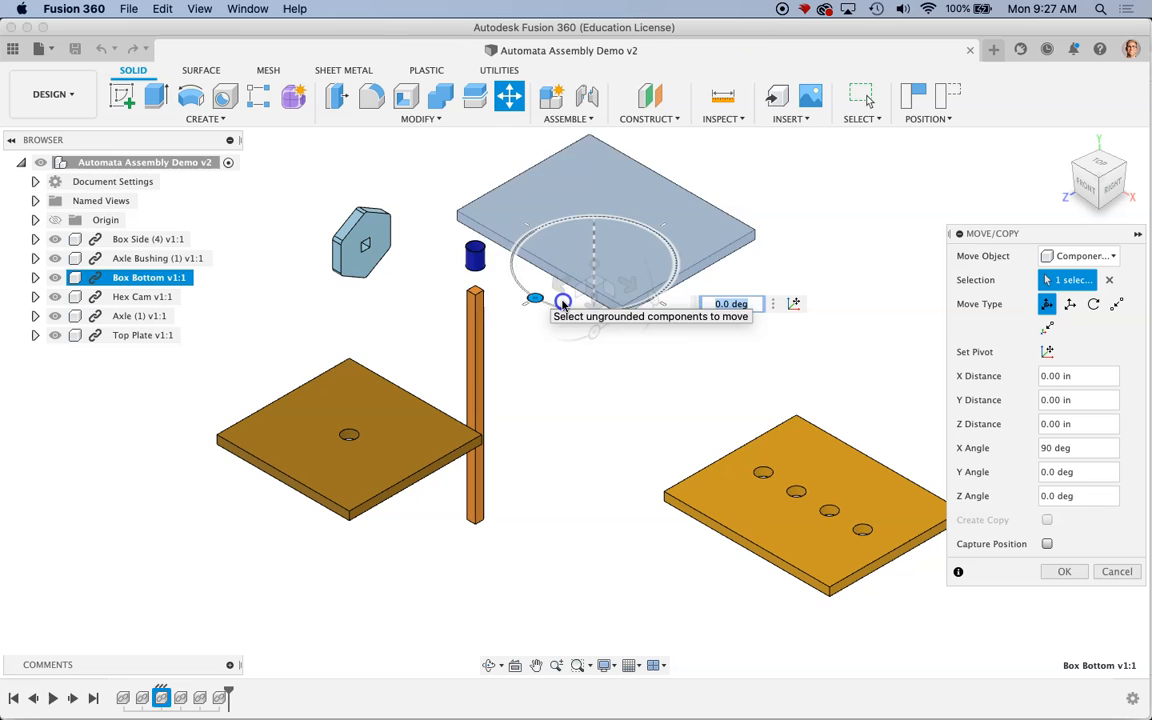
{"action": "left_click_drag", "start_coordinate": [560, 300], "coordinate": [604, 310]}
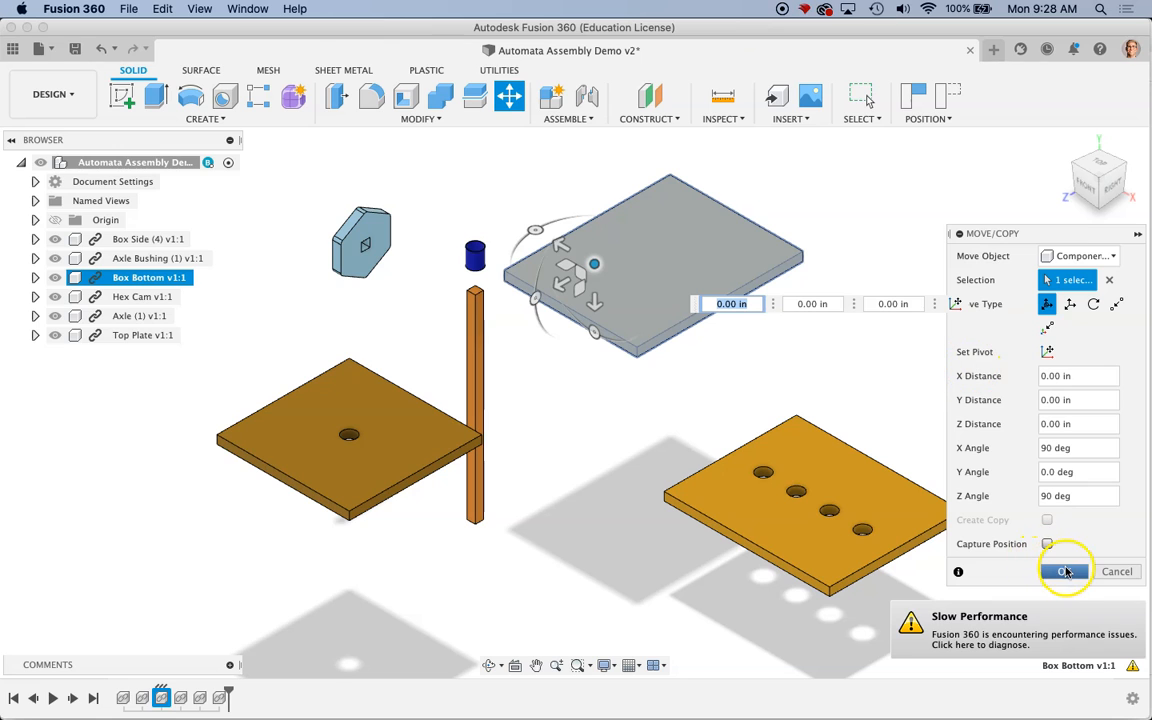
{"action": "left_click", "coordinate": [1064, 572]}
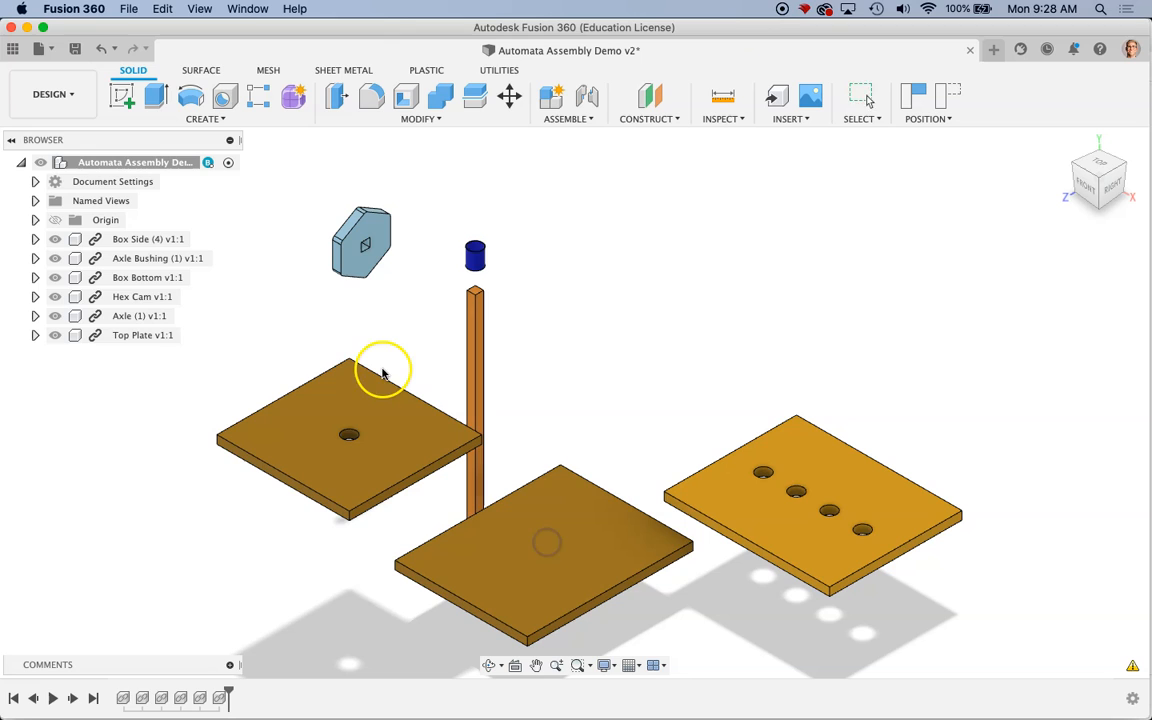
Ground the Box Bottom component and capture its new flat position
{"action": "left_click", "coordinate": [148, 276]}
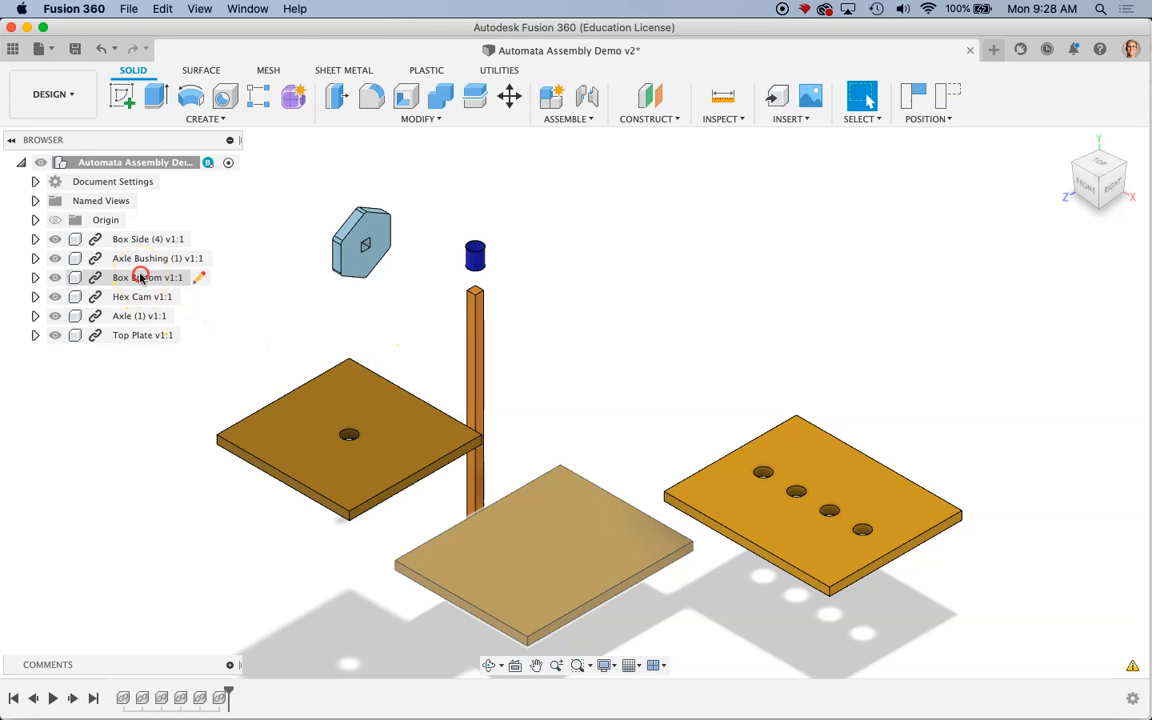
{"action": "right_click", "coordinate": [140, 276]}
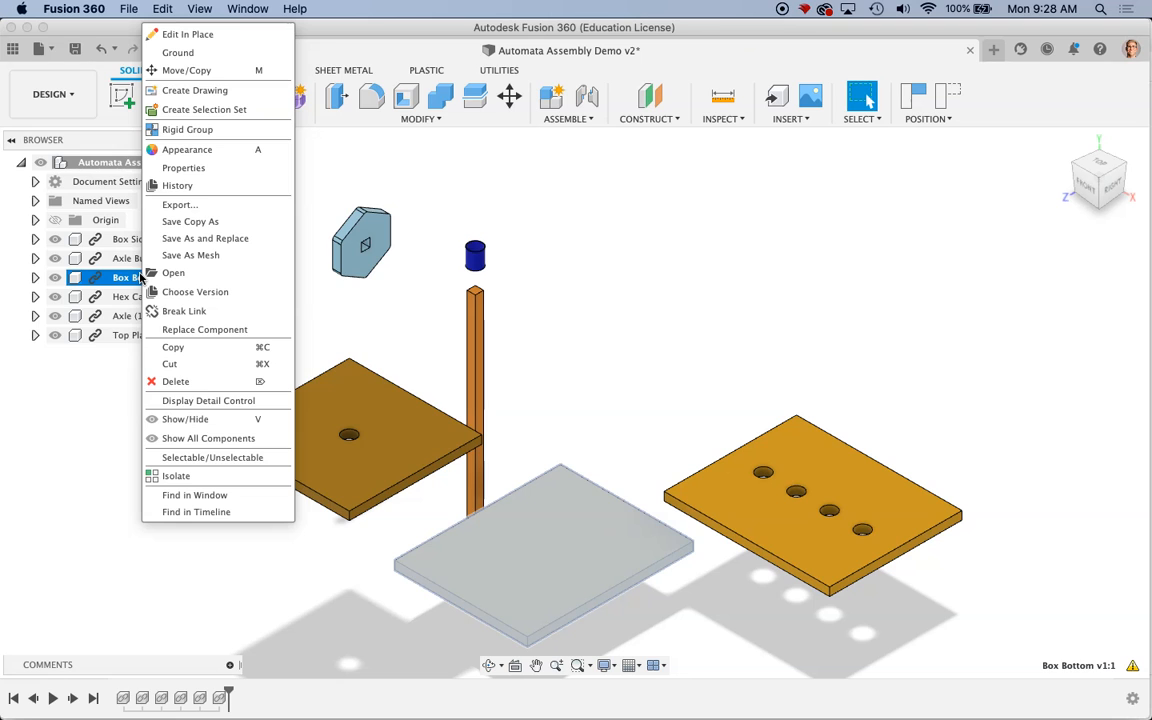
{"action": "mouse_move", "coordinate": [178, 52]}
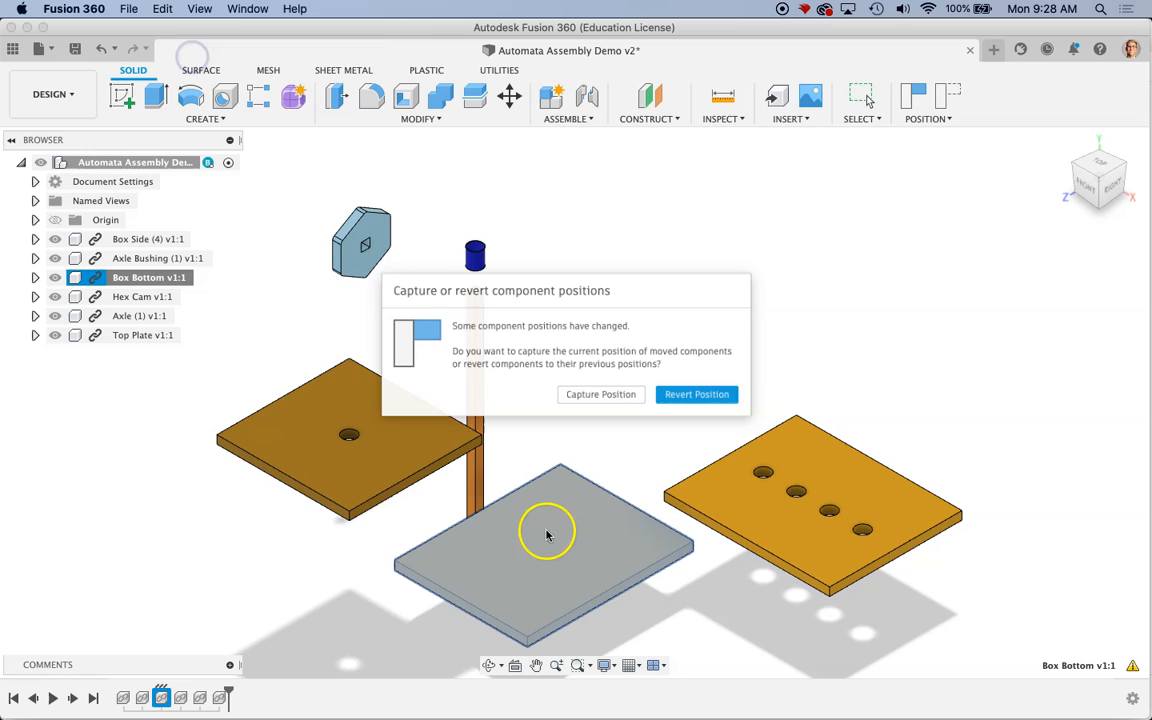
{"action": "left_click", "coordinate": [696, 394]}
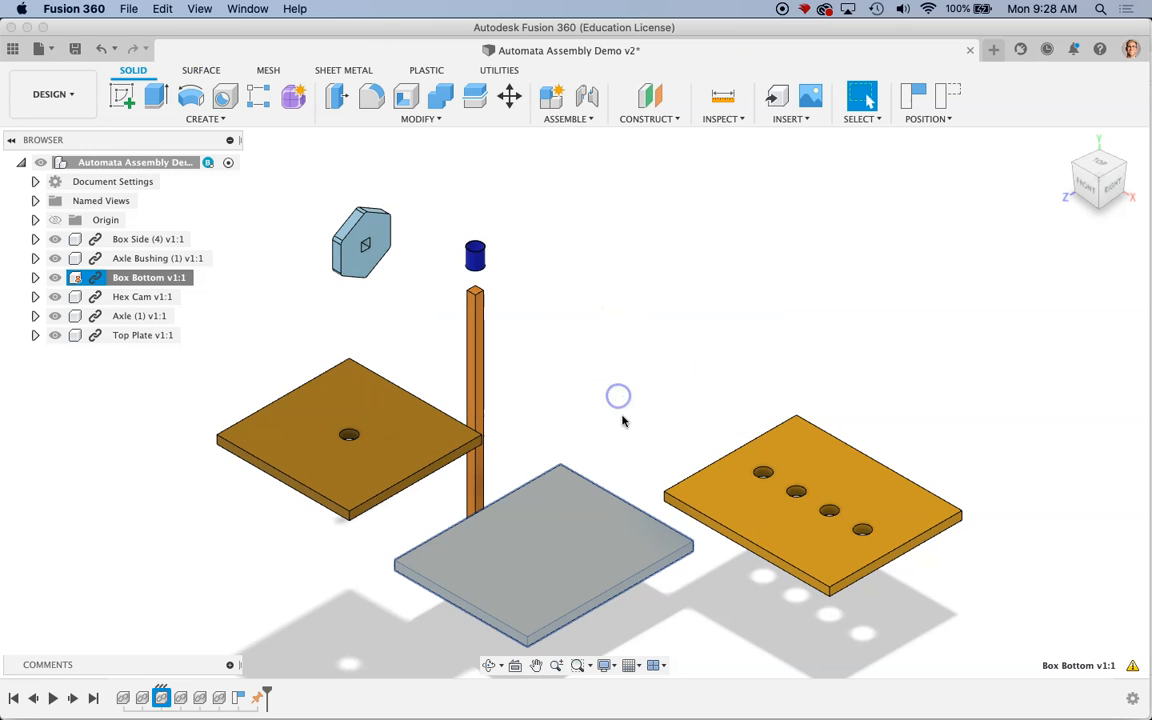
{"action": "left_click", "coordinate": [562, 530]}
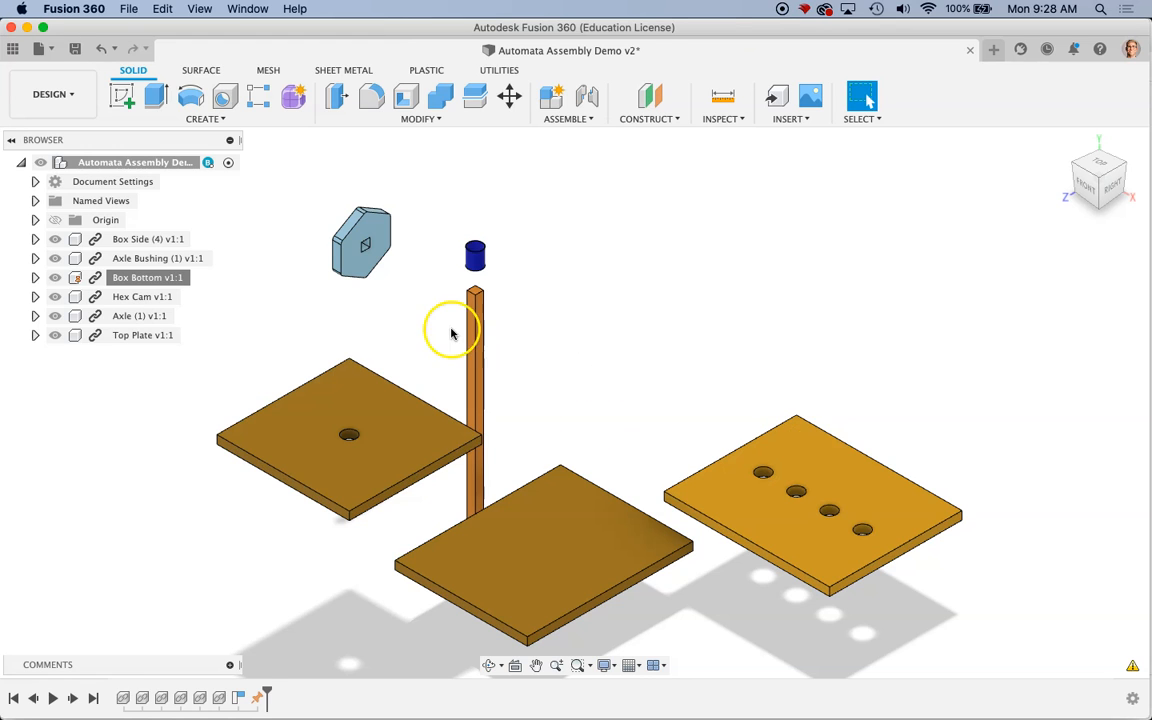
{"action": "mouse_move", "coordinate": [484, 132]}
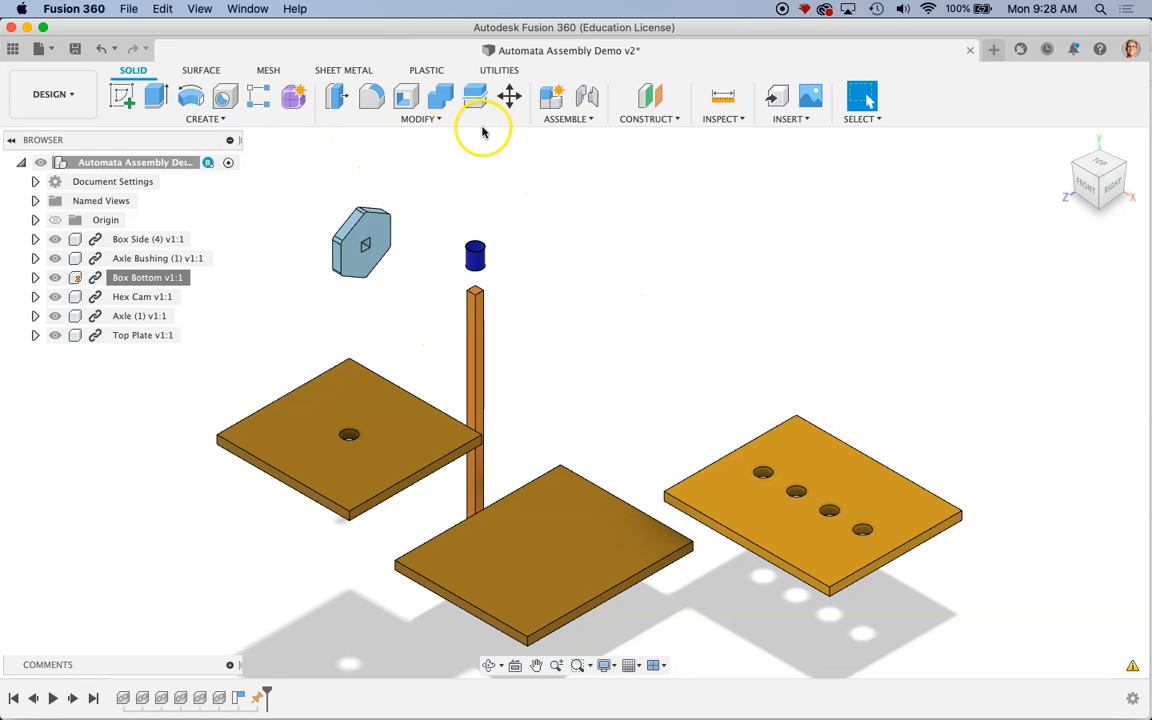
Start a new assembly joint and set its type to Rigid
{"action": "left_click", "coordinate": [568, 118]}
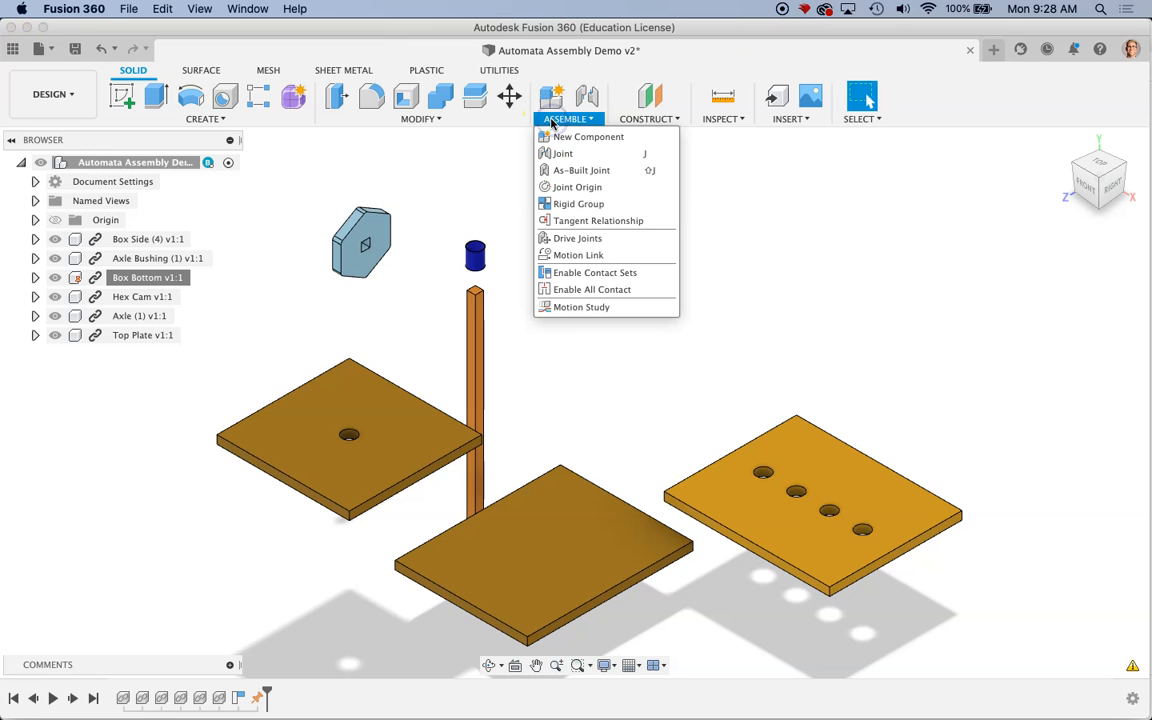
{"action": "left_click", "coordinate": [564, 152]}
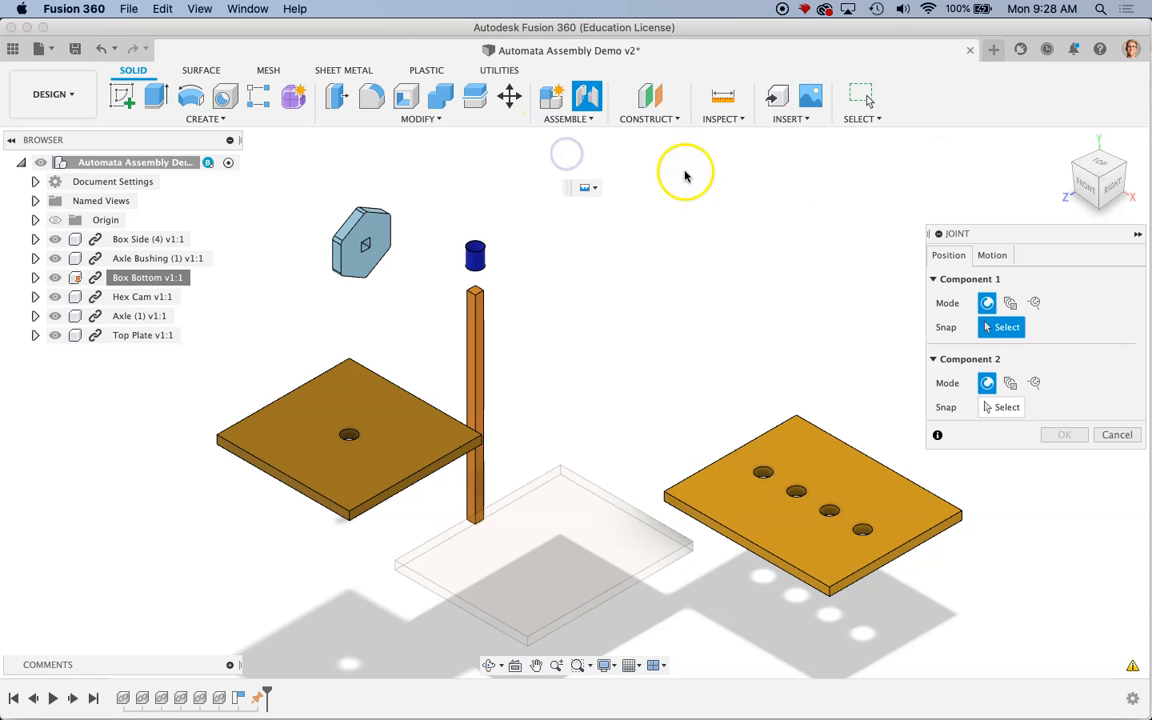
{"action": "mouse_move", "coordinate": [790, 204]}
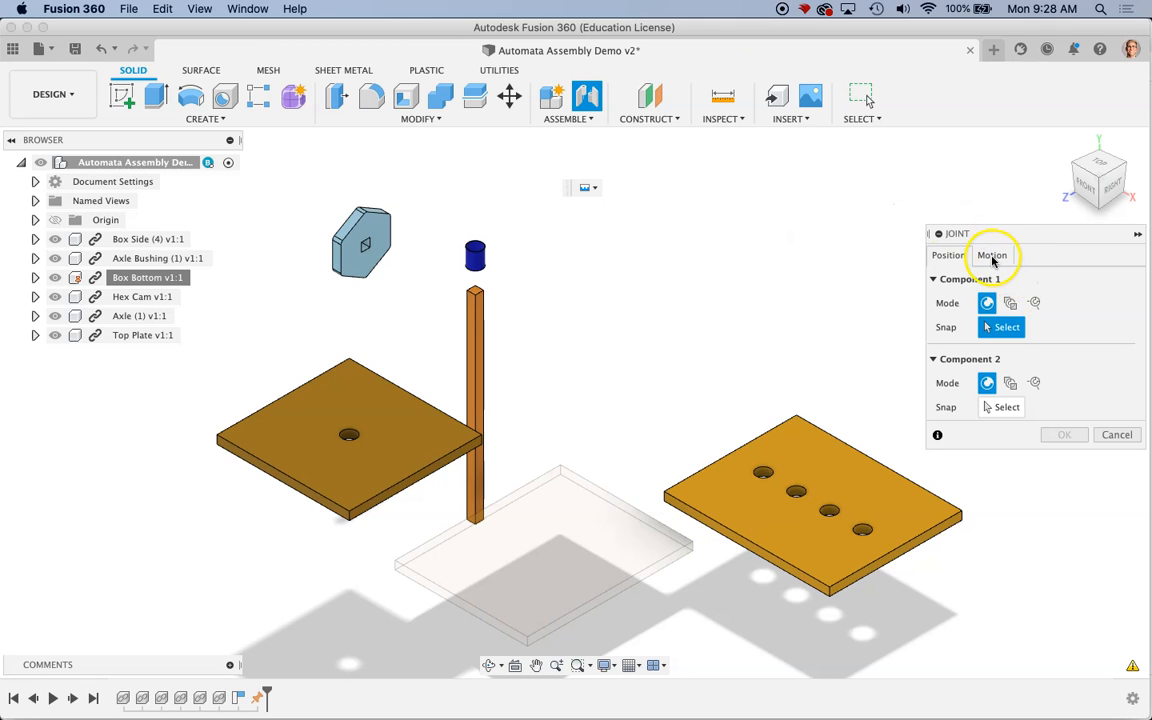
{"action": "left_click", "coordinate": [992, 256]}
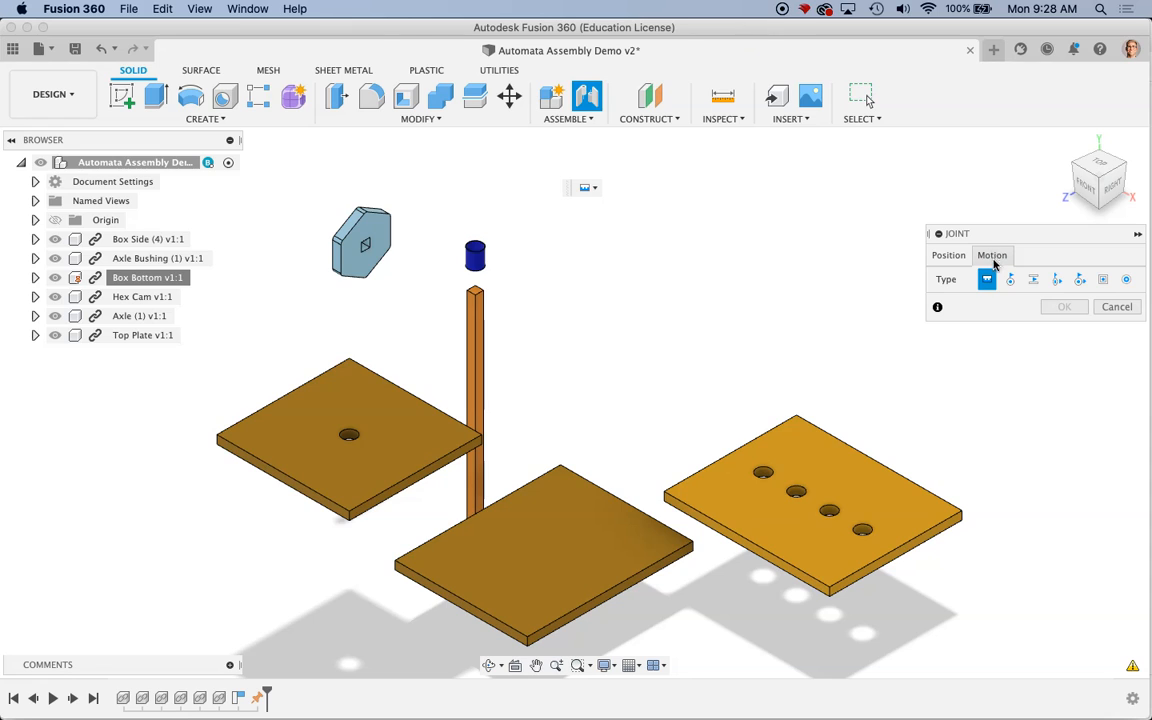
{"action": "mouse_move", "coordinate": [988, 280]}
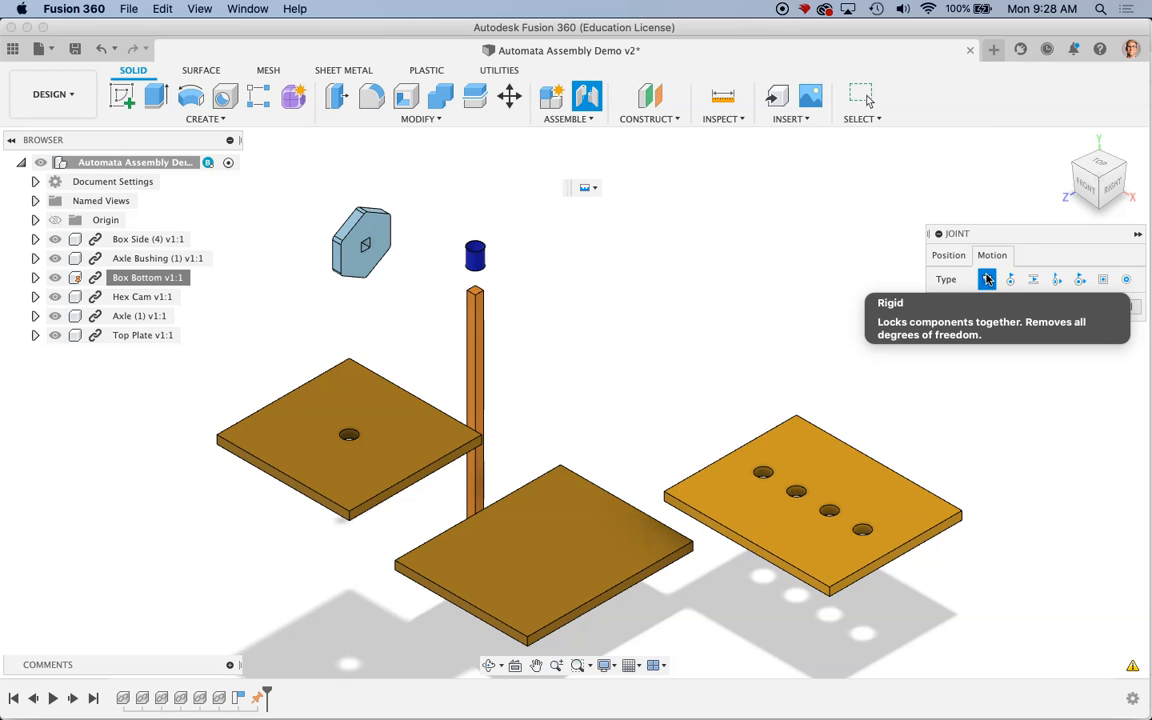
{"action": "mouse_move", "coordinate": [988, 244]}
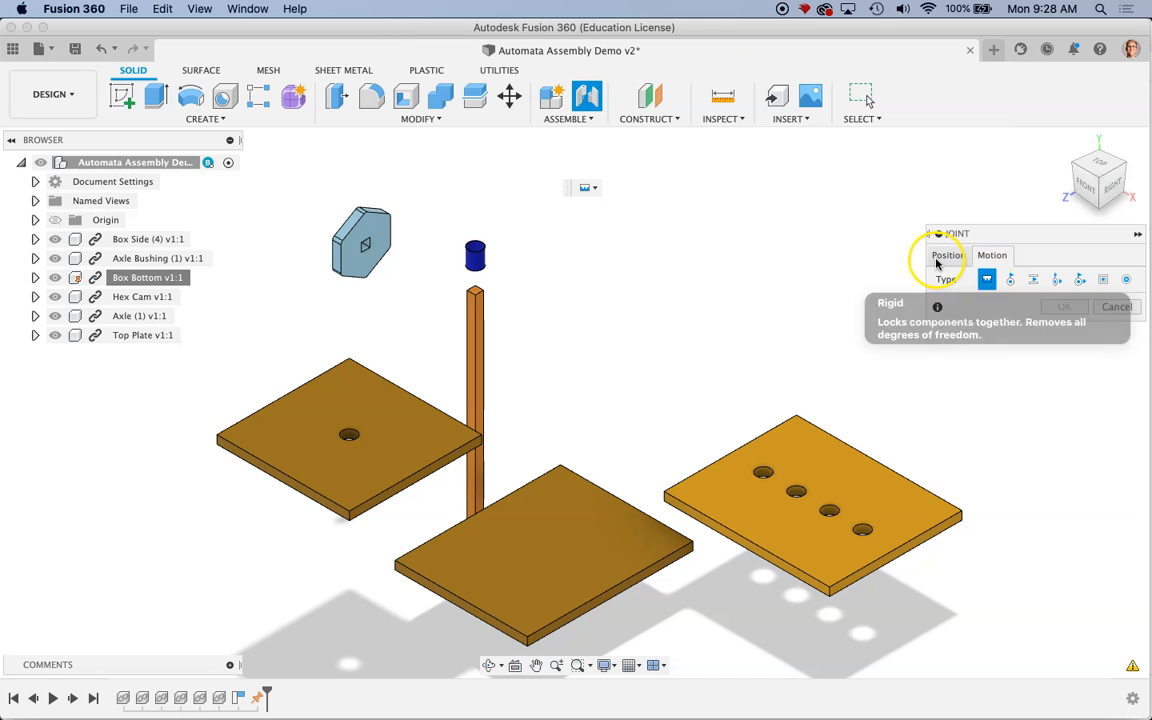
{"action": "left_click", "coordinate": [948, 256]}
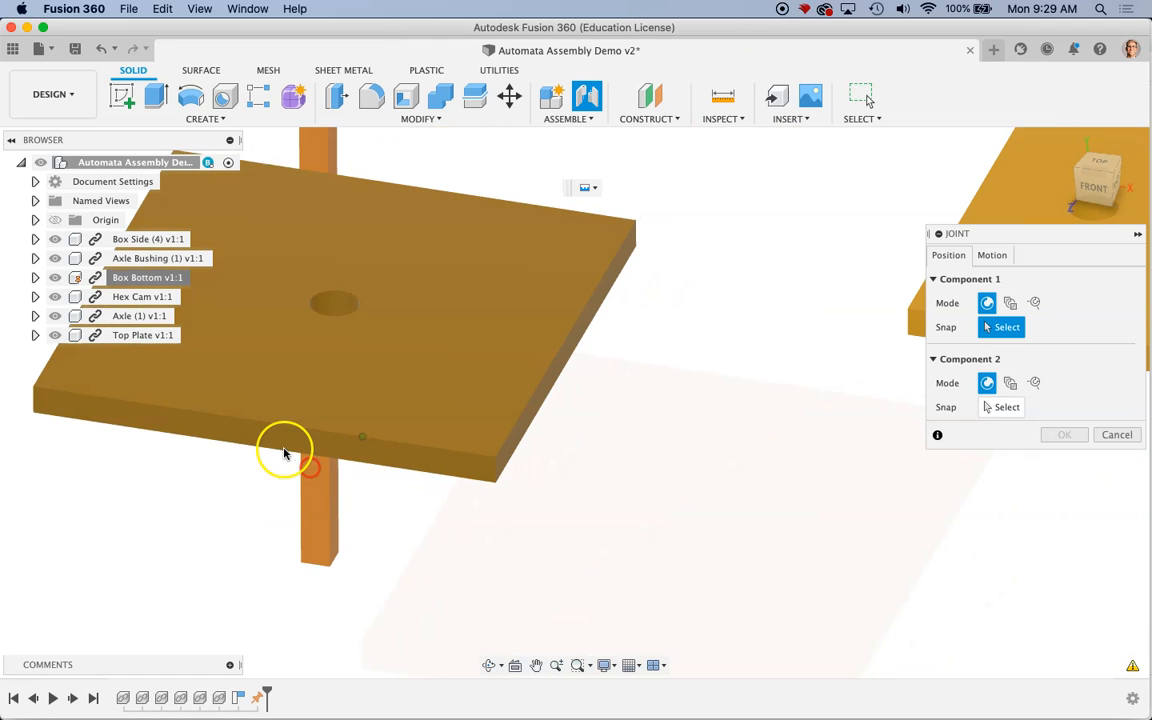
{"action": "mouse_move", "coordinate": [284, 450]}
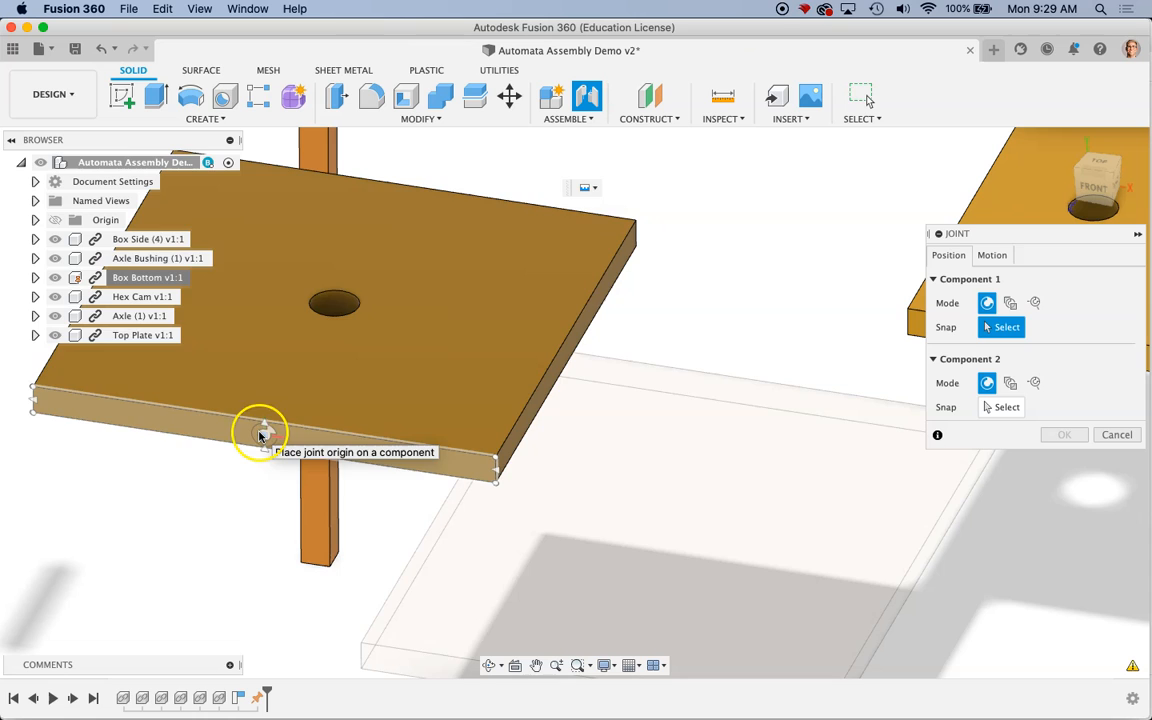
Join the box side edge to the bottom plate edge, upright with a 2.375 in offset from the corner
{"action": "left_click", "coordinate": [260, 430]}
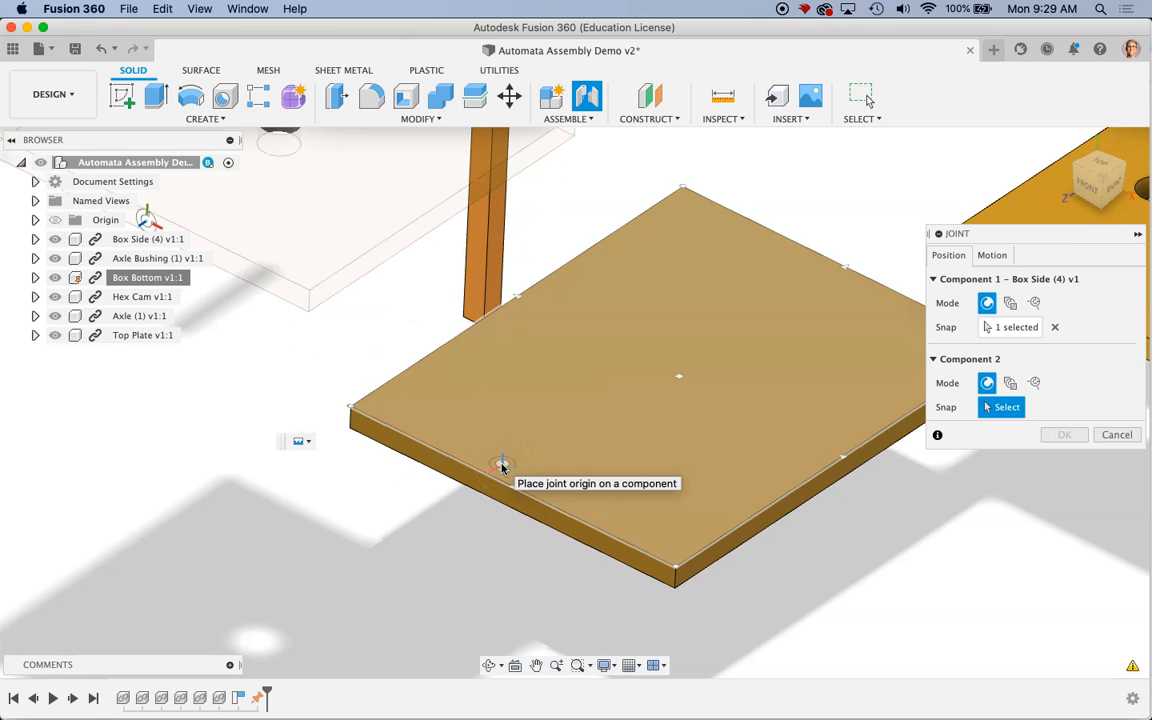
{"action": "mouse_move", "coordinate": [528, 482]}
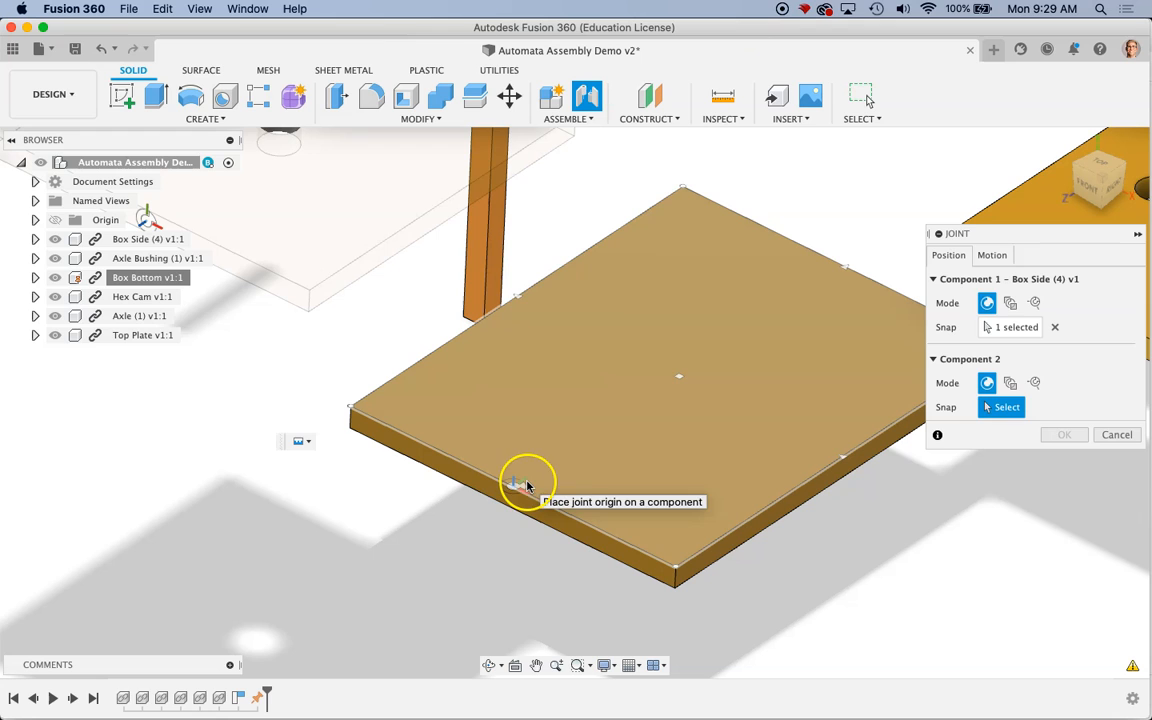
{"action": "mouse_move", "coordinate": [680, 384]}
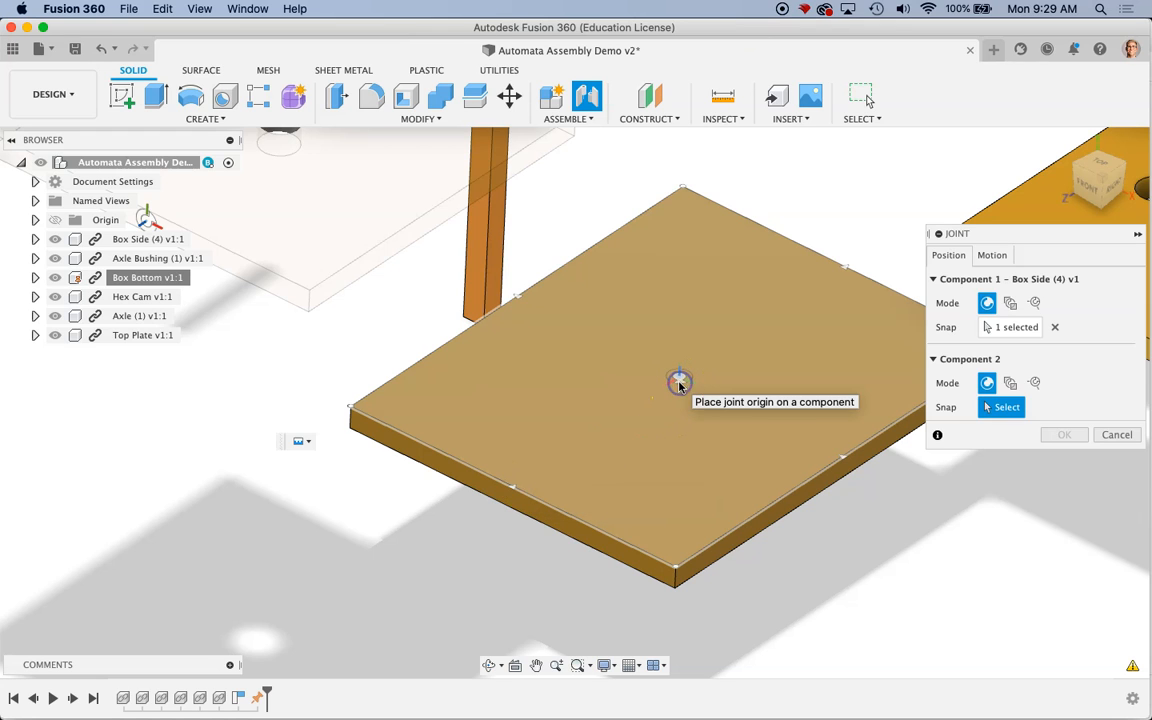
{"action": "left_click", "coordinate": [680, 384]}
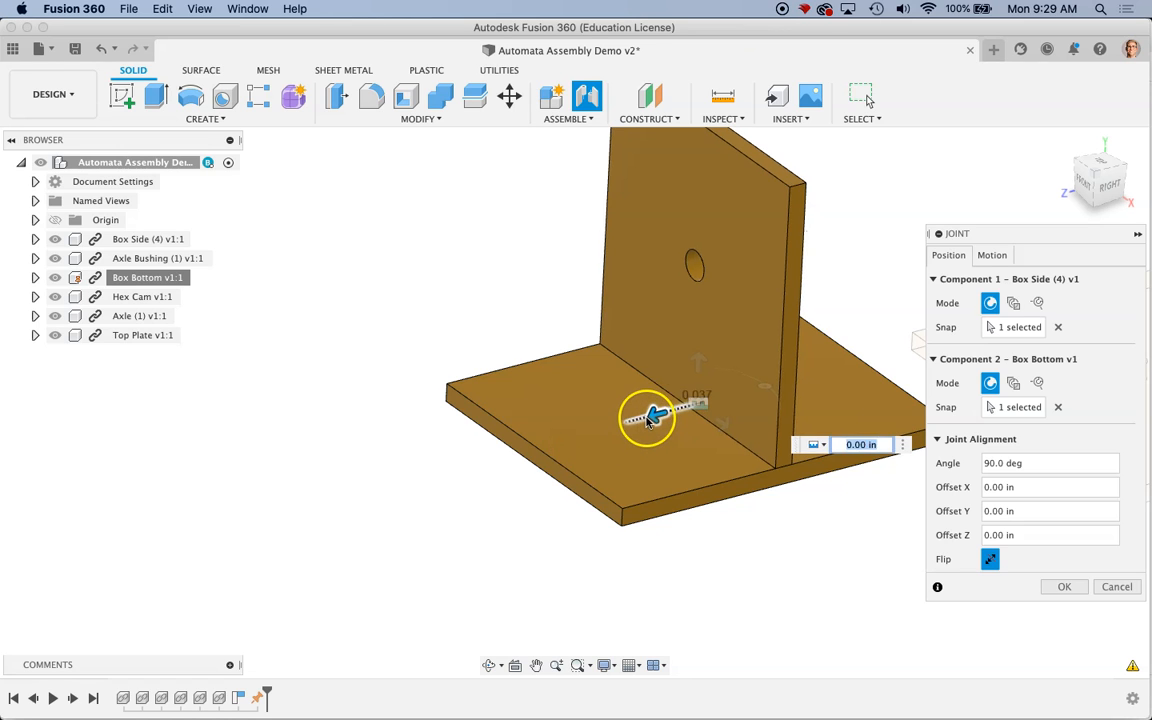
{"action": "left_click_drag", "start_coordinate": [656, 414], "coordinate": [530, 448]}
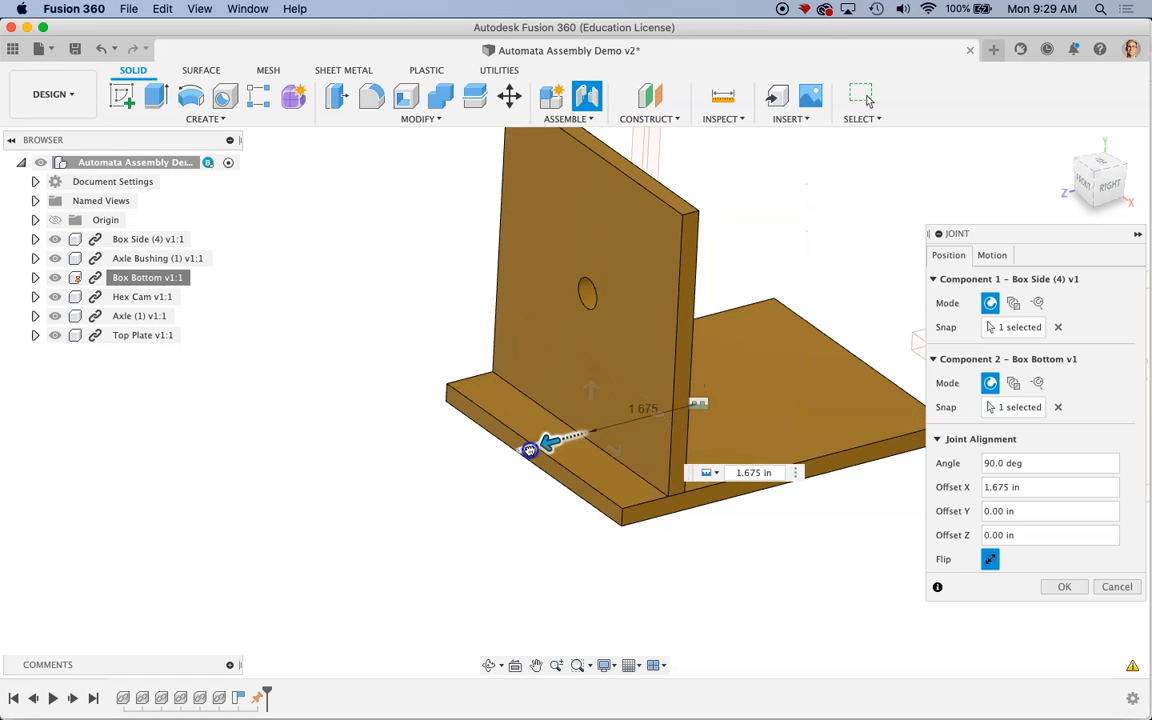
{"action": "left_click_drag", "start_coordinate": [540, 444], "coordinate": [500, 456]}
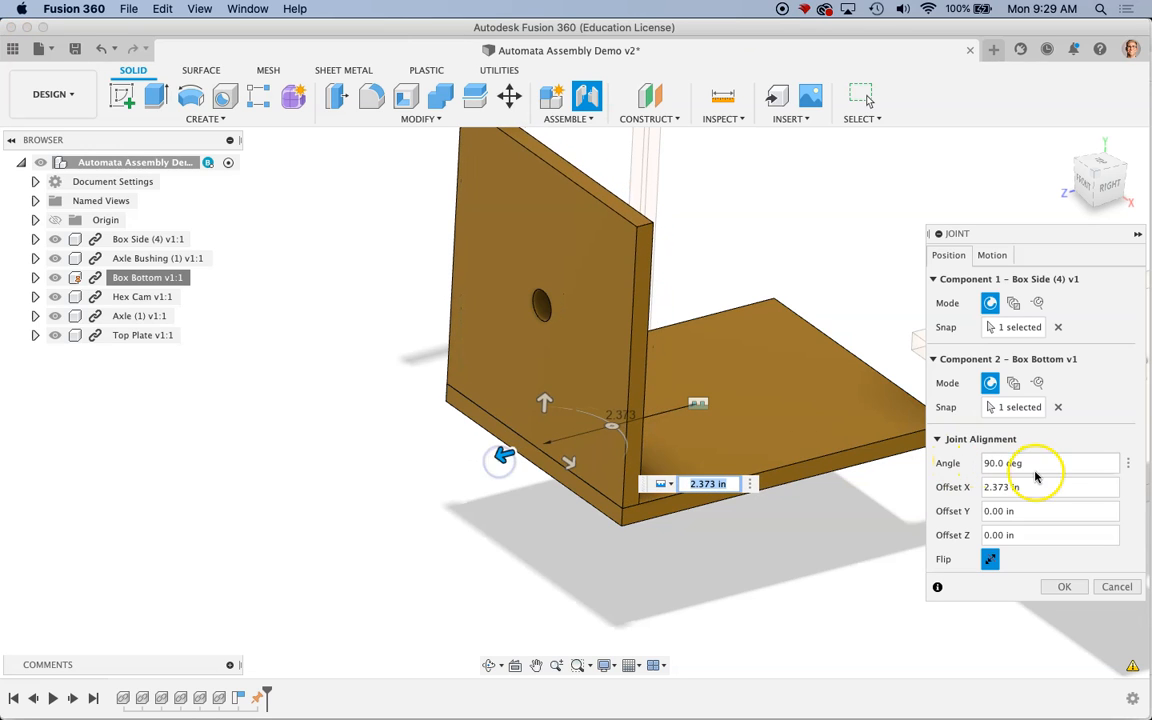
{"action": "left_click", "coordinate": [1040, 488]}
{"action": "type", "text": "2.375"}
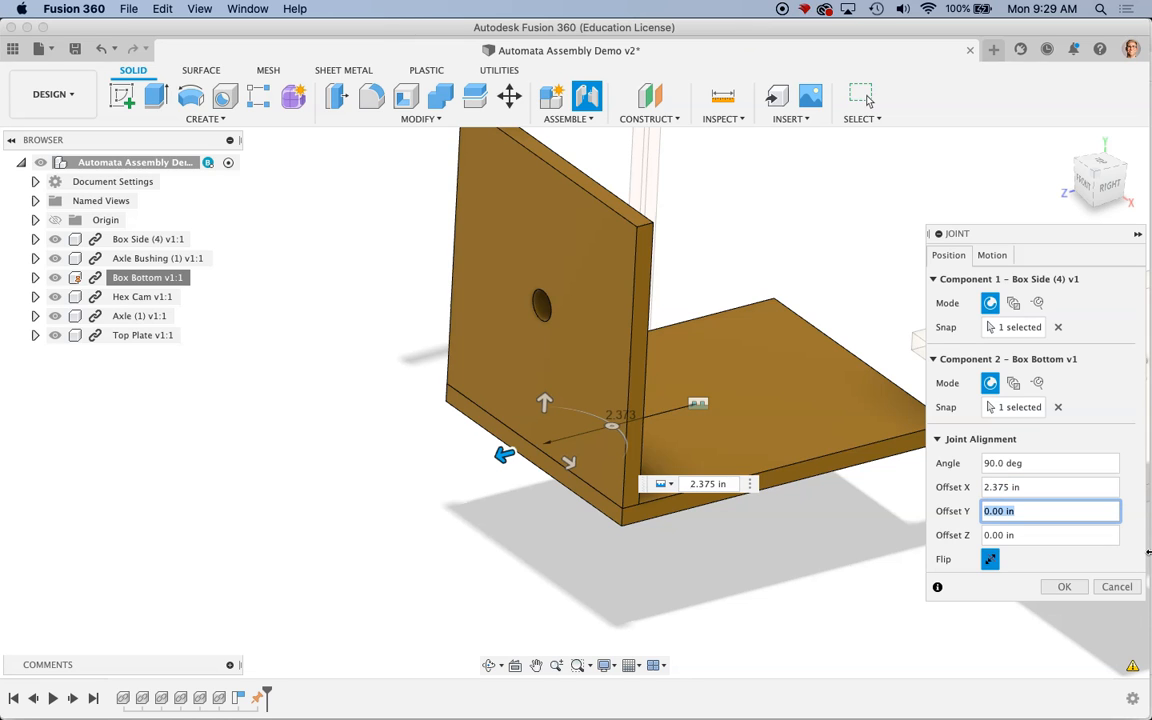
{"action": "mouse_move", "coordinate": [864, 568]}
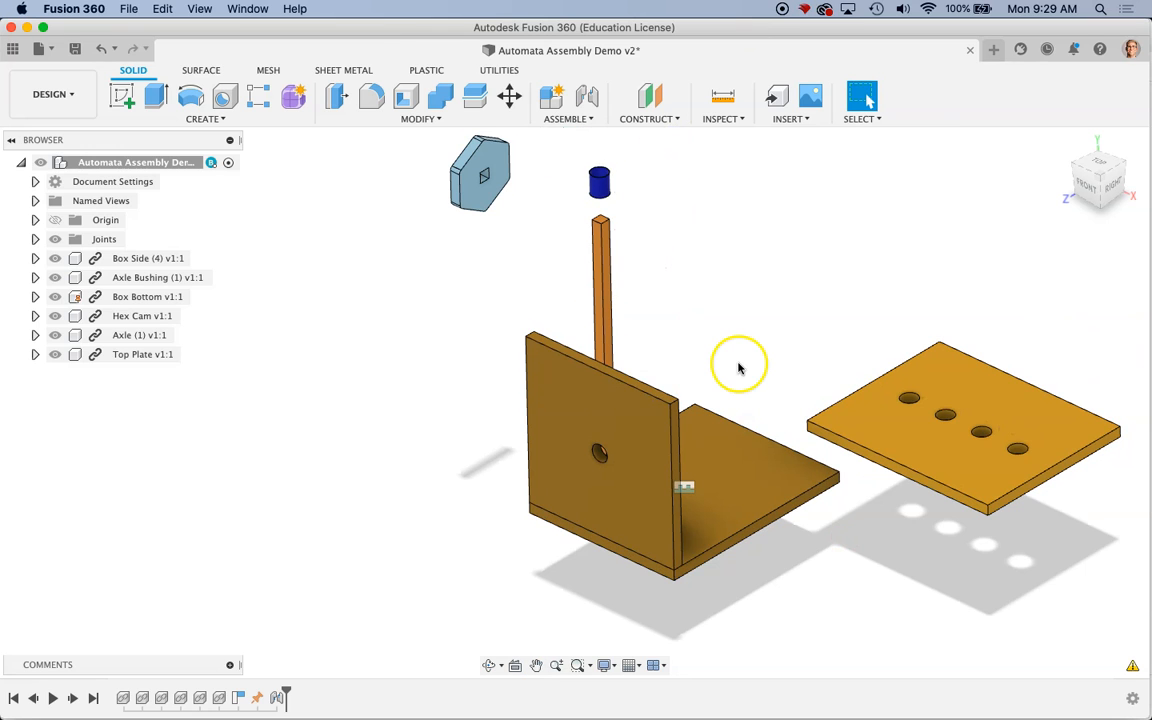
{"action": "mouse_move", "coordinate": [698, 412]}
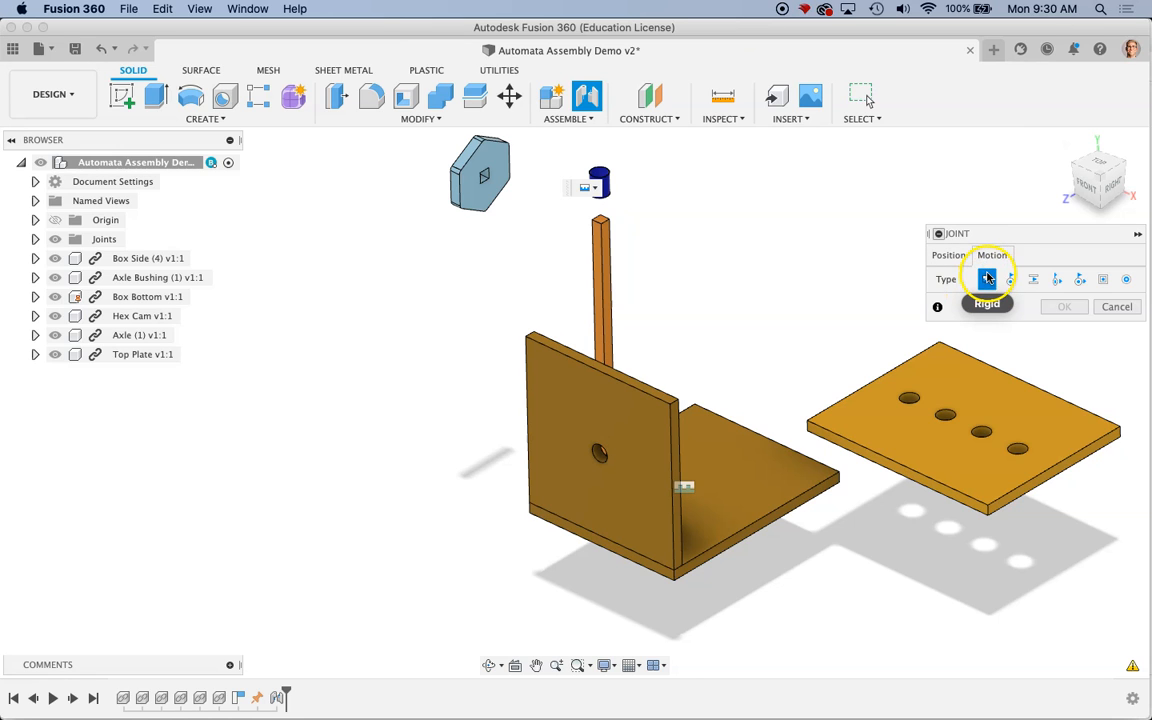
Set the joint to Rigid and pick the box side's top edge and the top plate as origins
{"action": "left_click", "coordinate": [948, 256]}
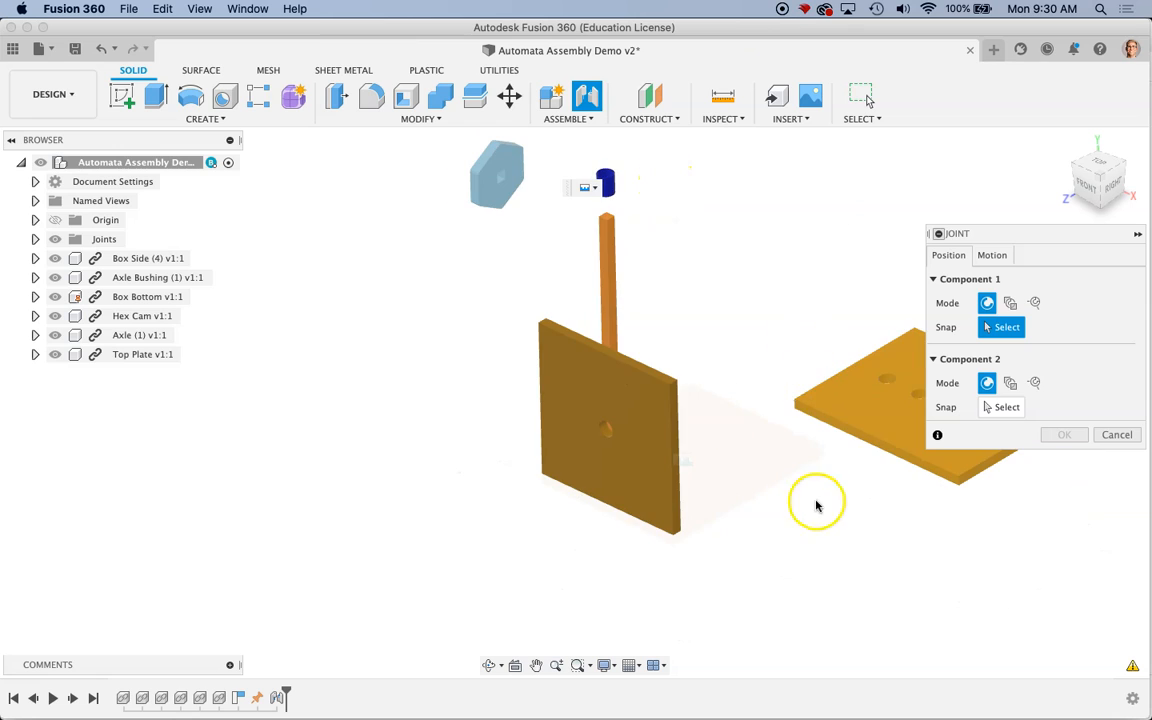
{"action": "left_click_drag", "start_coordinate": [816, 504], "coordinate": [870, 530]}
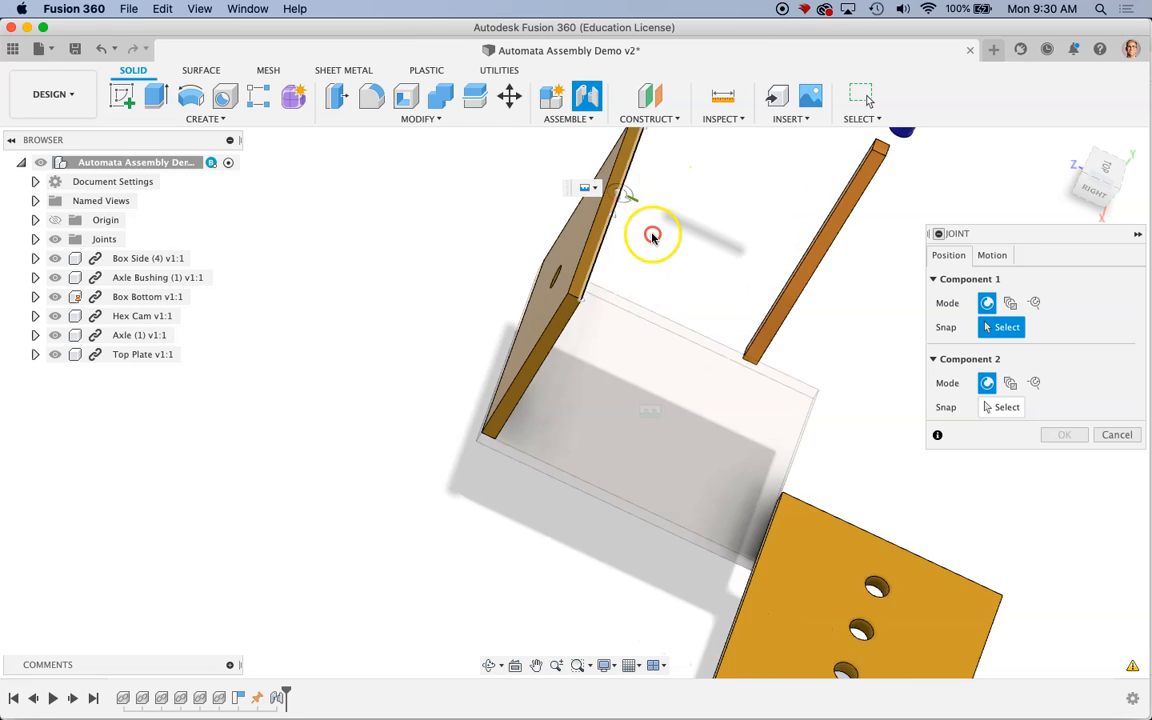
{"action": "left_click_drag", "start_coordinate": [652, 236], "coordinate": [496, 432]}
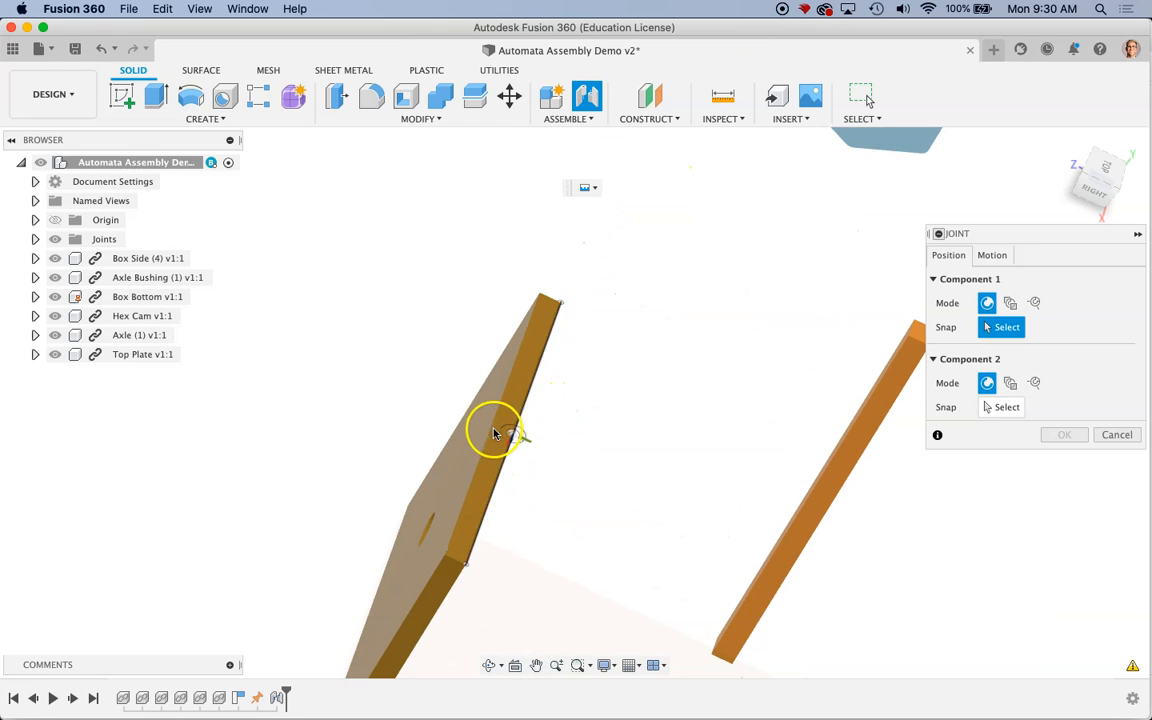
{"action": "left_click", "coordinate": [504, 424]}
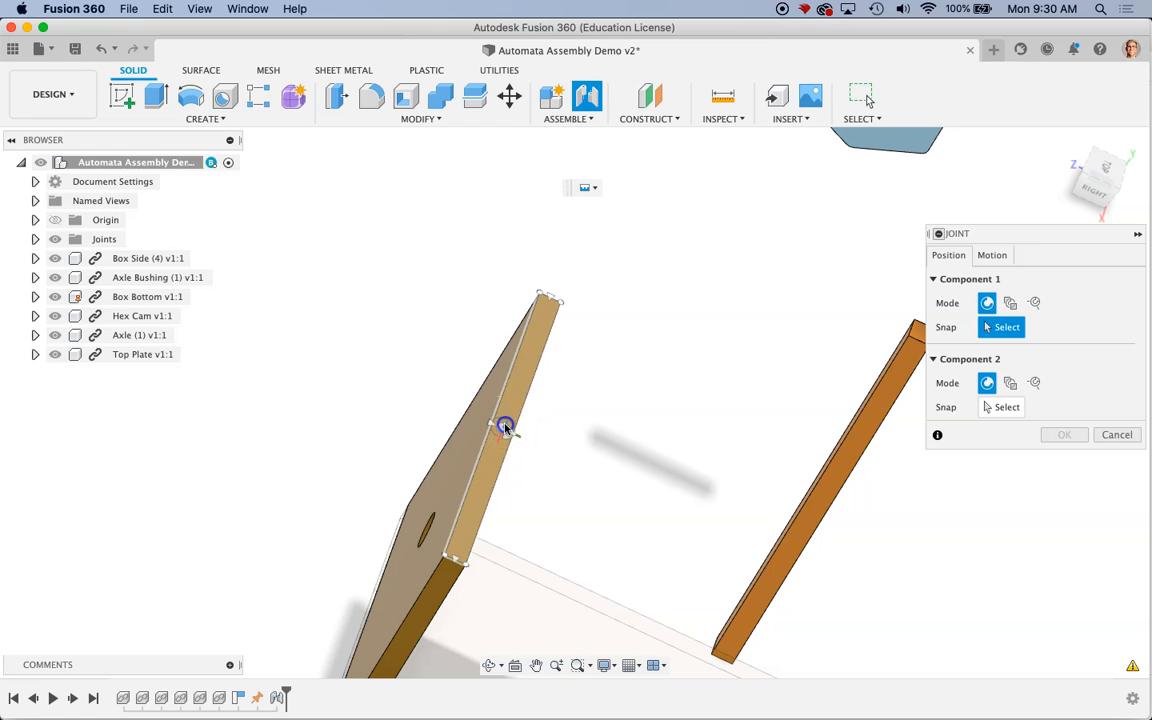
{"action": "left_click", "coordinate": [504, 424]}
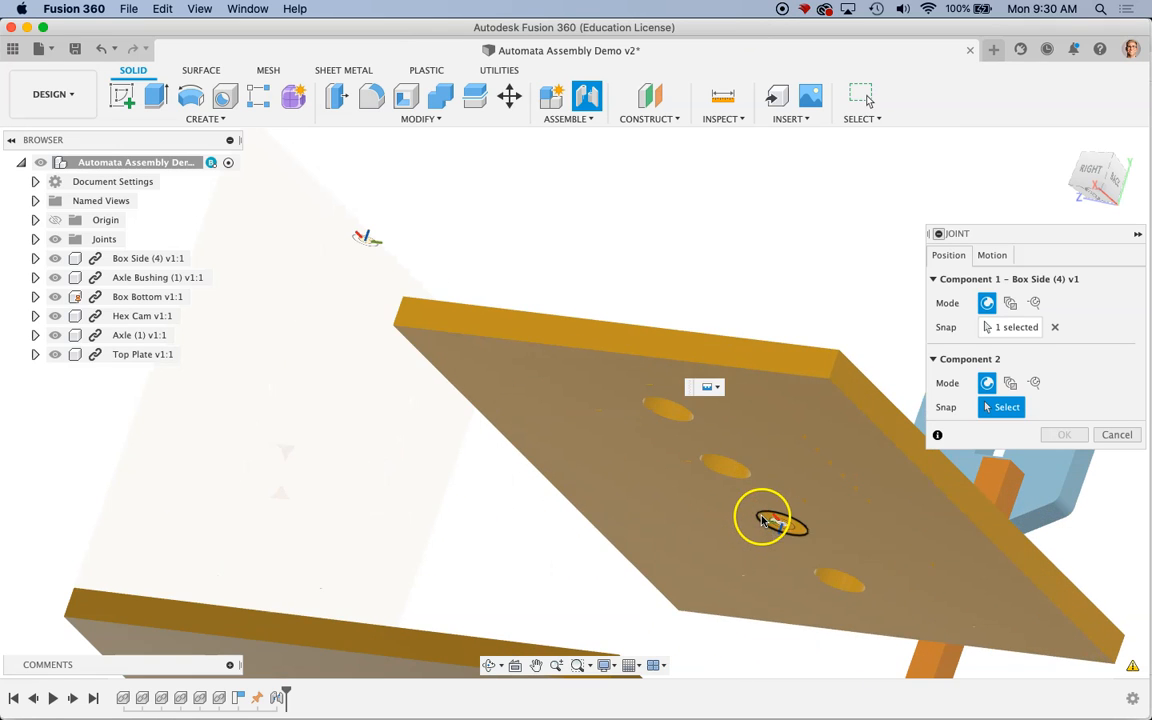
{"action": "left_click", "coordinate": [764, 516]}
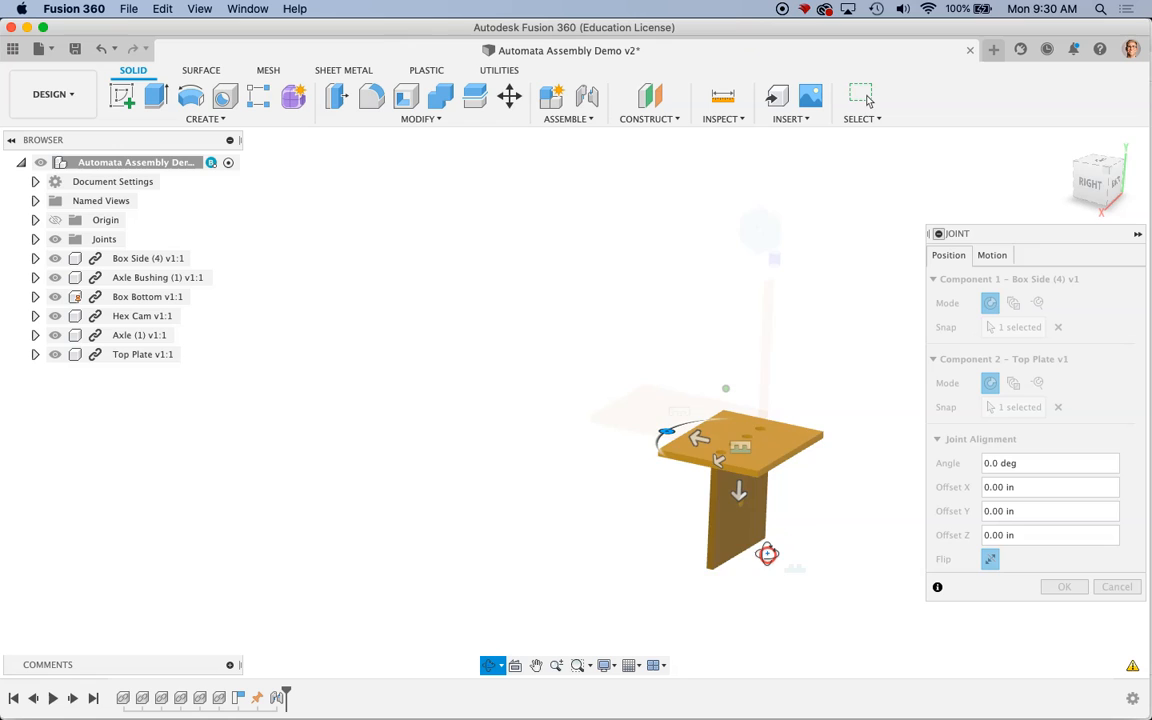
Turn the top plate square with the side at -90 deg, offset 2.375 in, and confirm
{"action": "left_click_drag", "start_coordinate": [740, 450], "coordinate": [620, 450]}
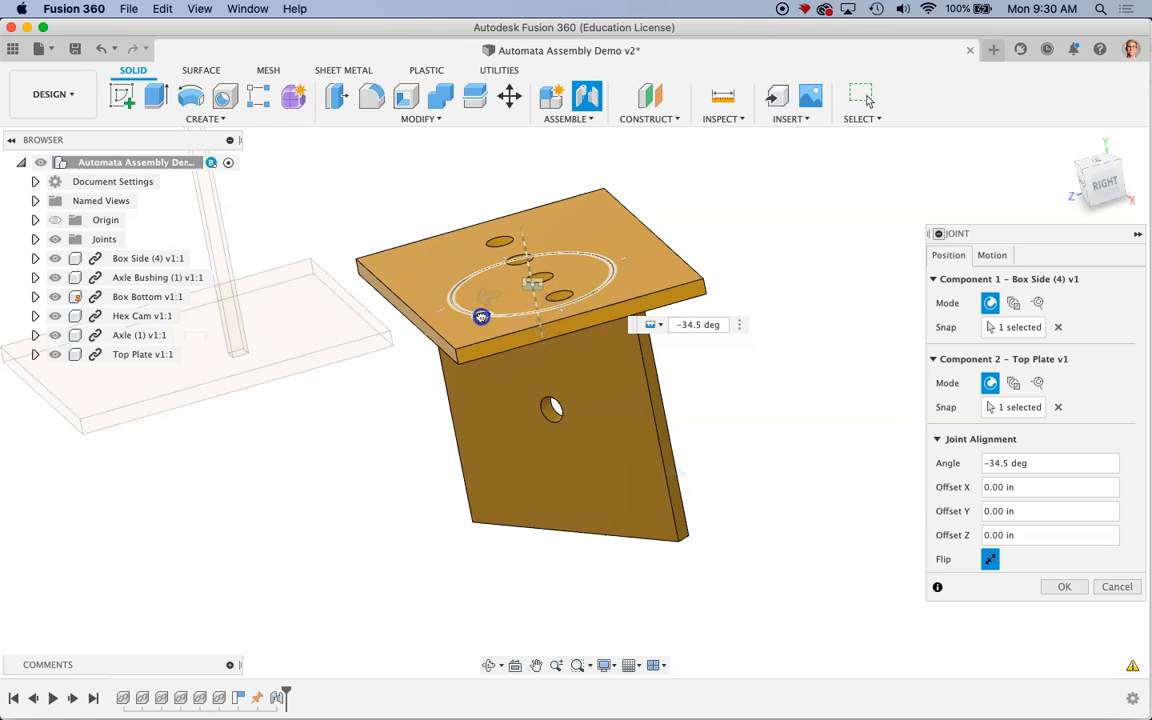
{"action": "left_click_drag", "start_coordinate": [480, 316], "coordinate": [562, 326]}
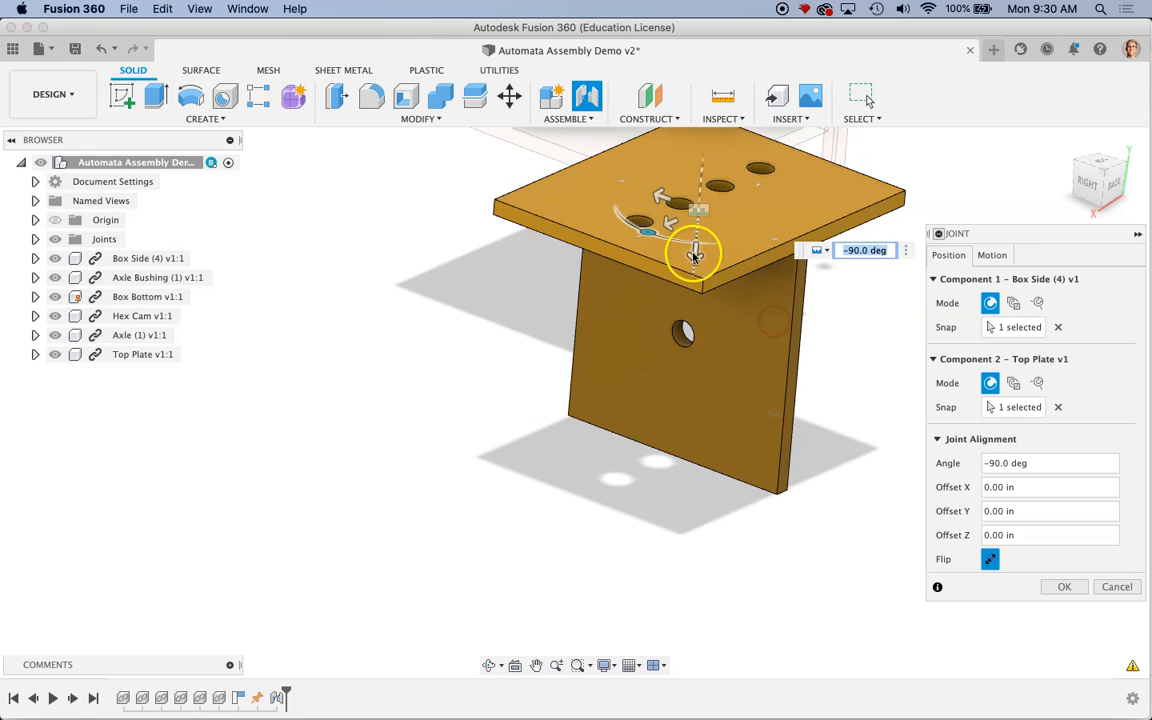
{"action": "left_click_drag", "start_coordinate": [696, 250], "coordinate": [584, 262]}
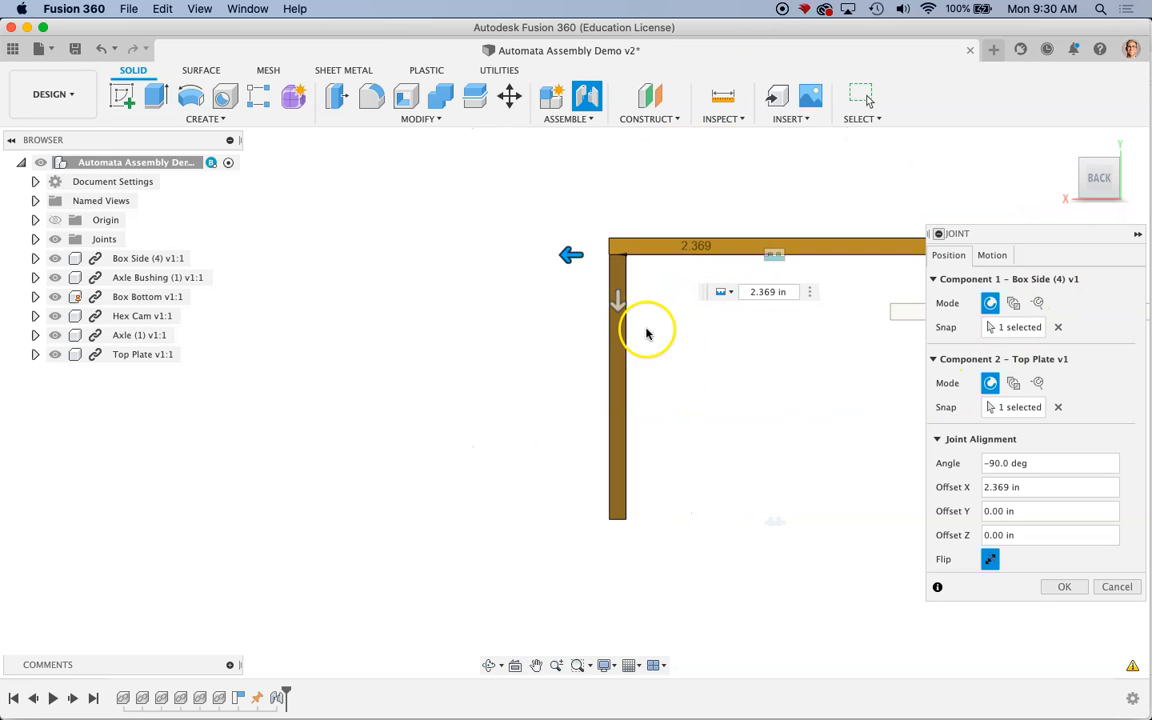
{"action": "left_click", "coordinate": [768, 292]}
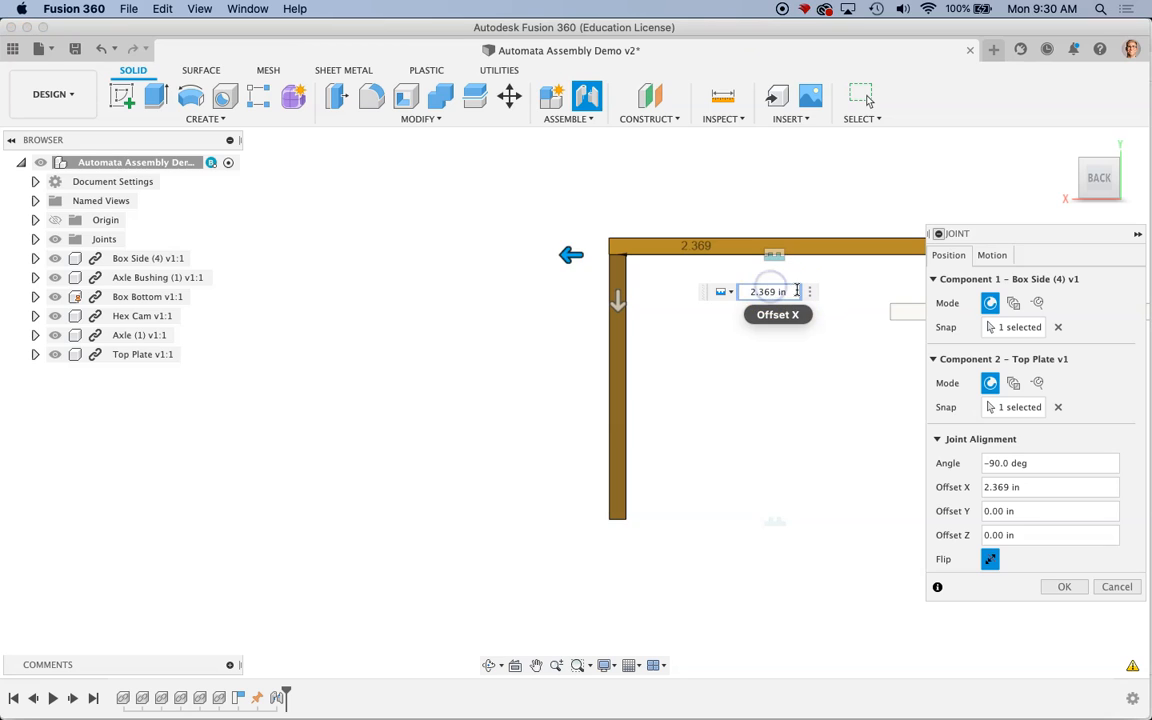
{"action": "type", "text": "2.3"}
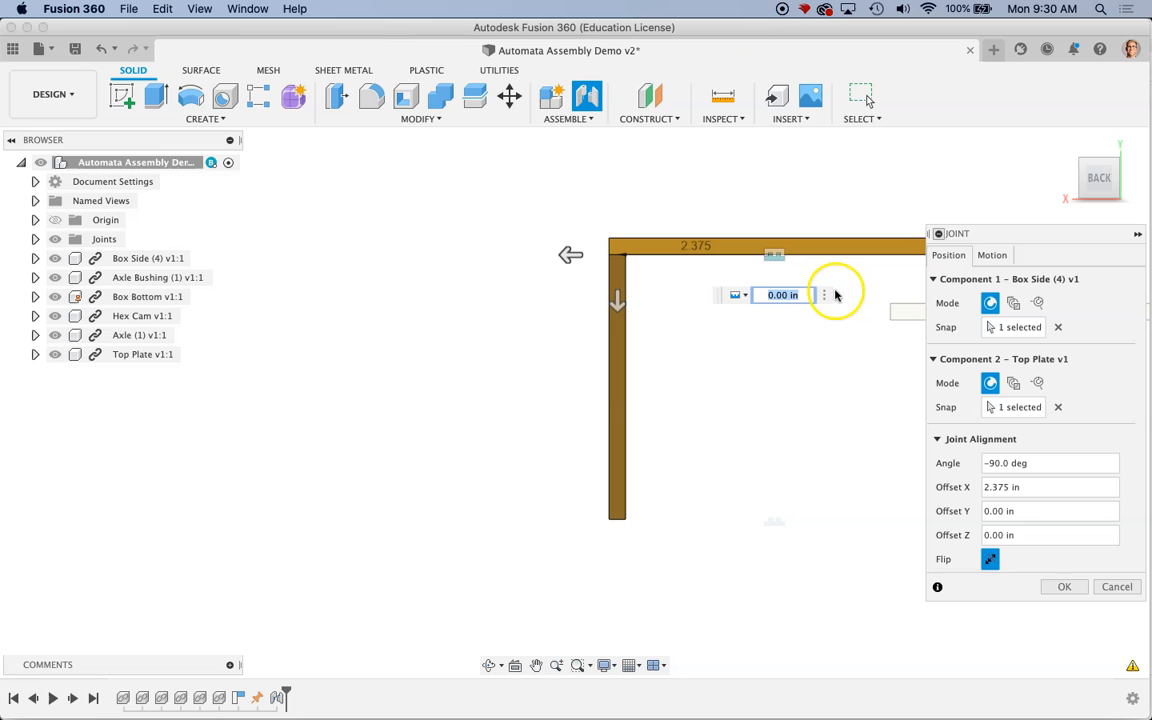
{"action": "left_click", "coordinate": [1064, 586]}
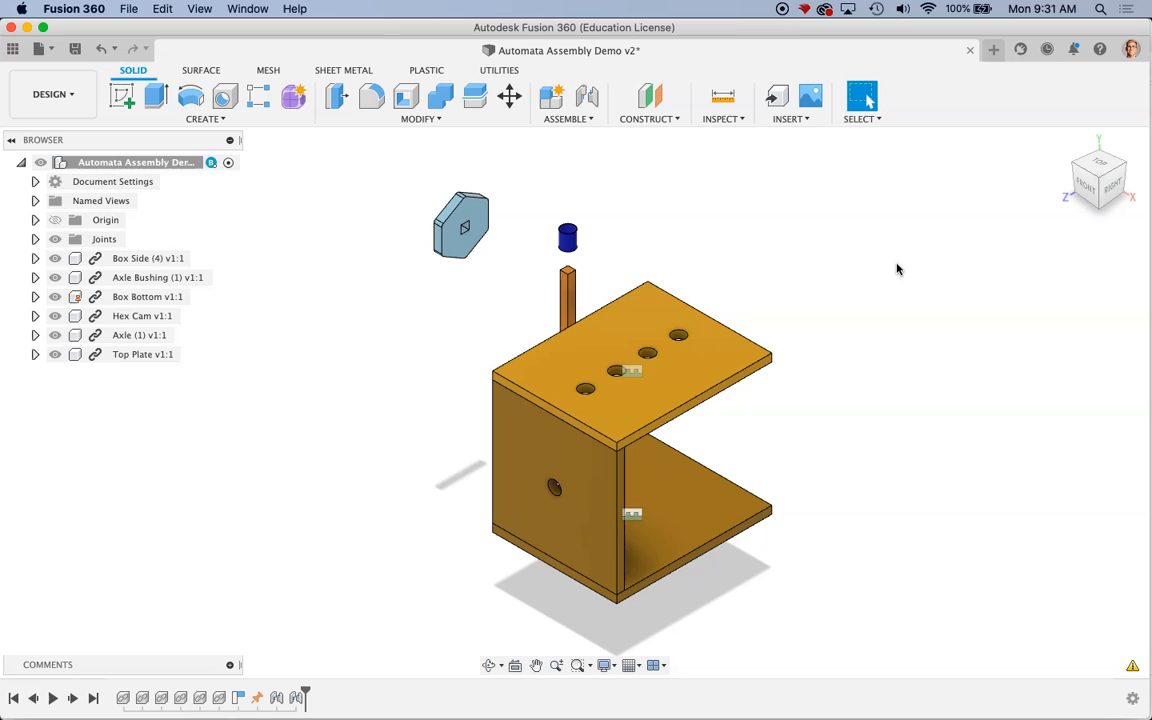
{"action": "mouse_move", "coordinate": [760, 312]}
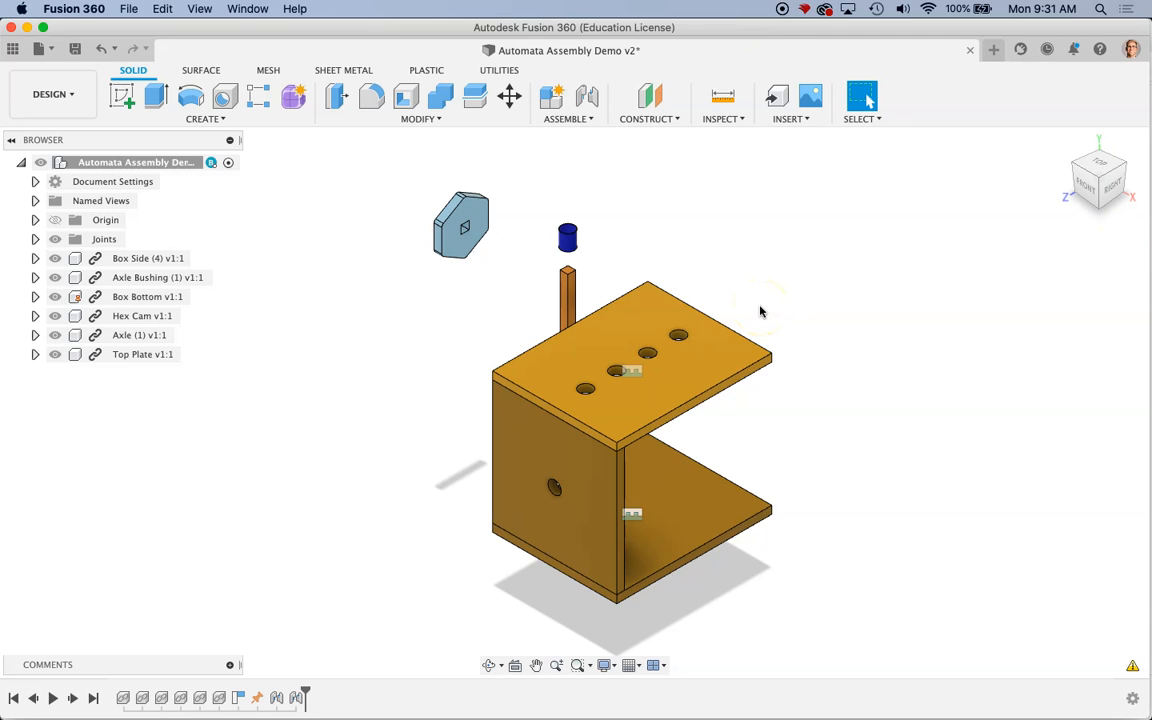
{"action": "mouse_move", "coordinate": [810, 260]}
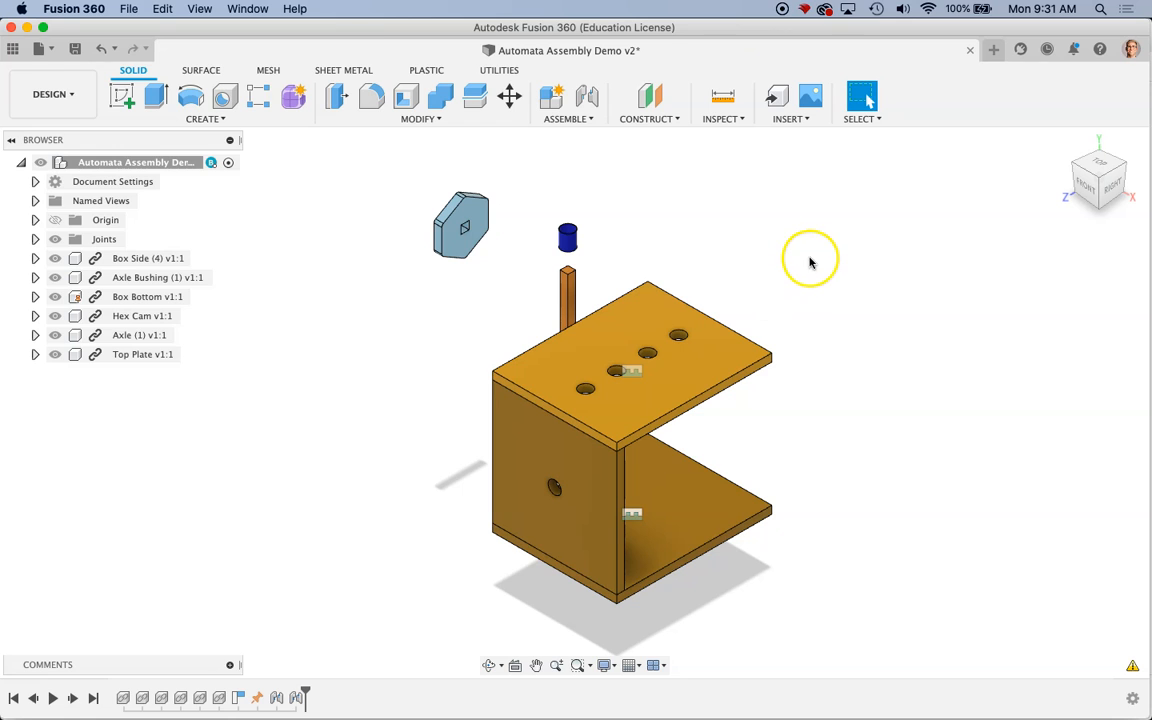
{"action": "mouse_move", "coordinate": [588, 118]}
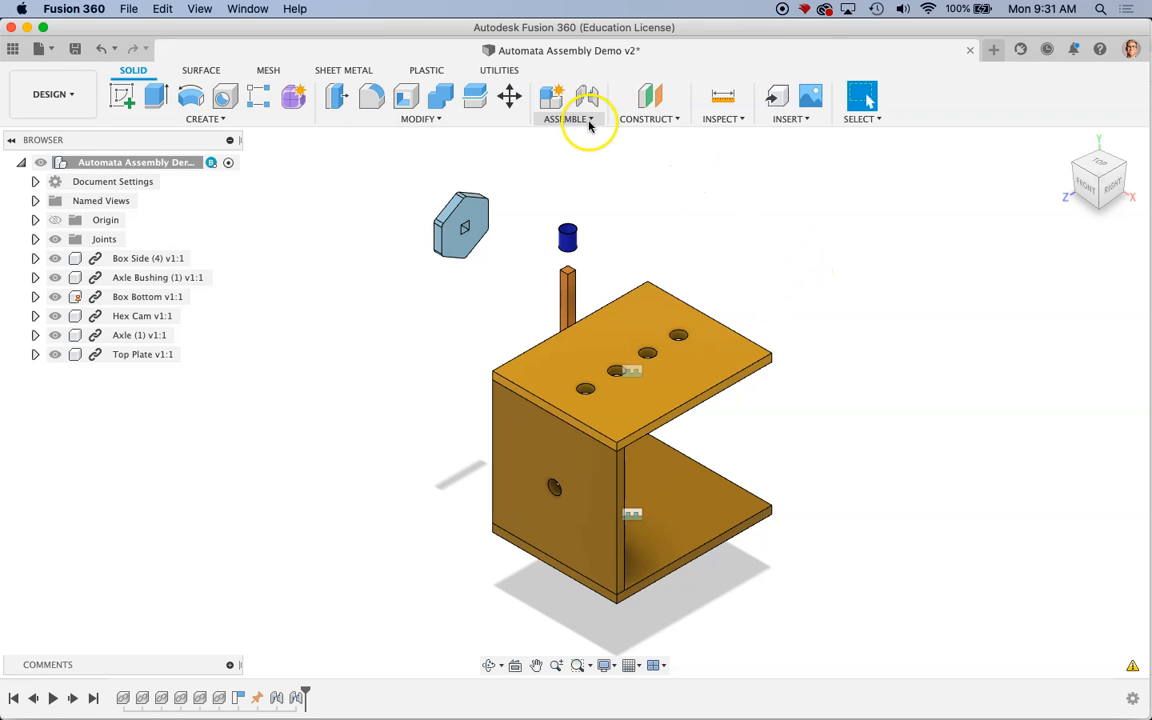
Join the axle bushing to the box side so it seats in the side's hole
{"action": "left_click", "coordinate": [588, 96]}
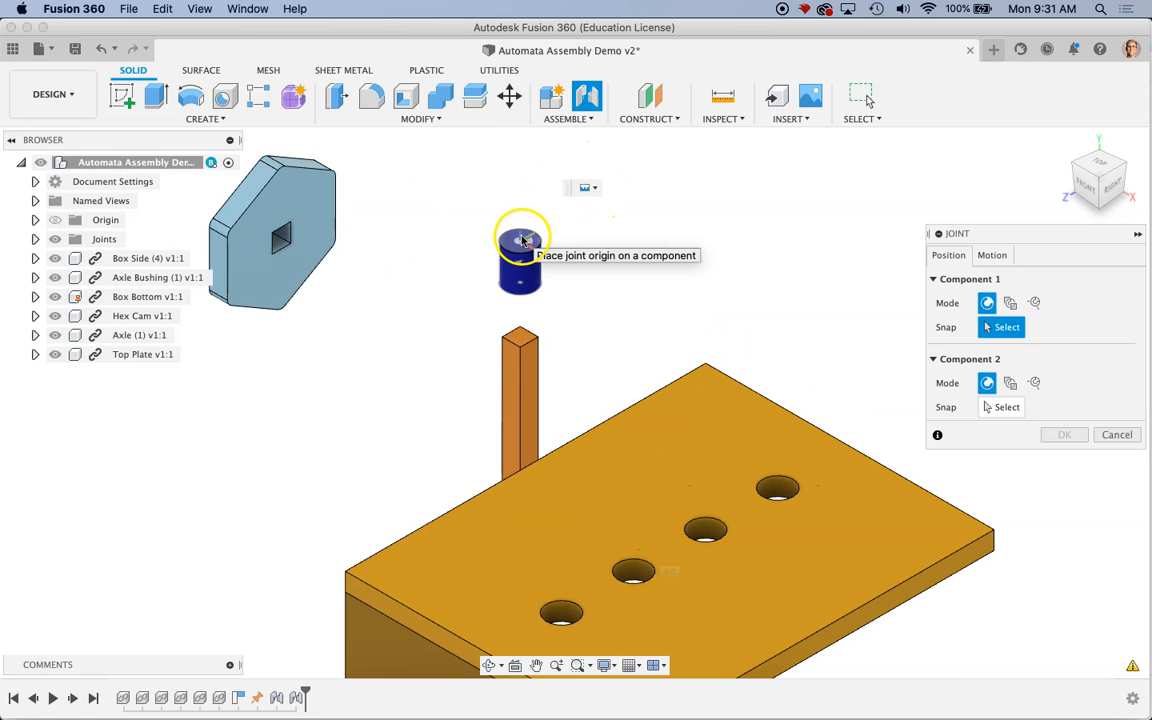
{"action": "left_click", "coordinate": [520, 256]}
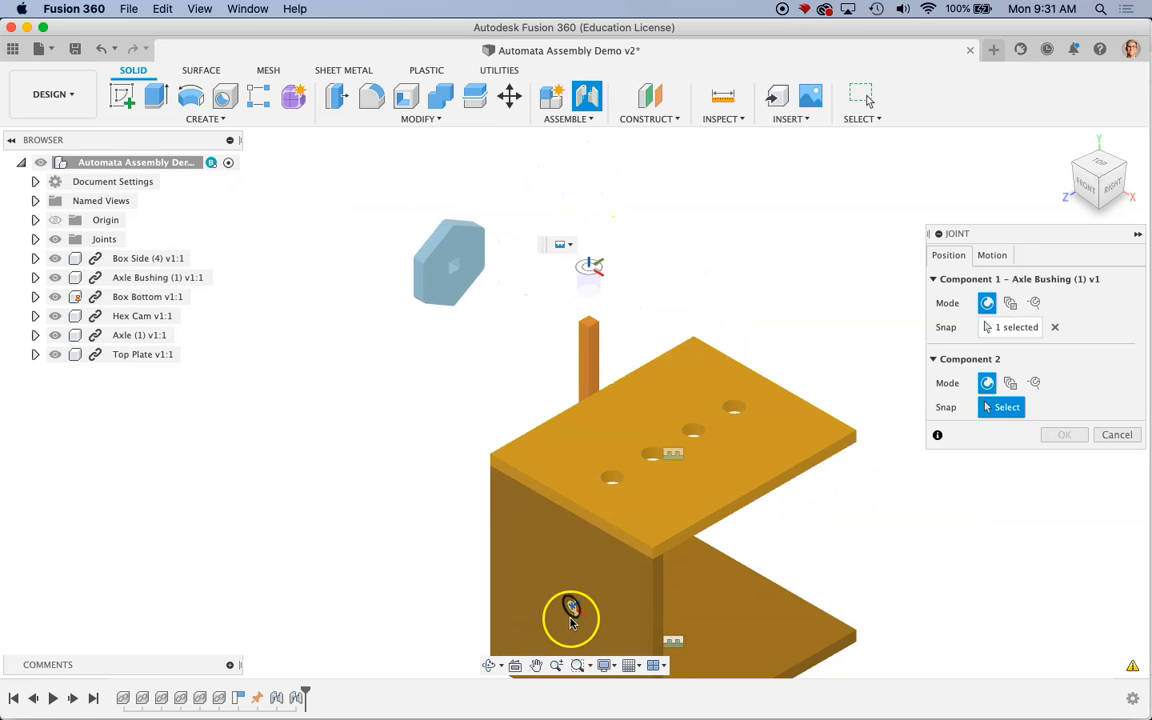
{"action": "left_click", "coordinate": [572, 610]}
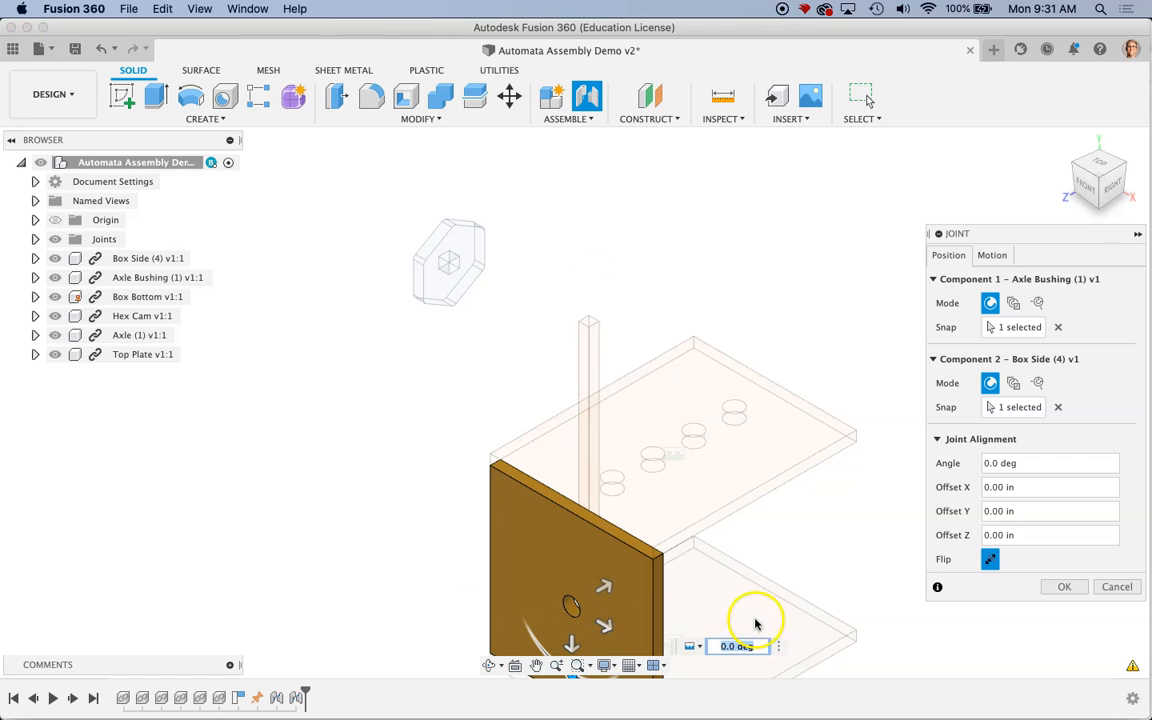
{"action": "left_click", "coordinate": [1064, 588]}
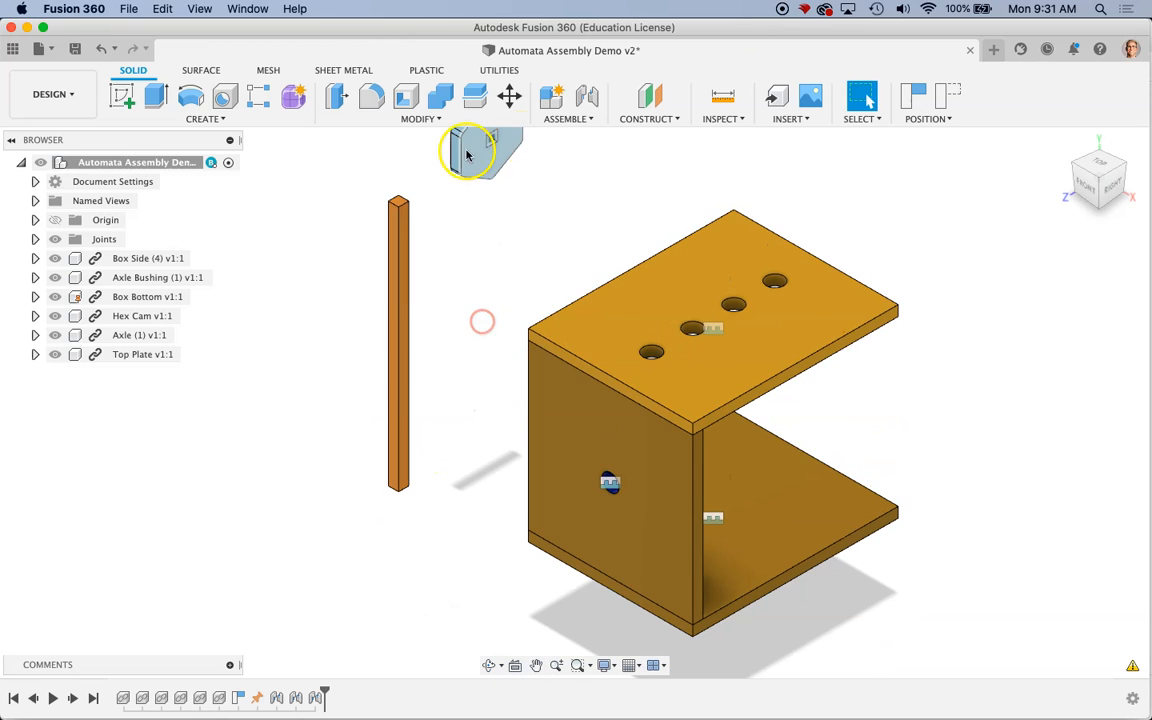
Join the axle end to the axle bushing with about 0.5 in Z offset through the side
{"action": "left_click", "coordinate": [568, 104]}
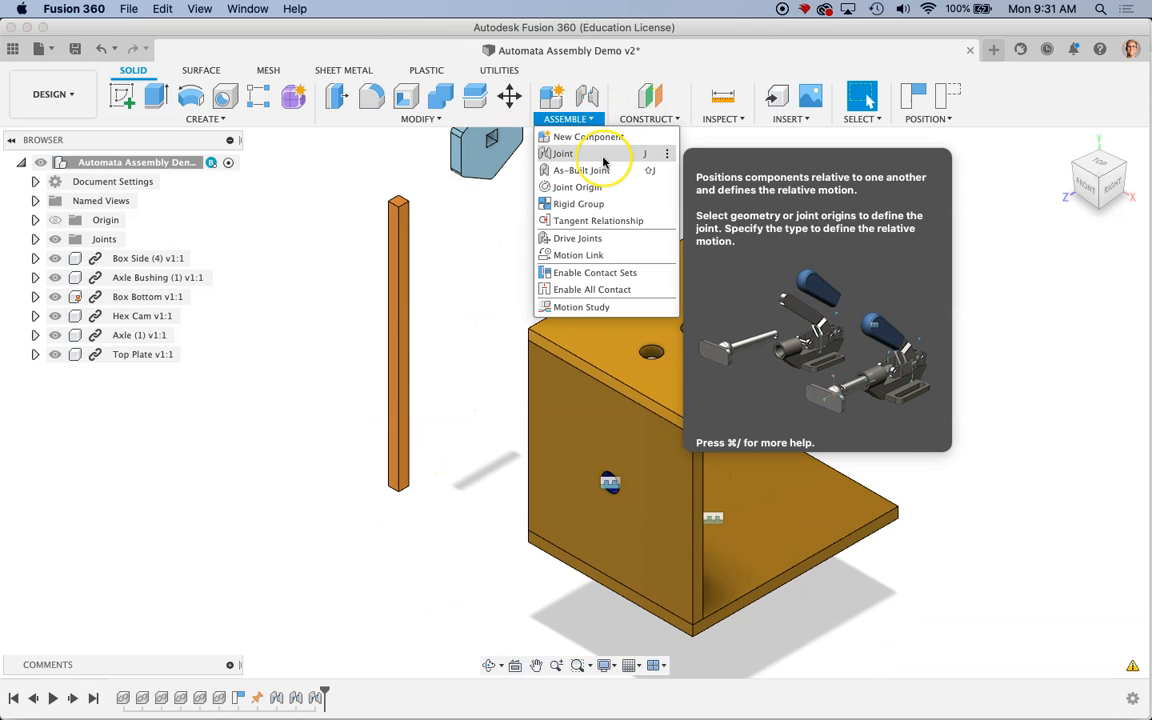
{"action": "left_click", "coordinate": [562, 152]}
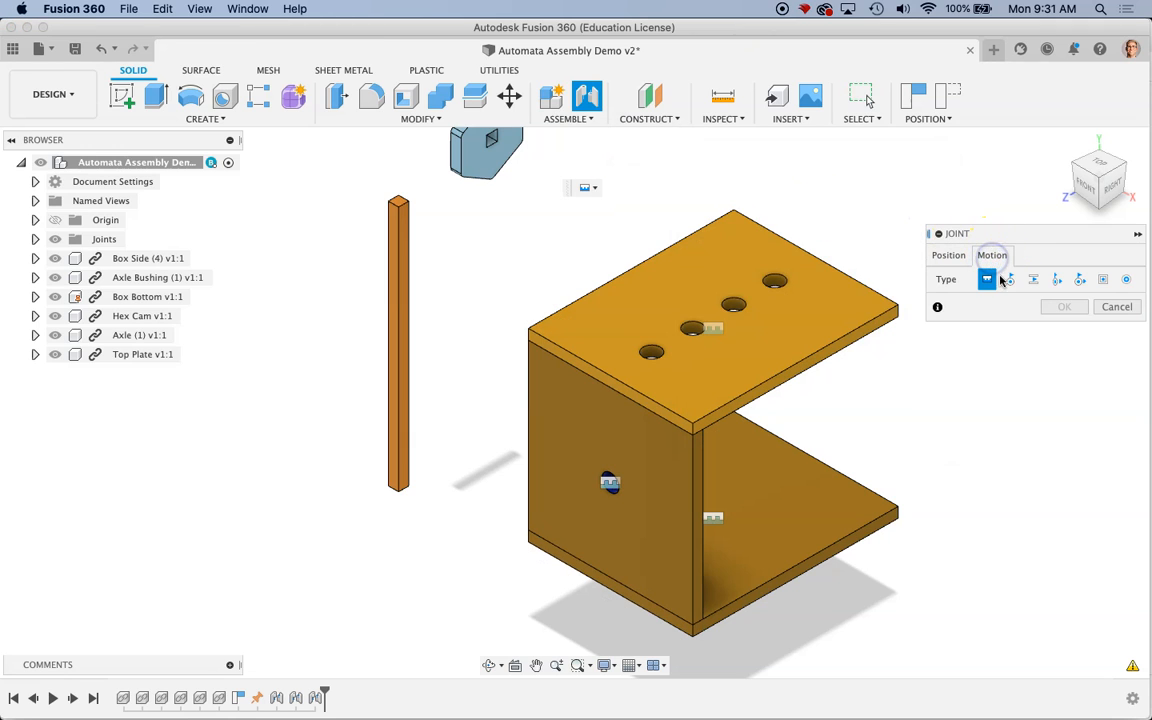
{"action": "left_click", "coordinate": [1010, 280]}
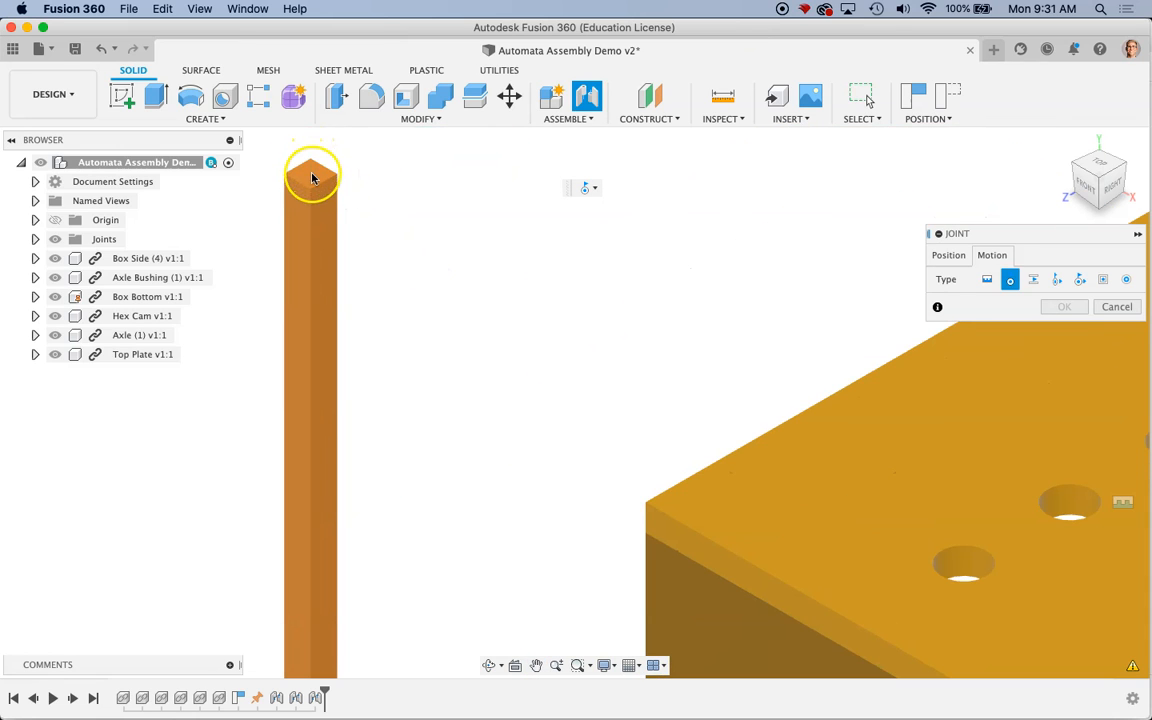
{"action": "left_click", "coordinate": [948, 256]}
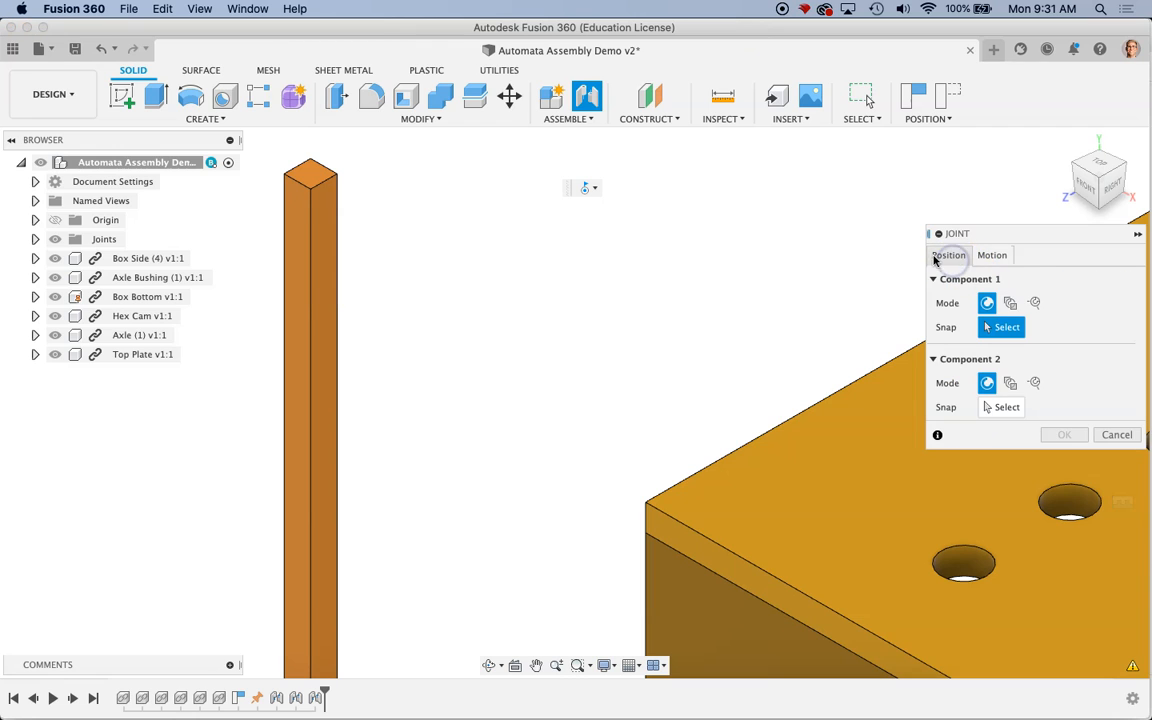
{"action": "mouse_move", "coordinate": [310, 176]}
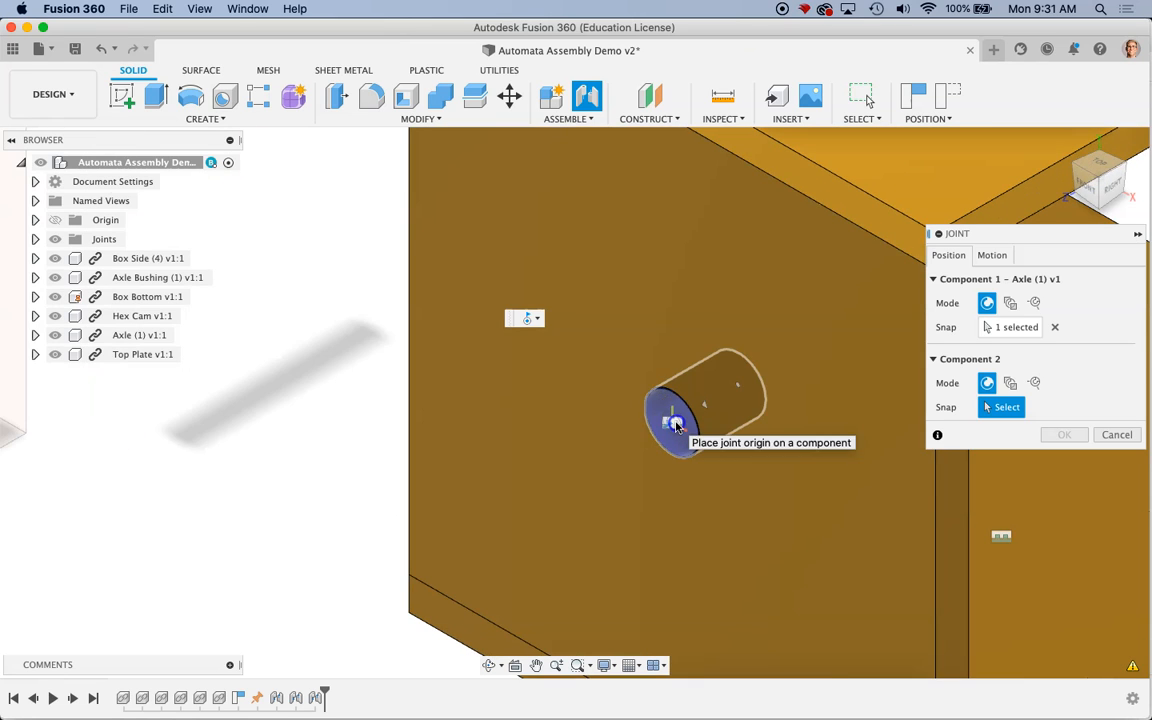
{"action": "left_click", "coordinate": [672, 420]}
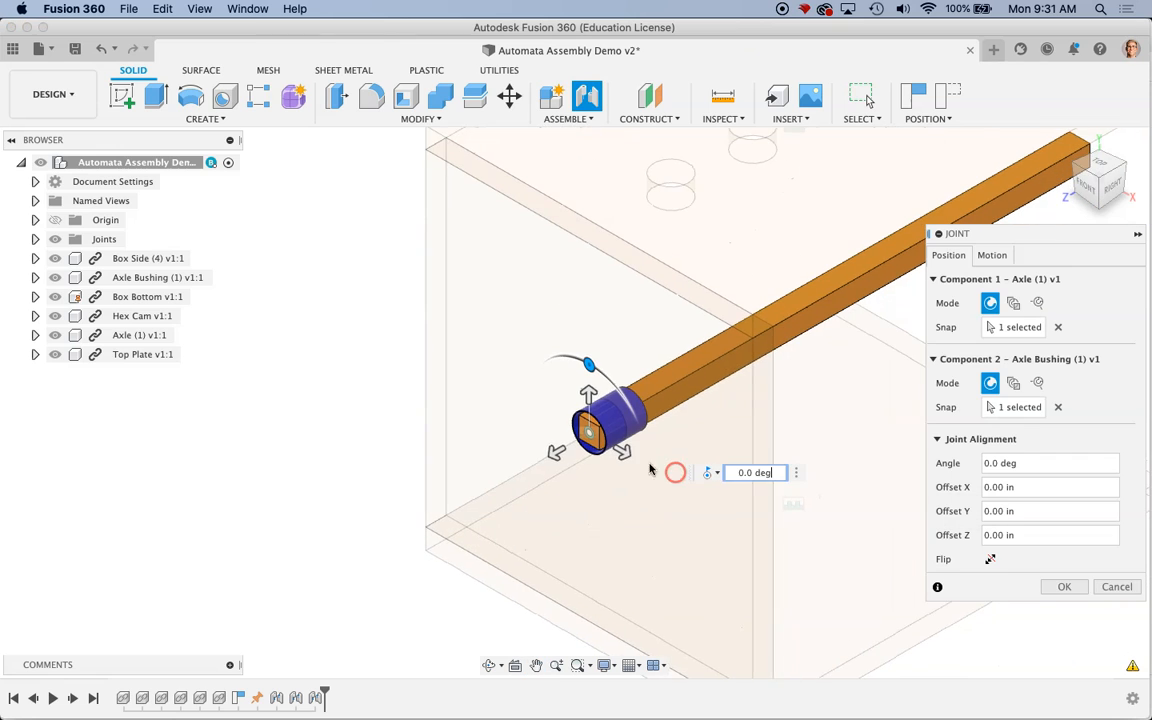
{"action": "left_click_drag", "start_coordinate": [590, 420], "coordinate": [524, 470]}
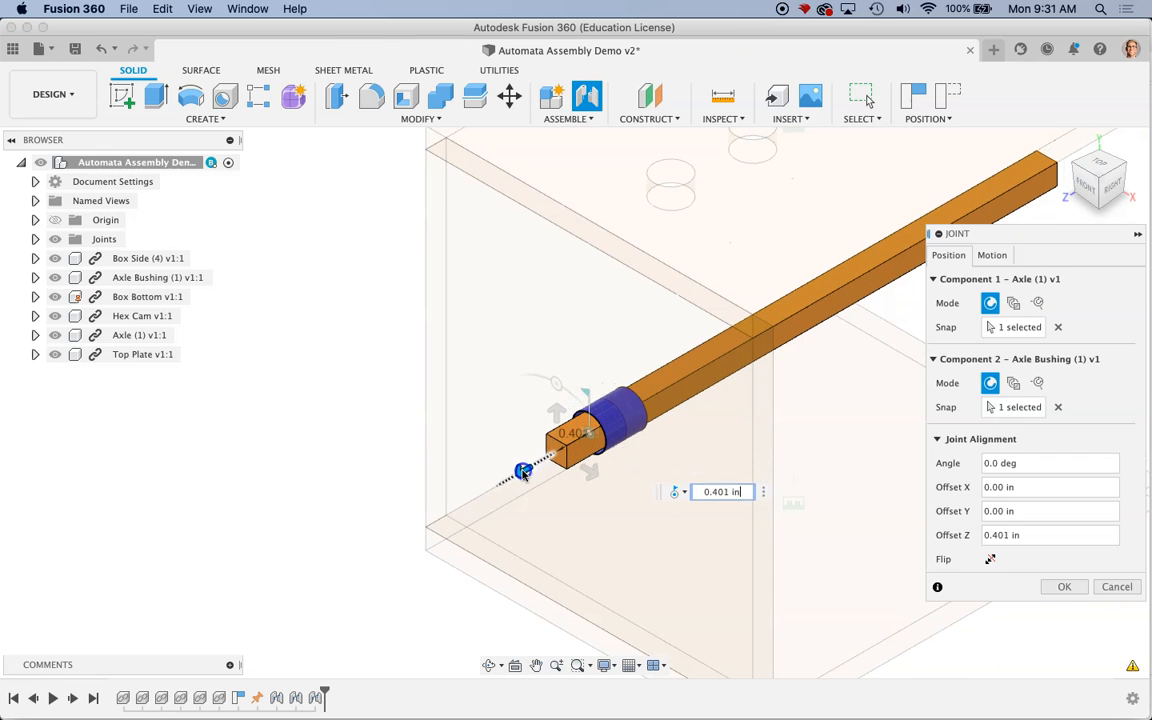
{"action": "left_click_drag", "start_coordinate": [524, 472], "coordinate": [512, 476]}
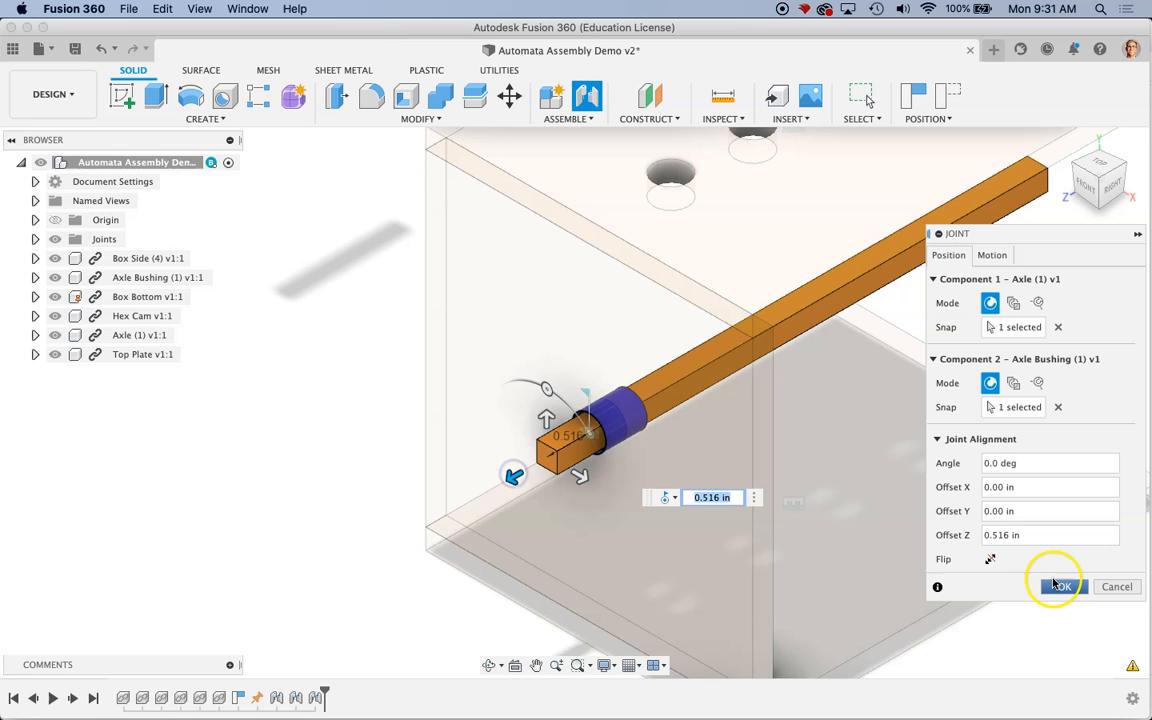
{"action": "left_click", "coordinate": [1060, 586]}
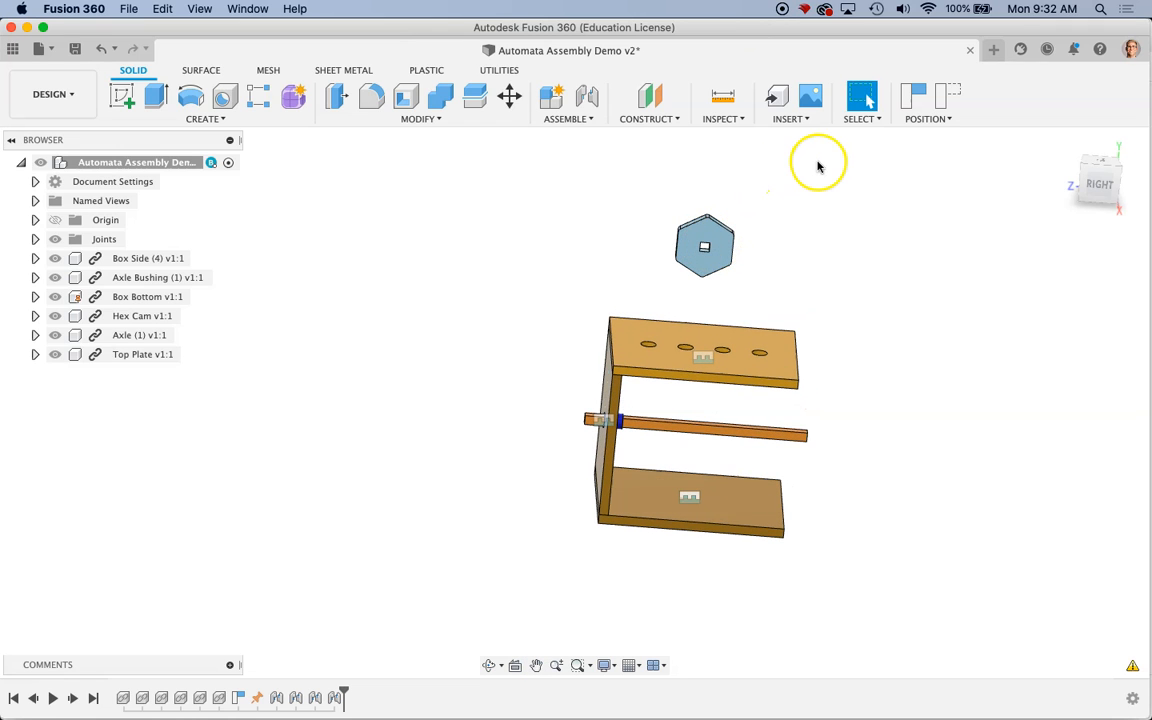
Start a joint and place its first origin on the hex cam's square hole
{"action": "left_click", "coordinate": [568, 104]}
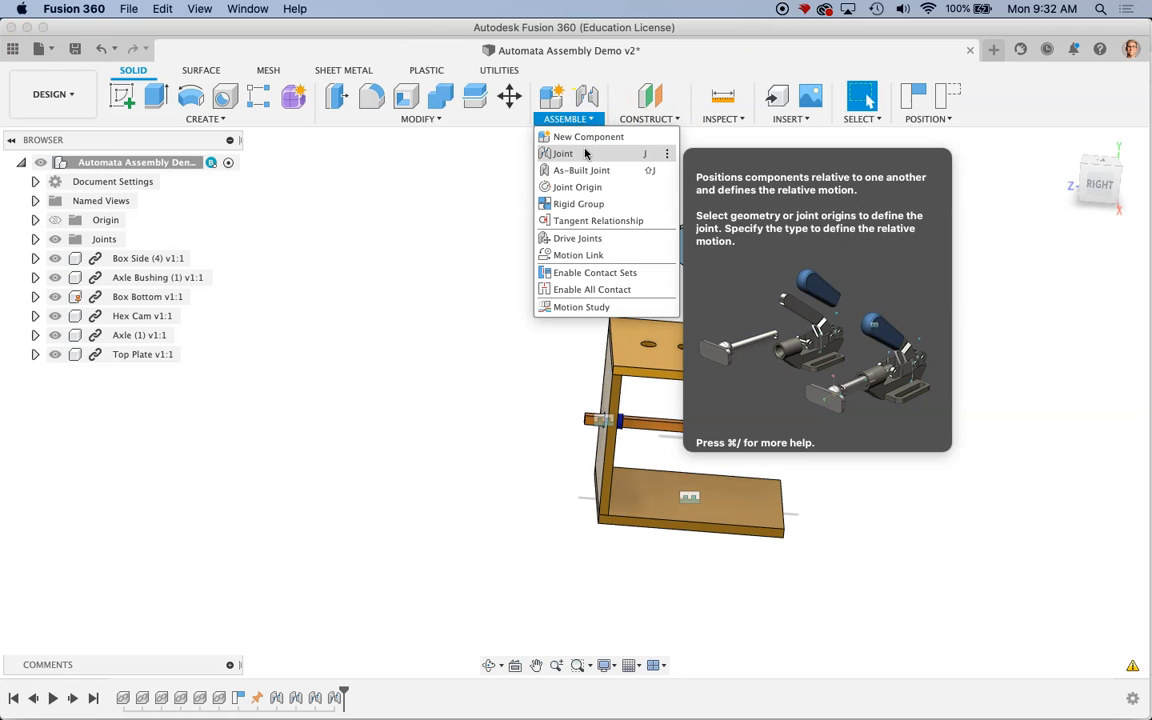
{"action": "left_click", "coordinate": [562, 152]}
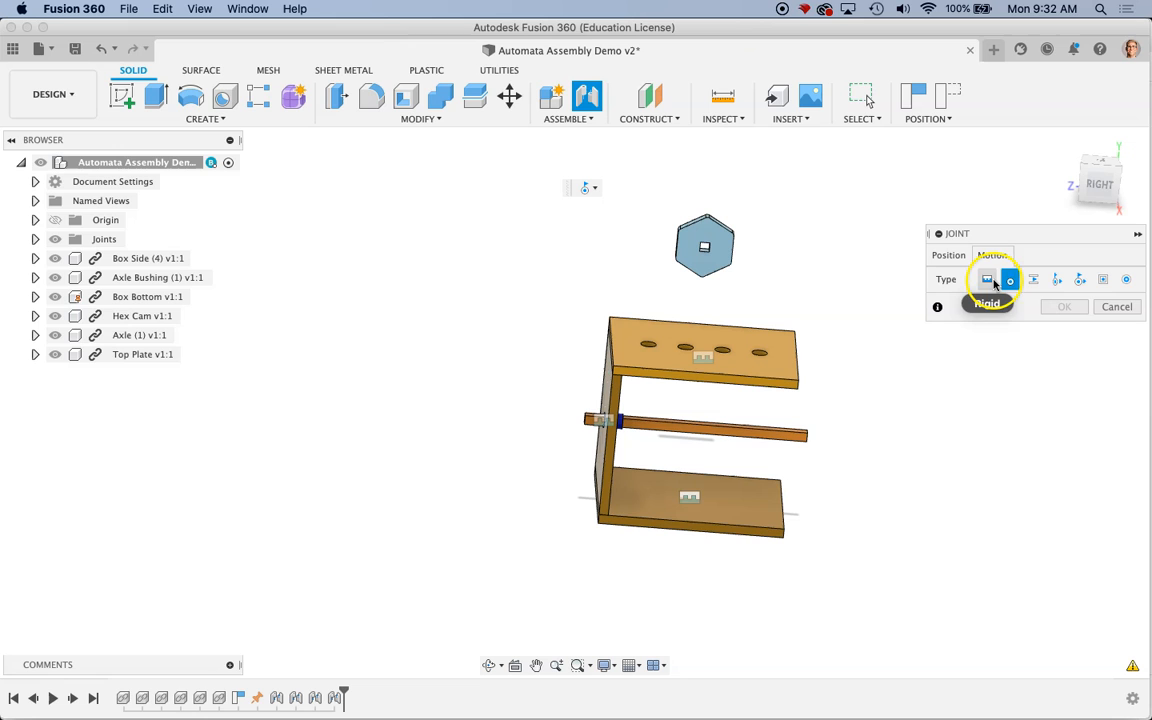
{"action": "left_click", "coordinate": [948, 256]}
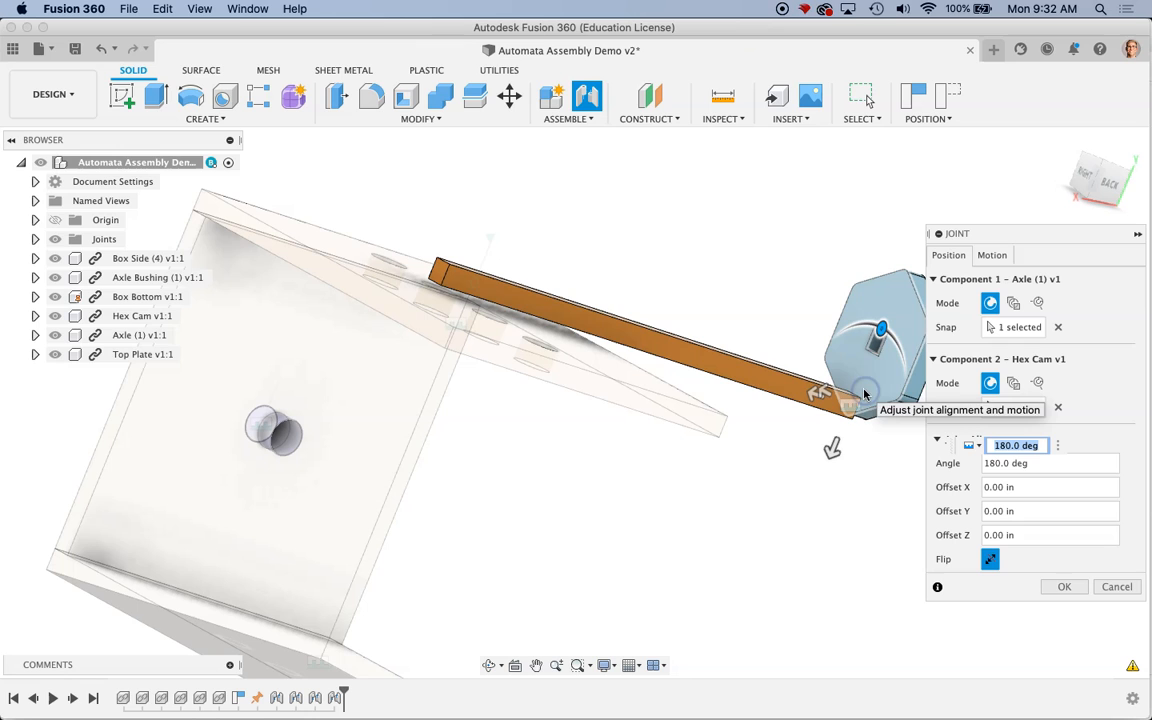
{"action": "left_click", "coordinate": [864, 430]}
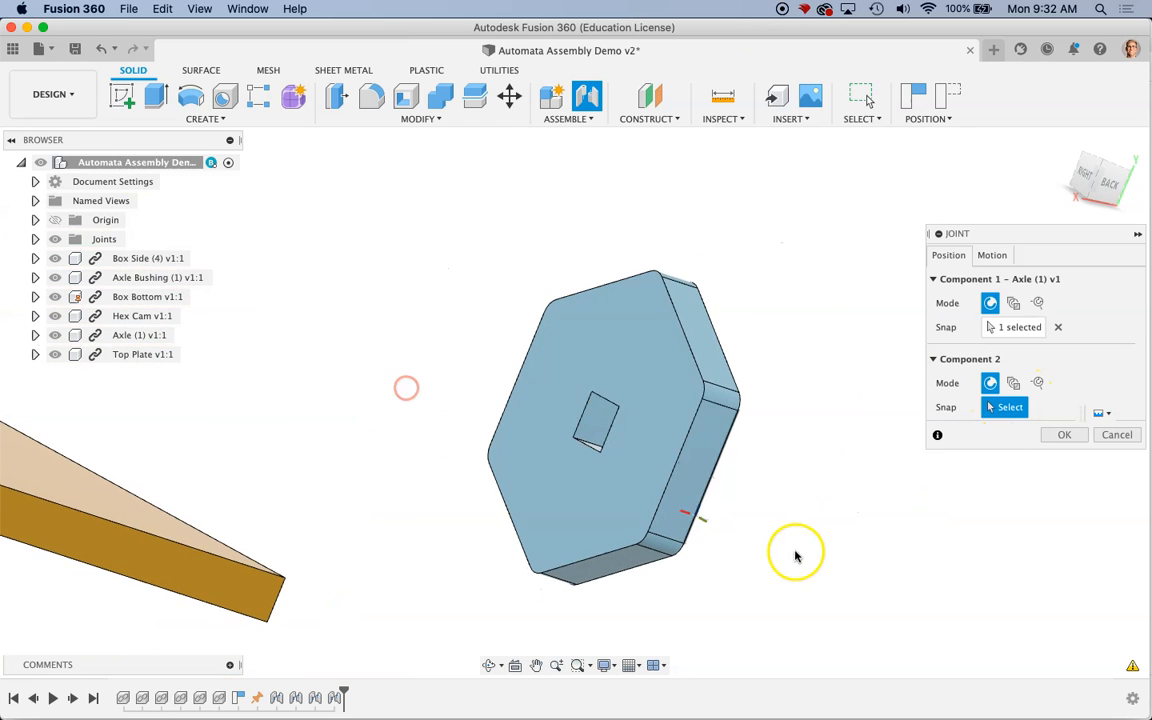
{"action": "left_click_drag", "start_coordinate": [796, 552], "coordinate": [544, 448]}
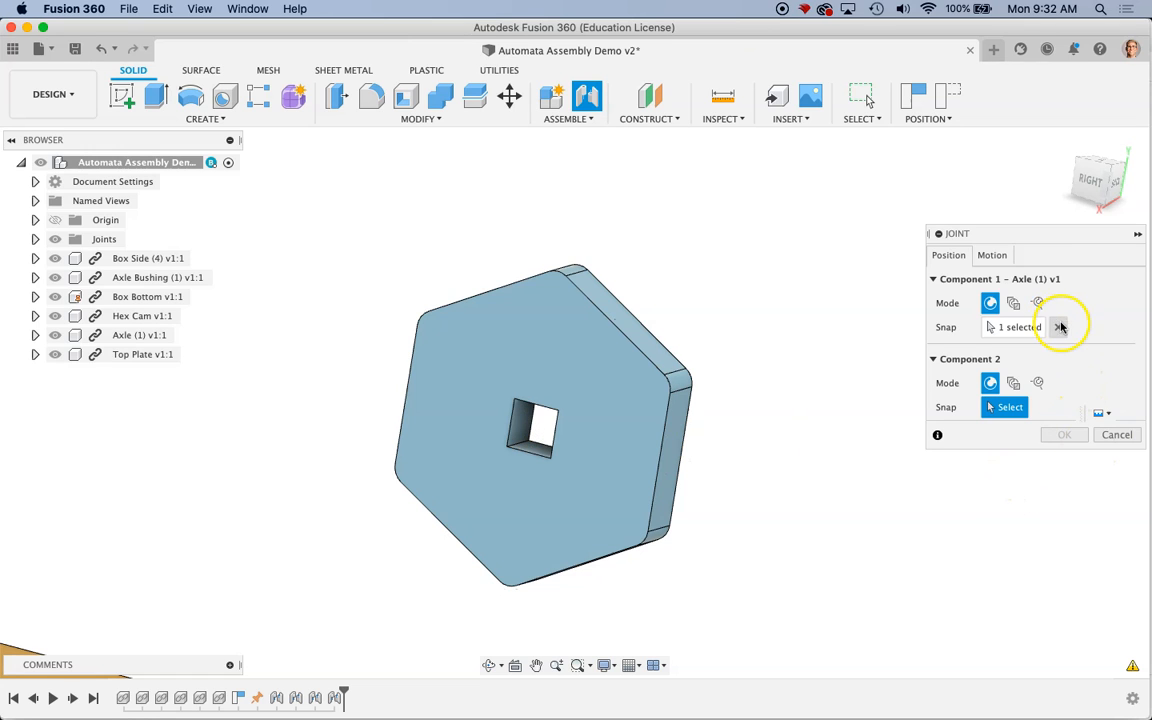
{"action": "left_click", "coordinate": [1060, 328]}
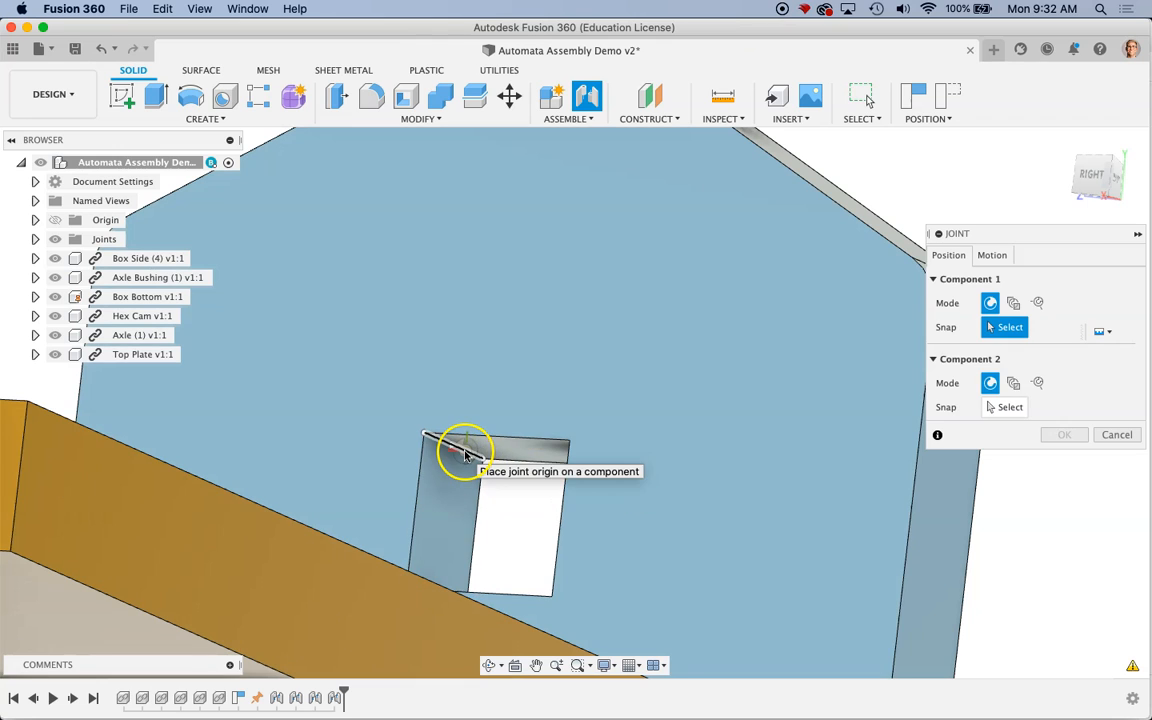
{"action": "left_click", "coordinate": [460, 450]}
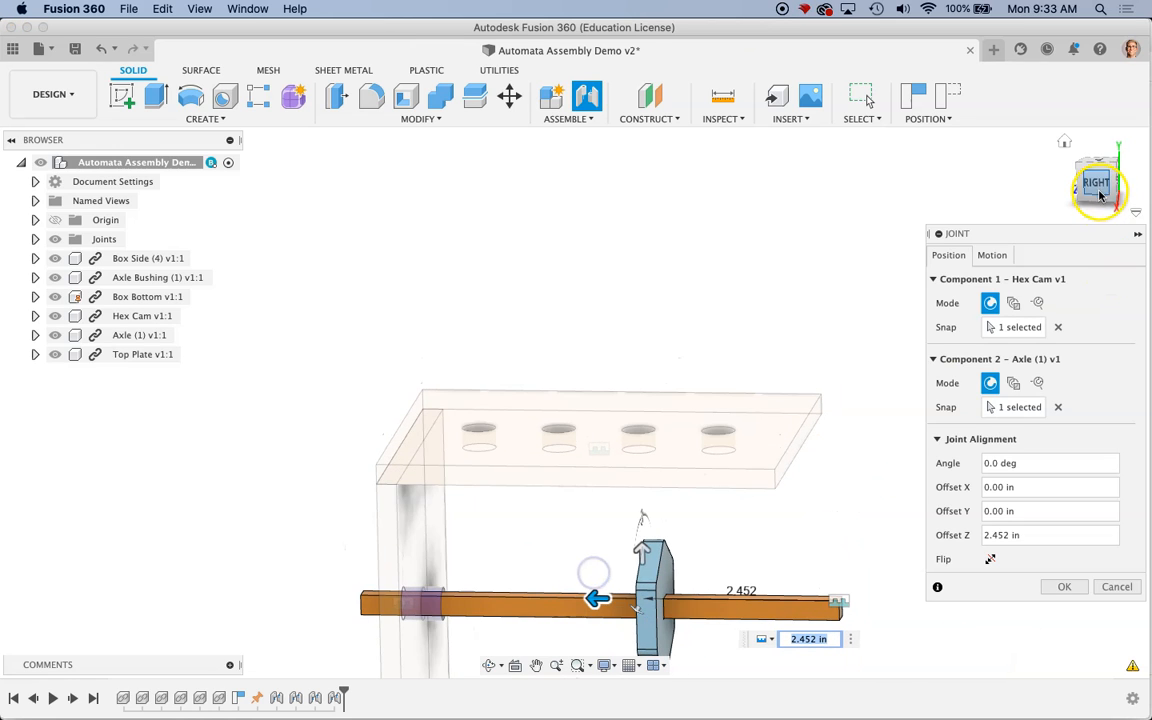
Slide the hex cam along the axle to about 2.452 in, inside the box
{"action": "left_click", "coordinate": [1096, 184]}
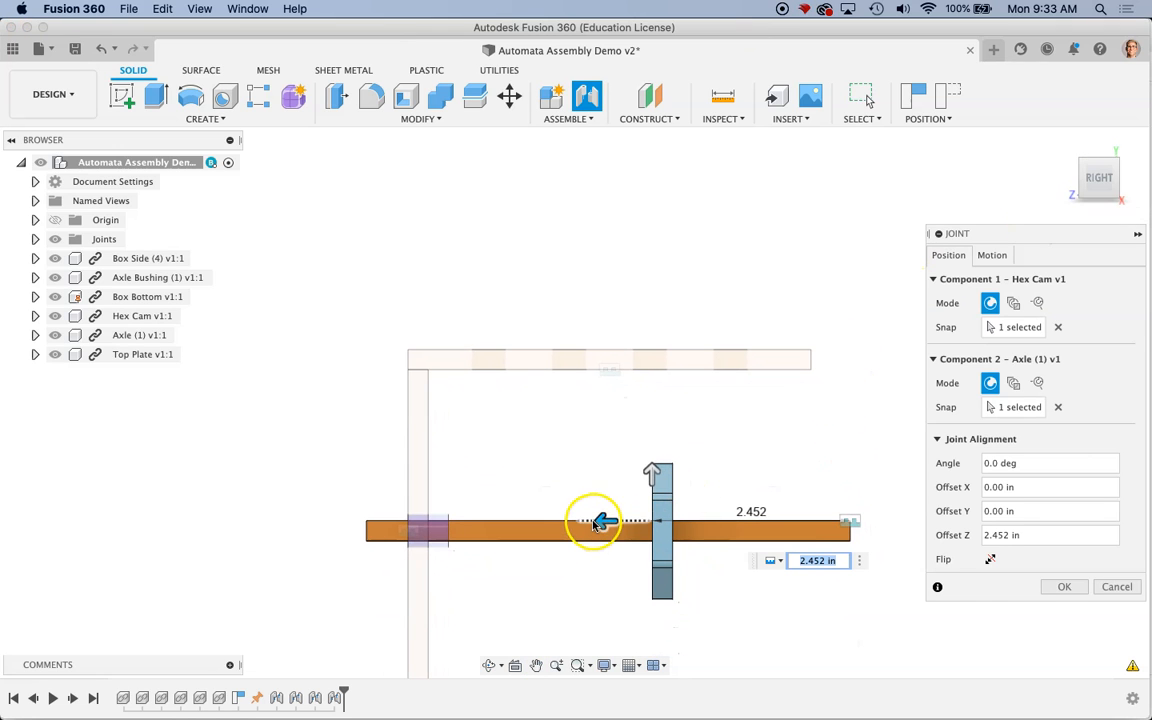
{"action": "left_click_drag", "start_coordinate": [596, 520], "coordinate": [584, 520]}
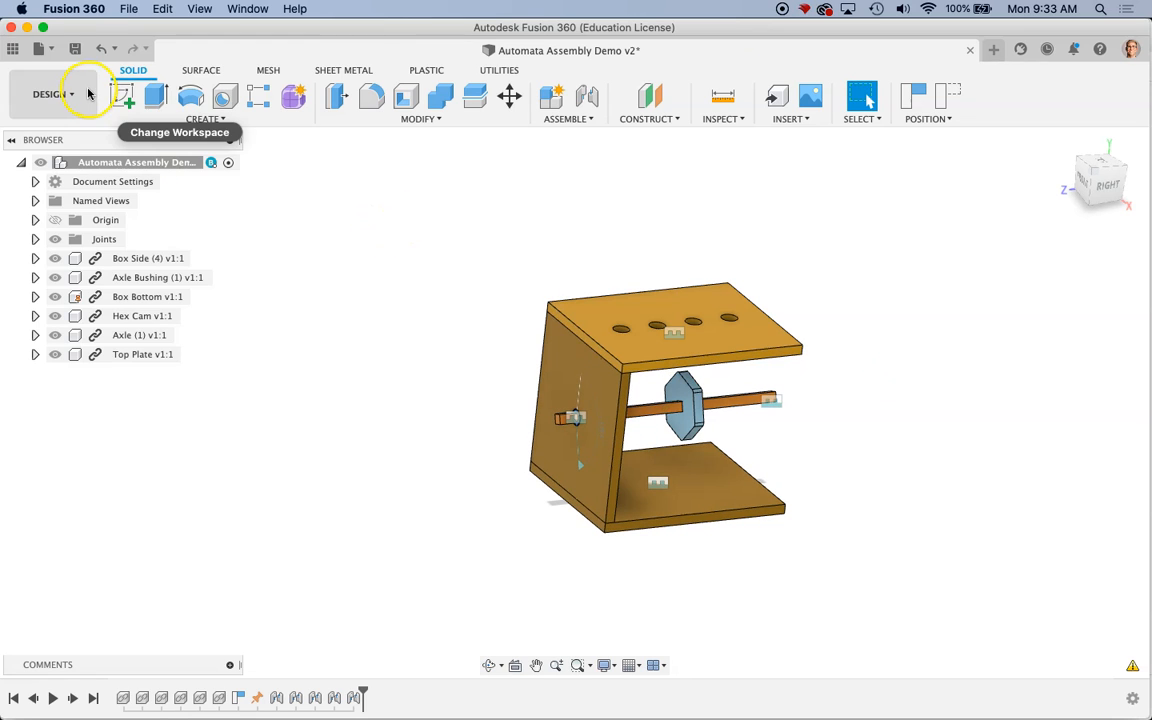
{"action": "mouse_move", "coordinate": [12, 48]}
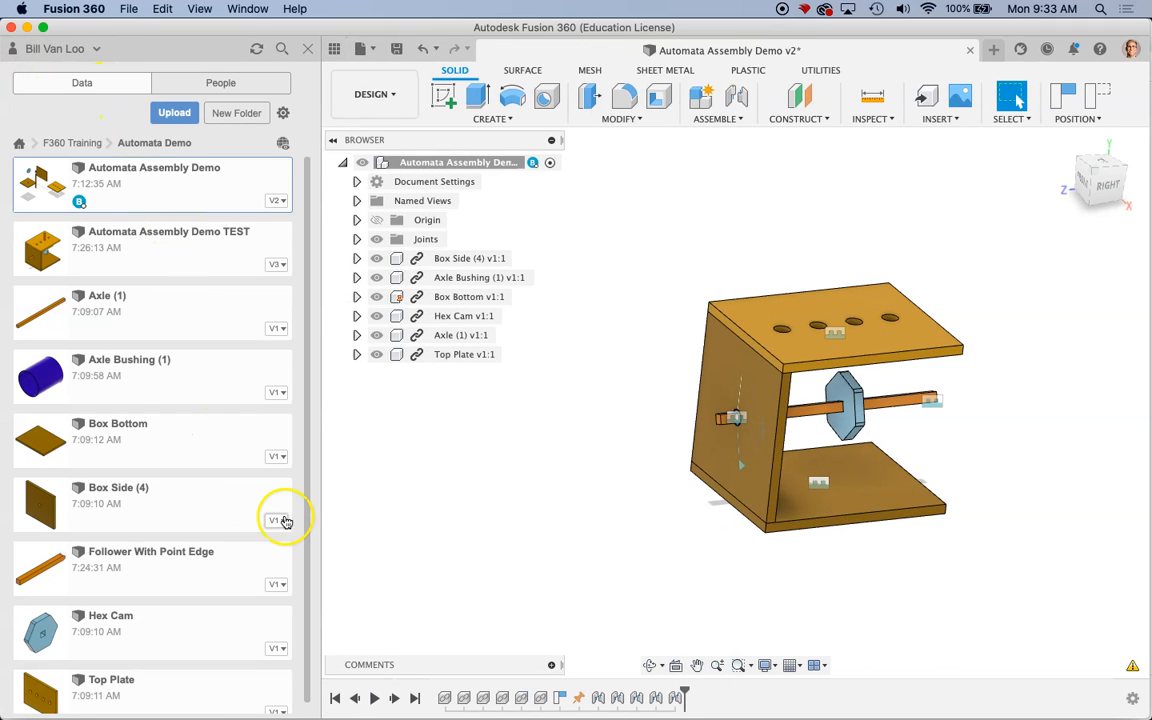
{"action": "mouse_move", "coordinate": [138, 572]}
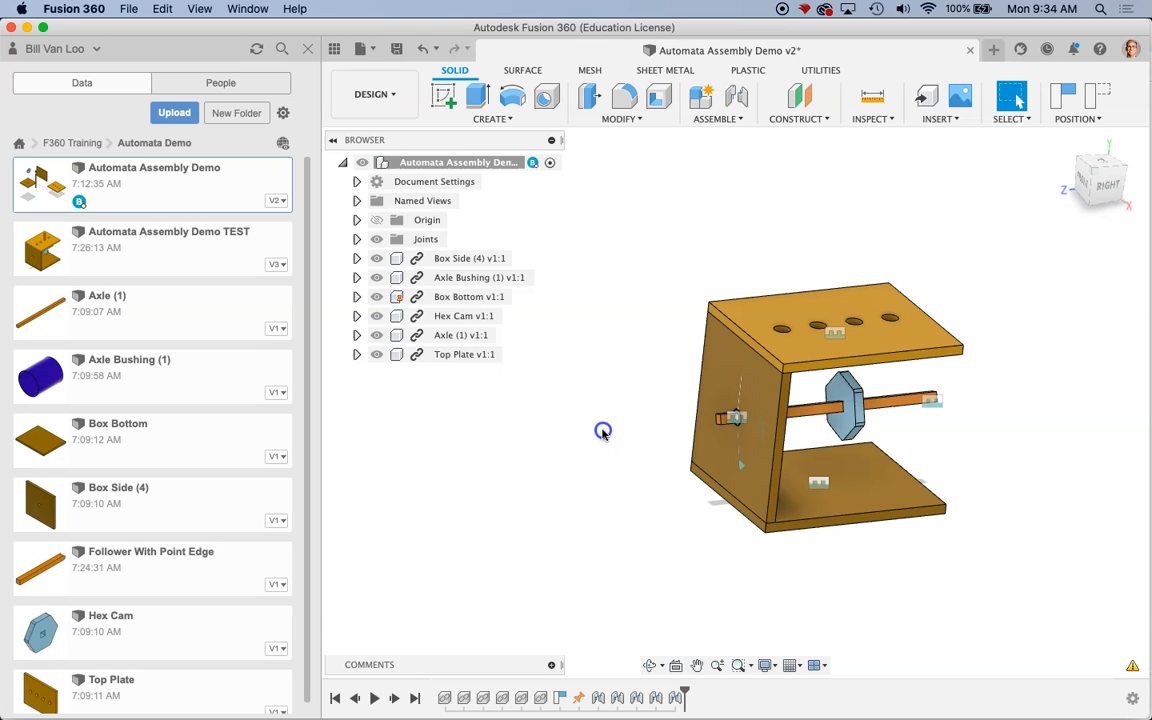
{"action": "mouse_move", "coordinate": [600, 512]}
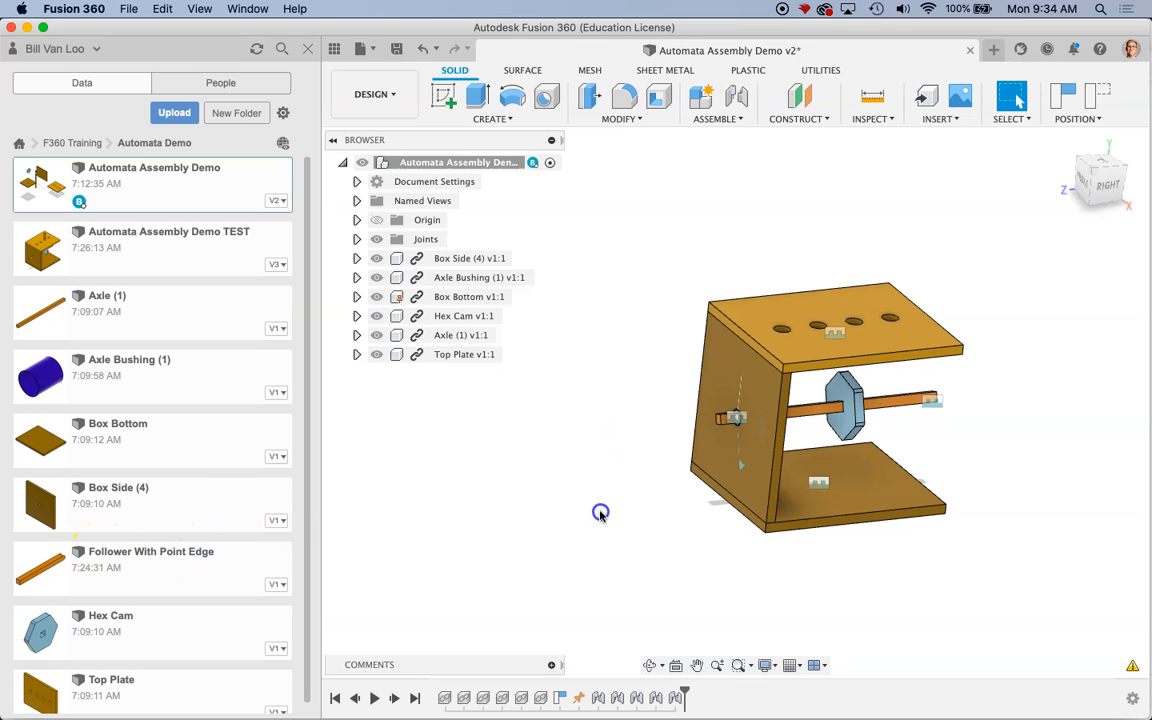
{"action": "mouse_move", "coordinate": [128, 336]}
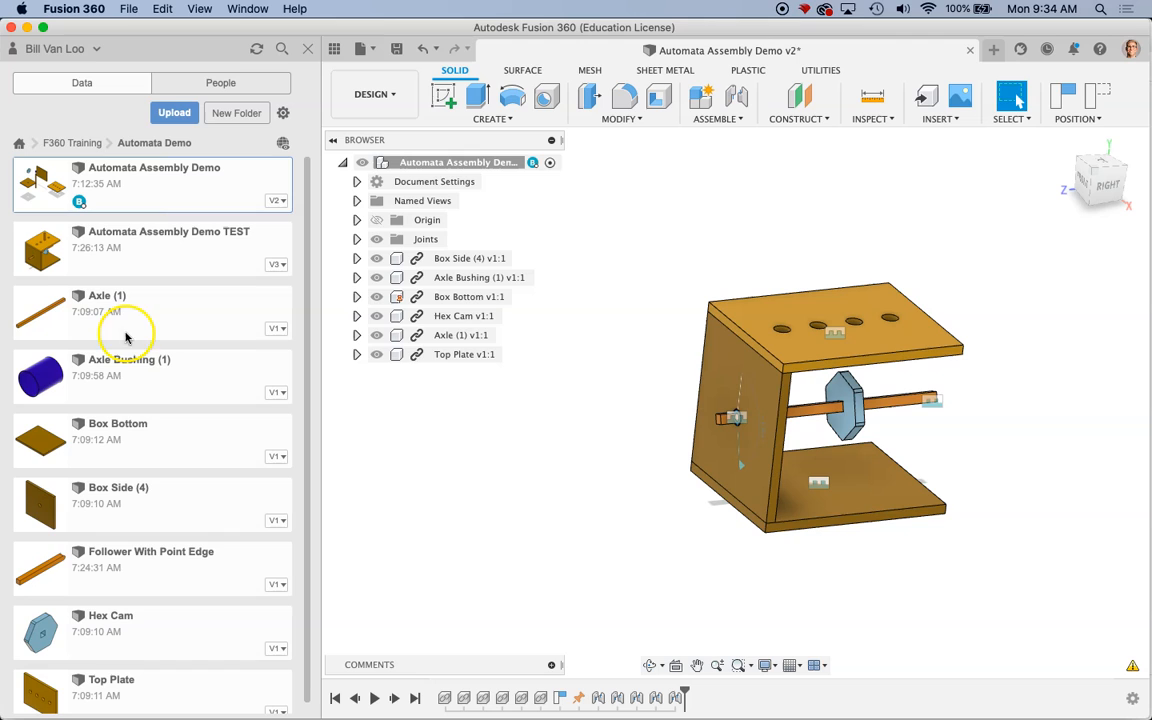
Insert the Follower With Point Edge part into the current design beside the box
{"action": "left_click", "coordinate": [150, 560]}
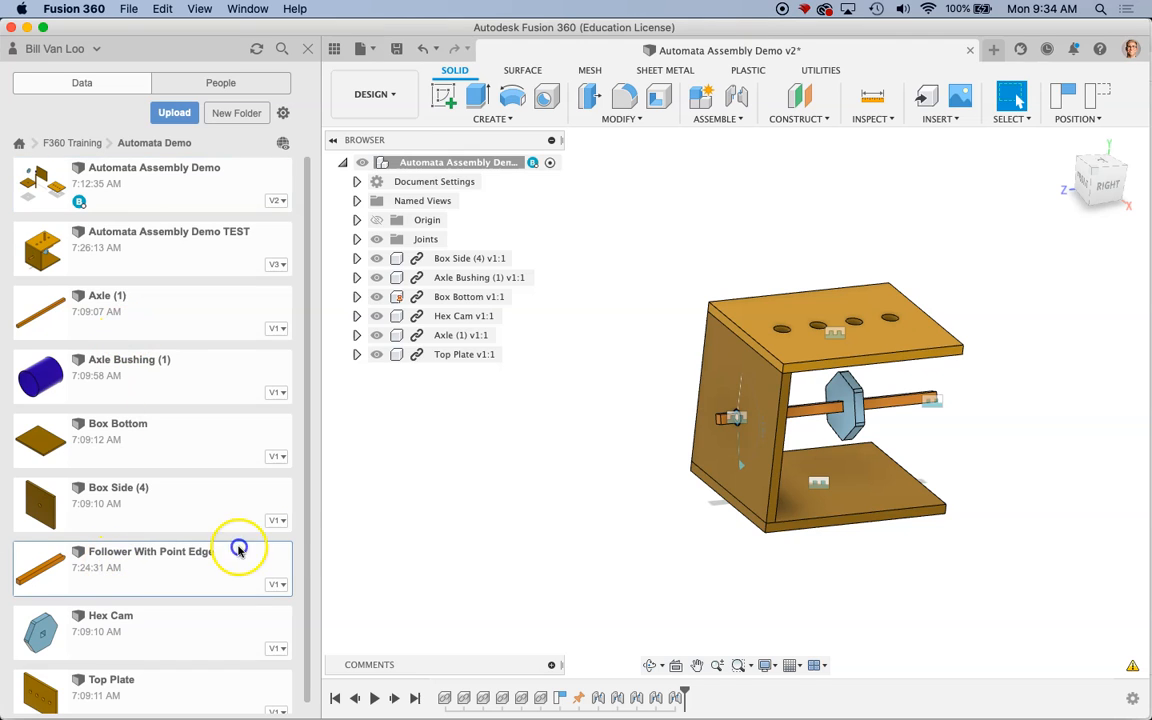
{"action": "mouse_move", "coordinate": [130, 562]}
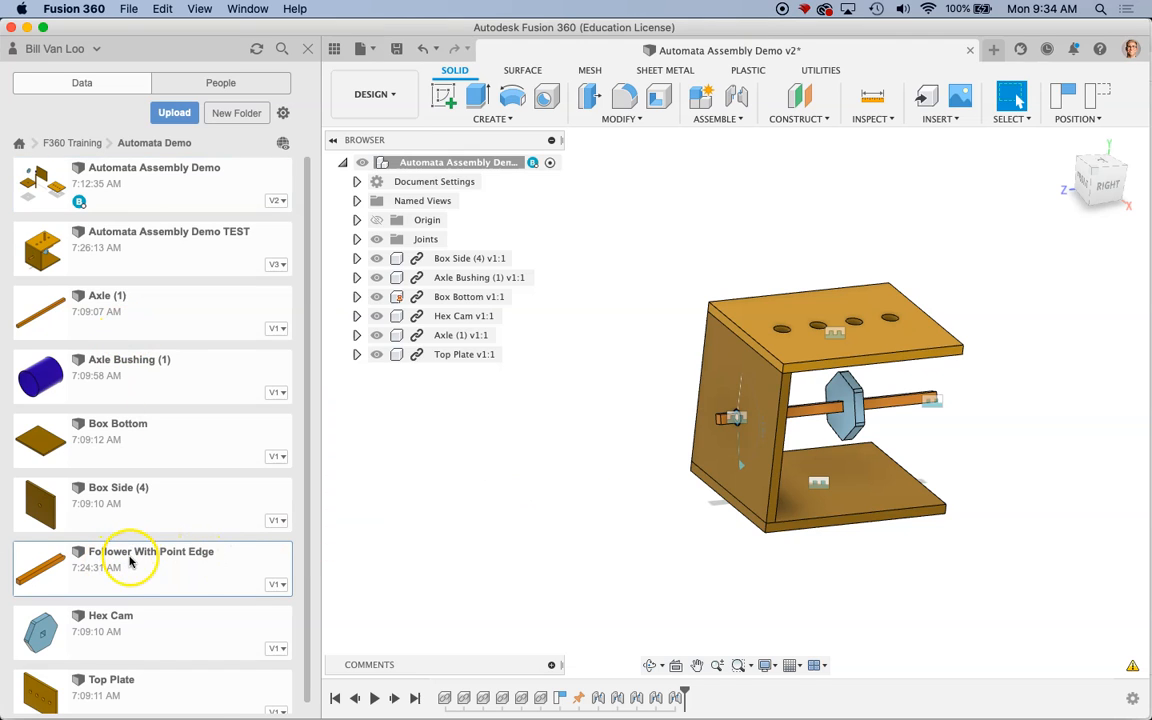
{"action": "right_click", "coordinate": [130, 560]}
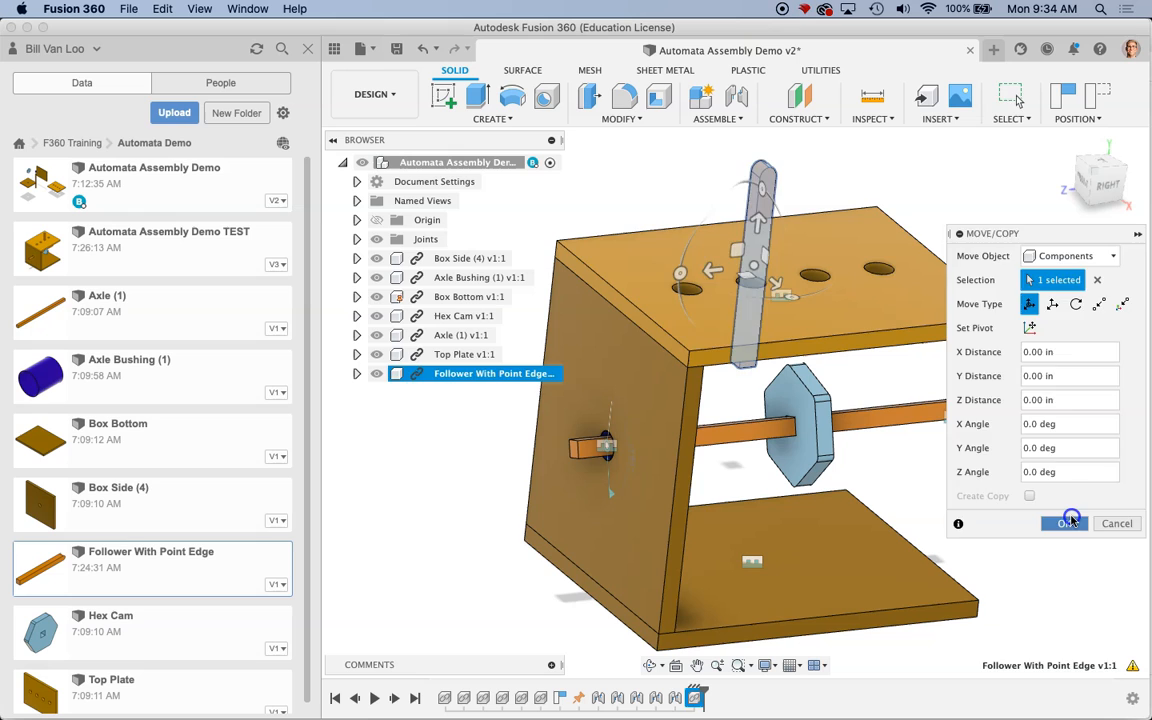
{"action": "left_click", "coordinate": [1064, 524]}
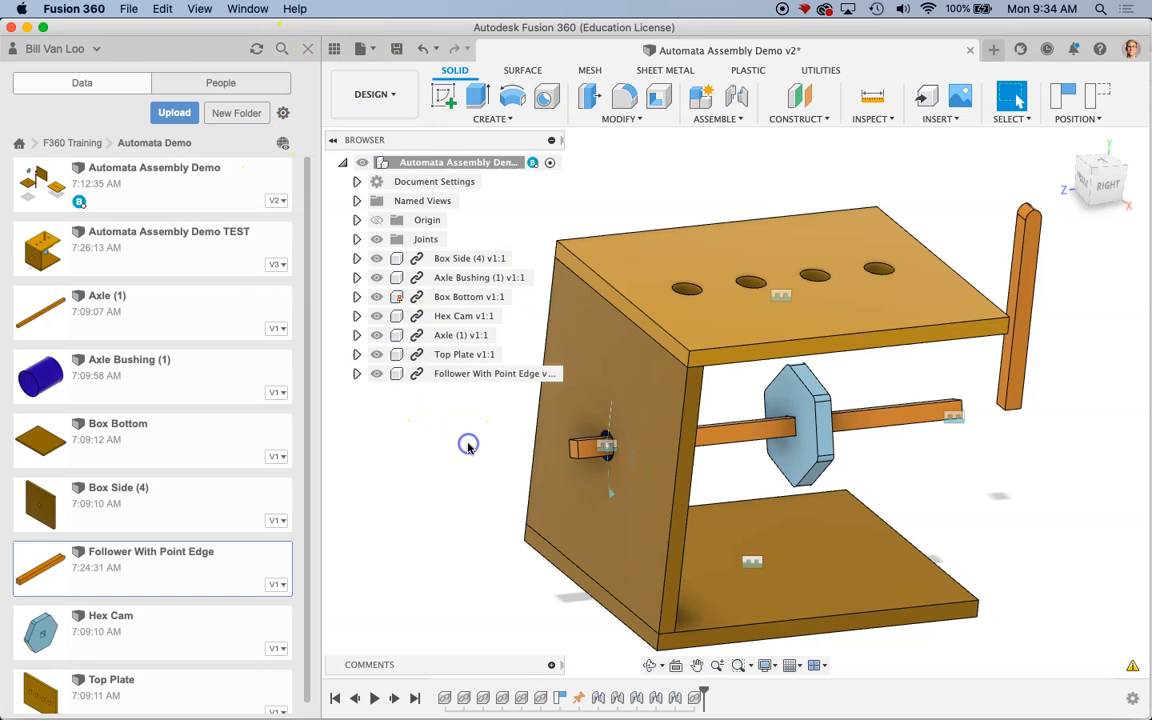
Flip the follower 180 deg about X to stand upright at the top plate edge and confirm
{"action": "left_click", "coordinate": [376, 374]}
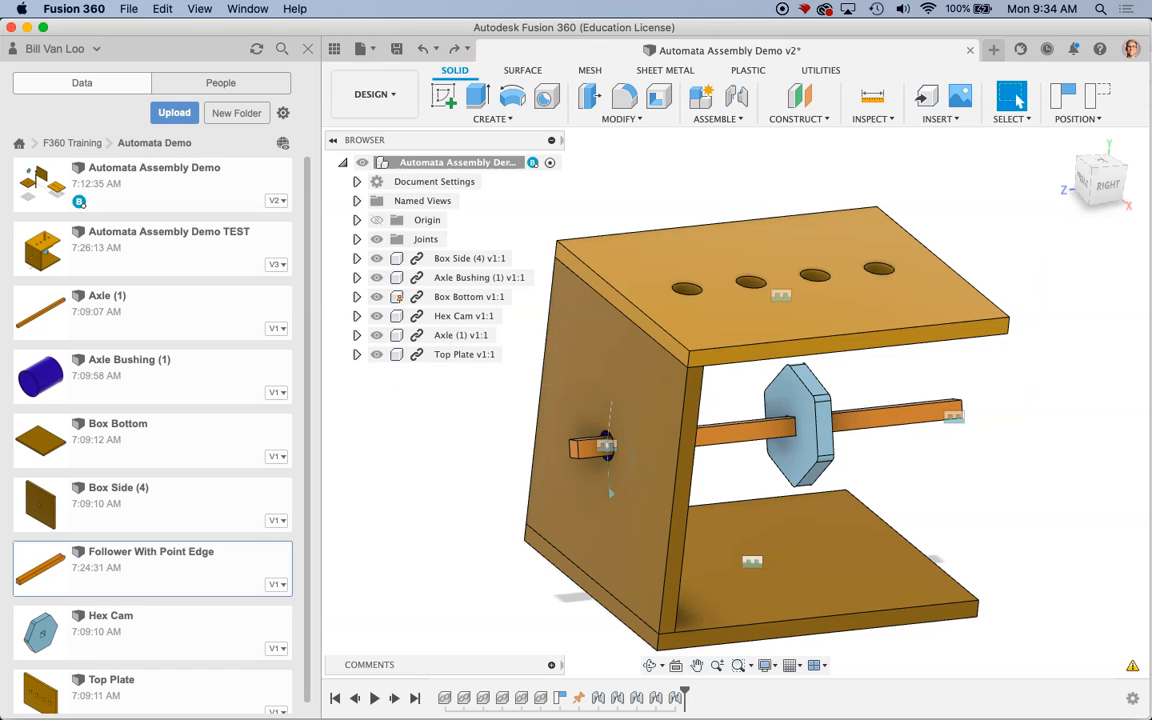
{"action": "right_click", "coordinate": [150, 560]}
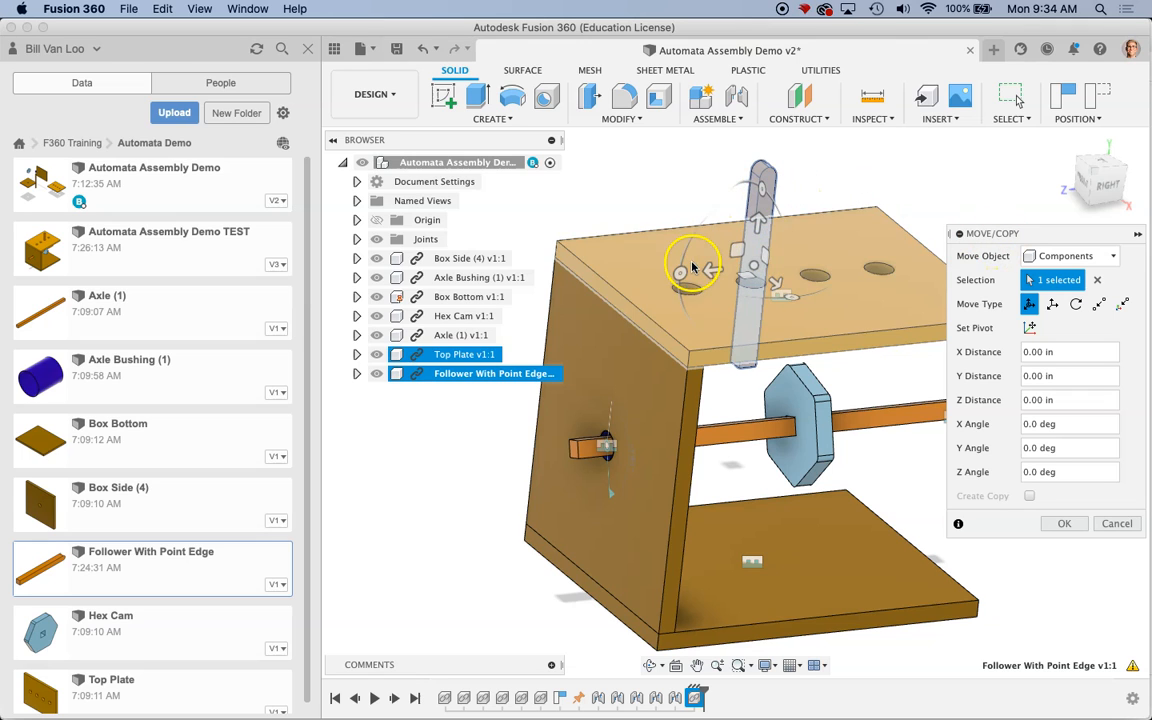
{"action": "left_click", "coordinate": [464, 354]}
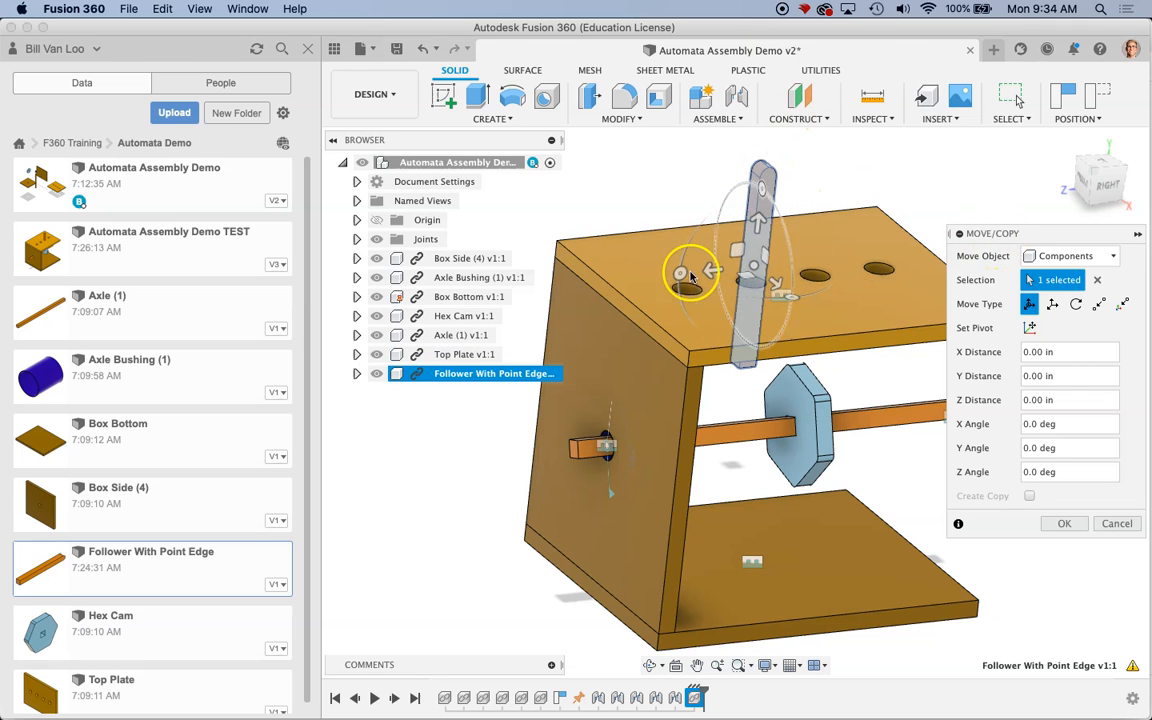
{"action": "mouse_move", "coordinate": [684, 276]}
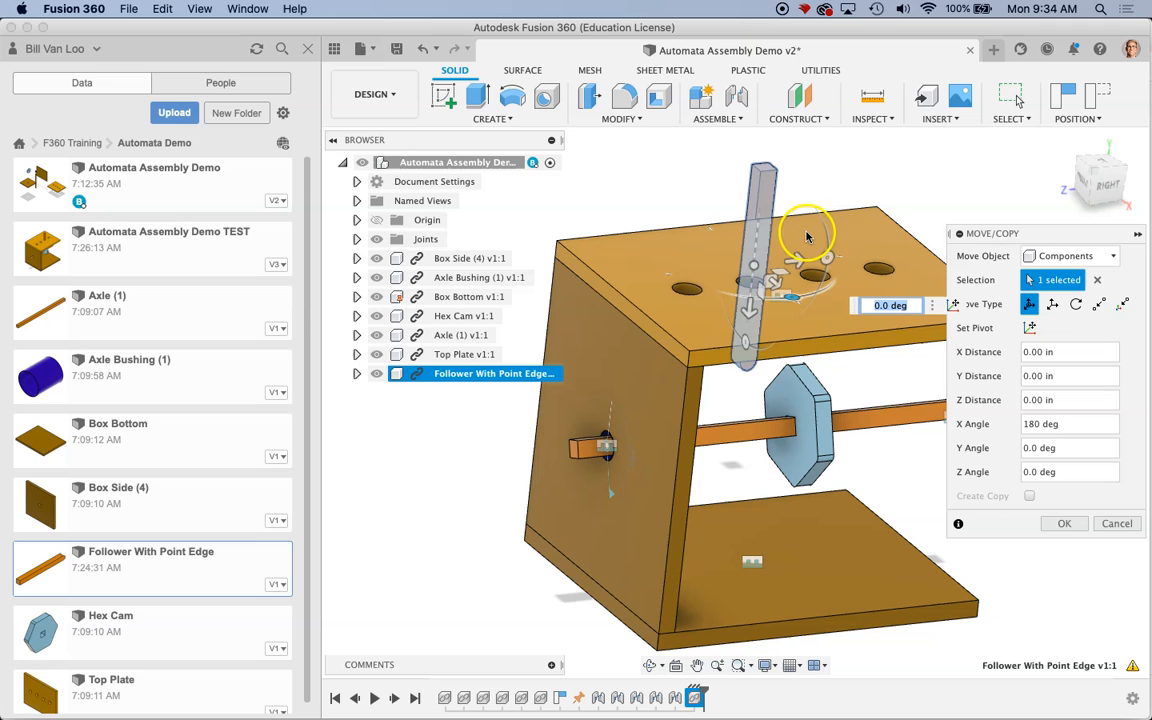
{"action": "left_click_drag", "start_coordinate": [810, 230], "coordinate": [844, 268]}
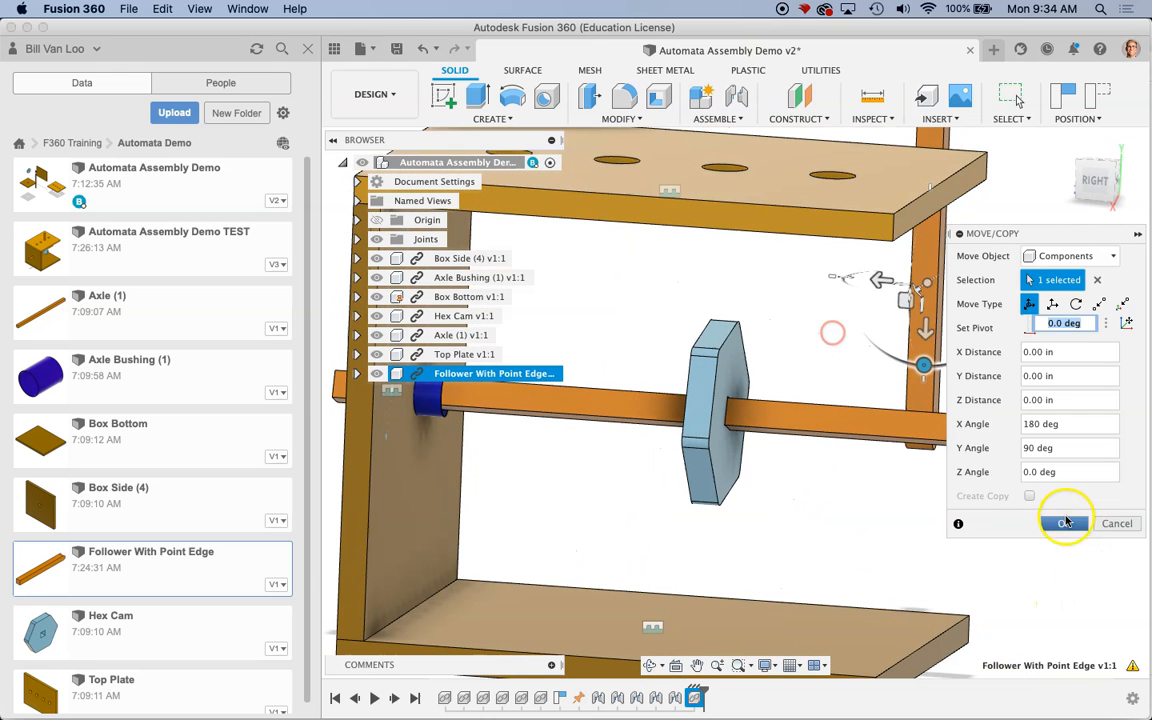
{"action": "left_click", "coordinate": [1064, 524]}
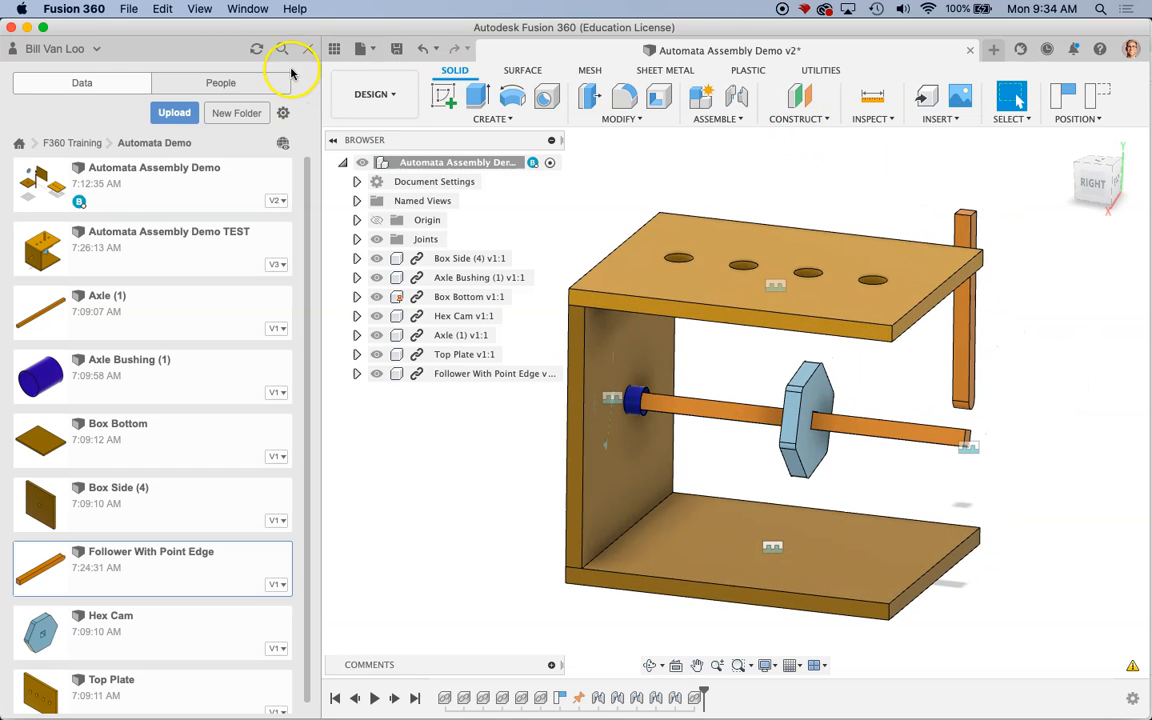
{"action": "left_click", "coordinate": [284, 48]}
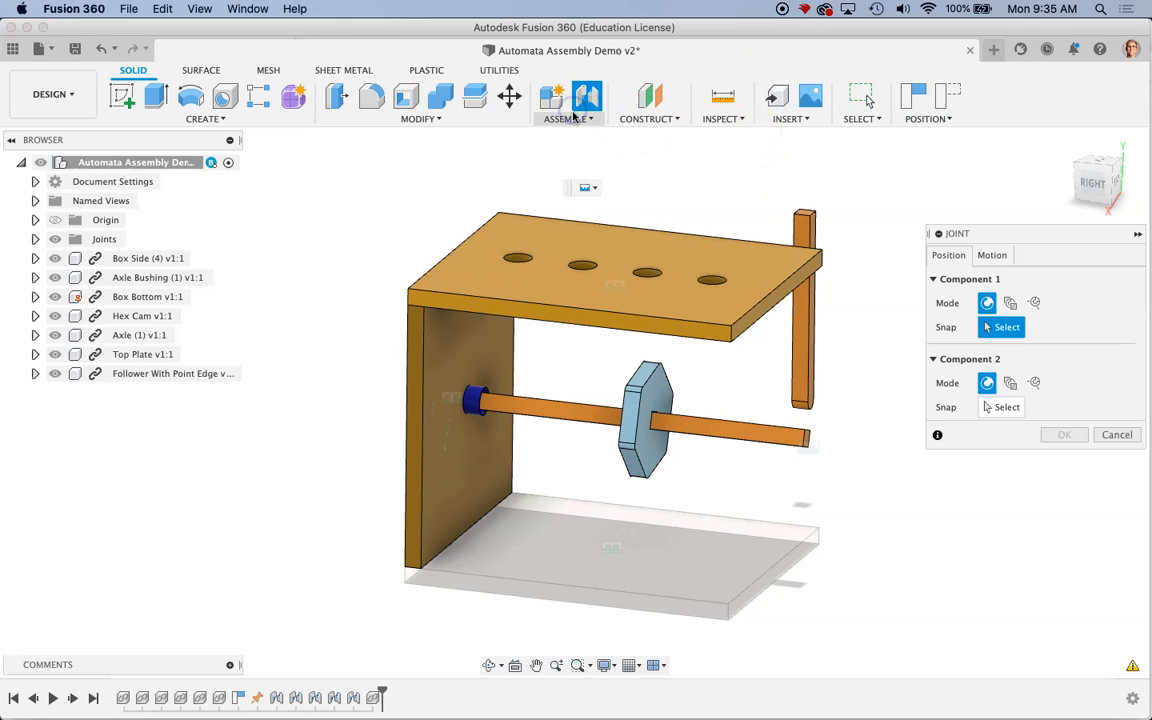
{"action": "mouse_move", "coordinate": [582, 160]}
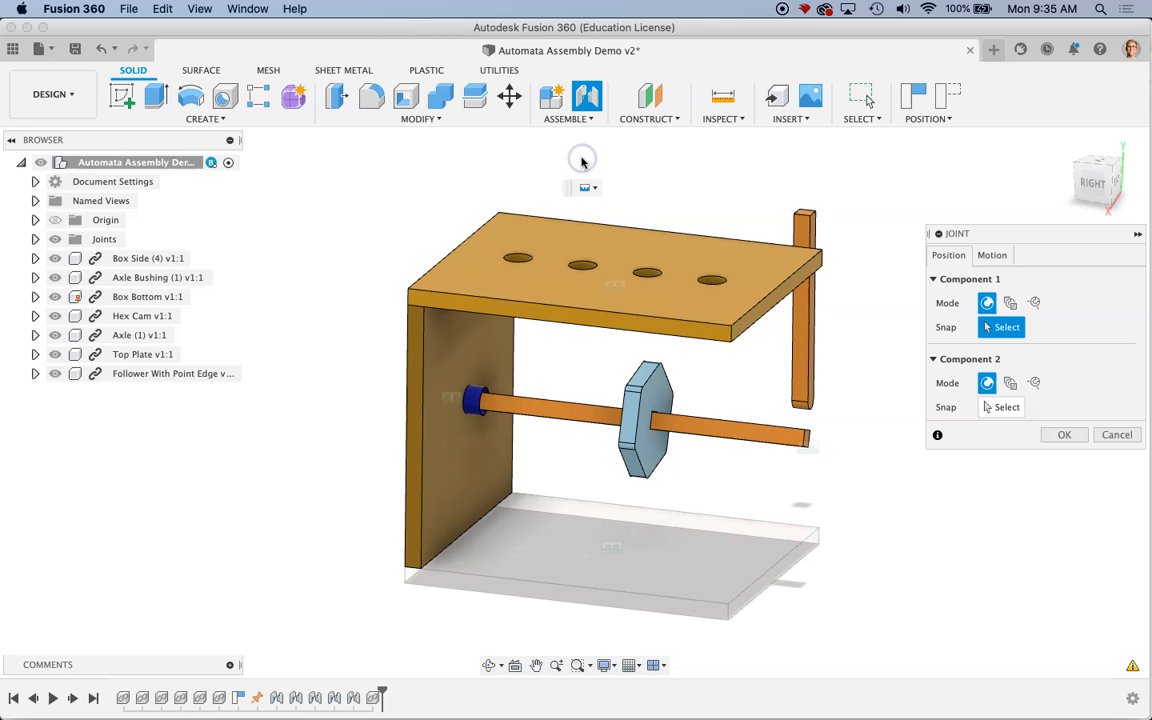
{"action": "left_click", "coordinate": [992, 256]}
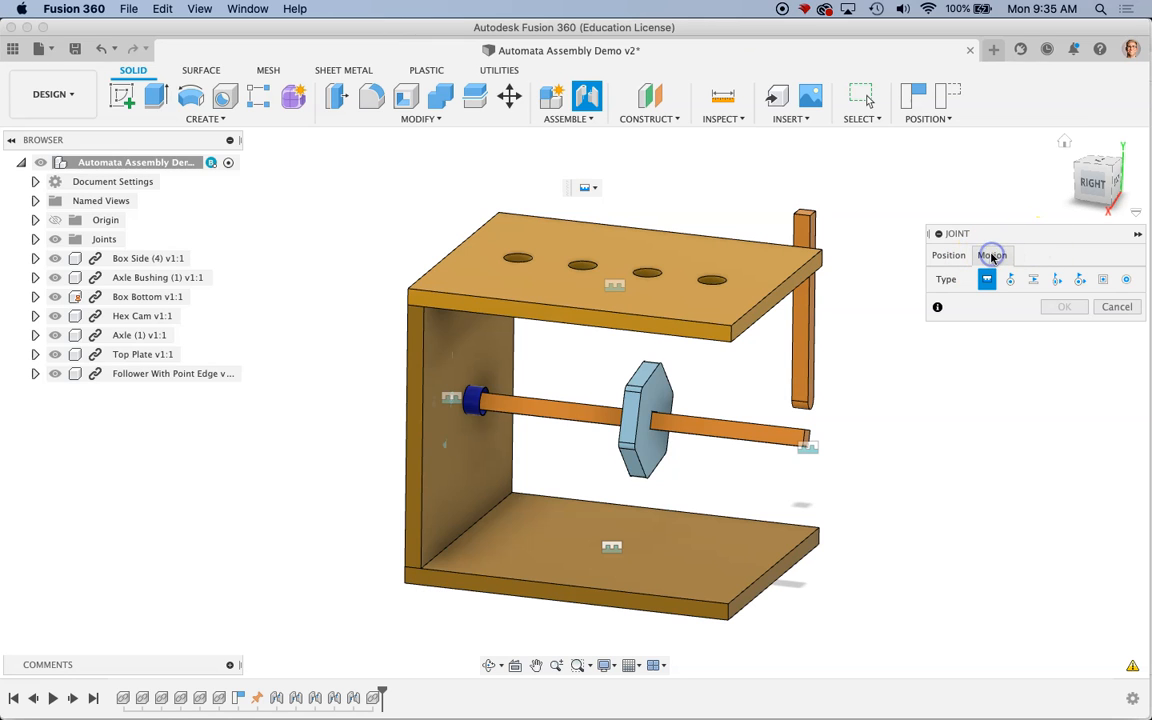
{"action": "mouse_move", "coordinate": [1052, 280]}
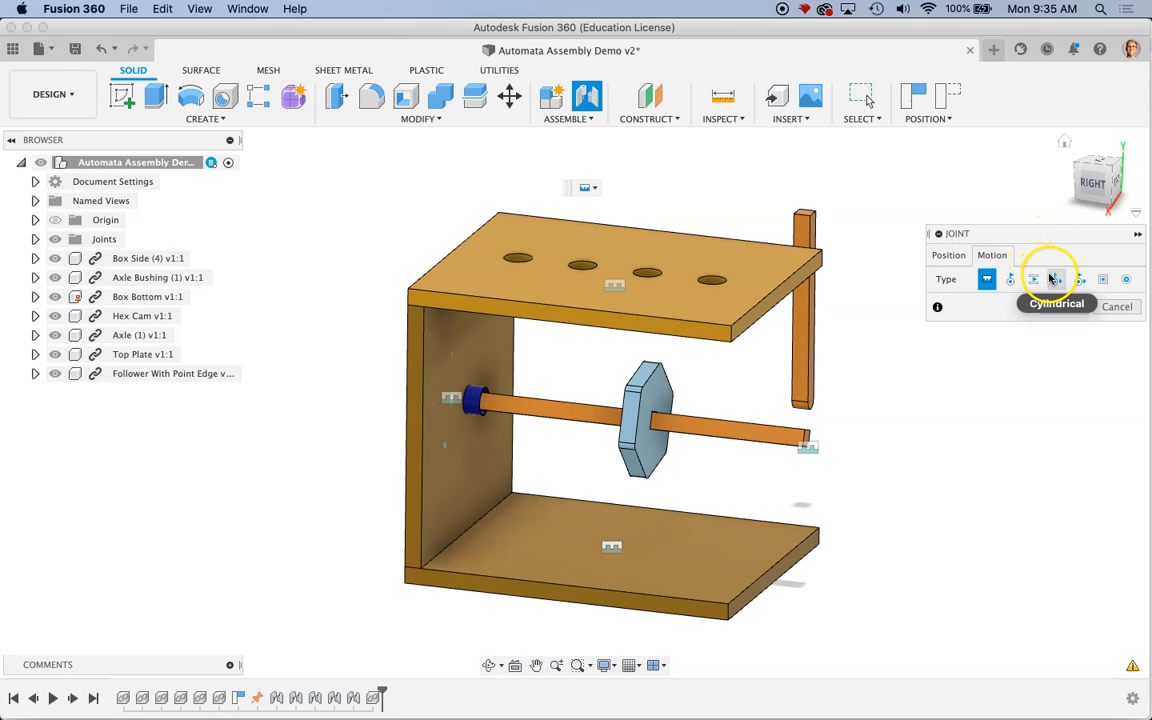
{"action": "mouse_move", "coordinate": [1032, 280]}
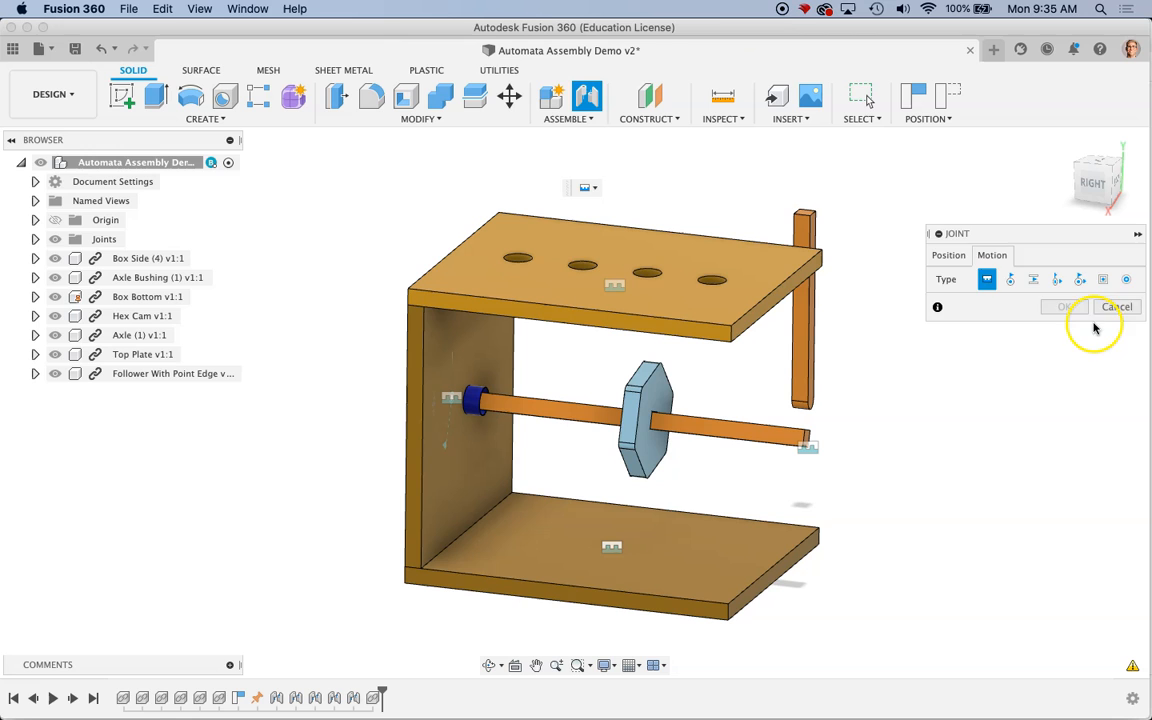
{"action": "left_click", "coordinate": [1116, 306]}
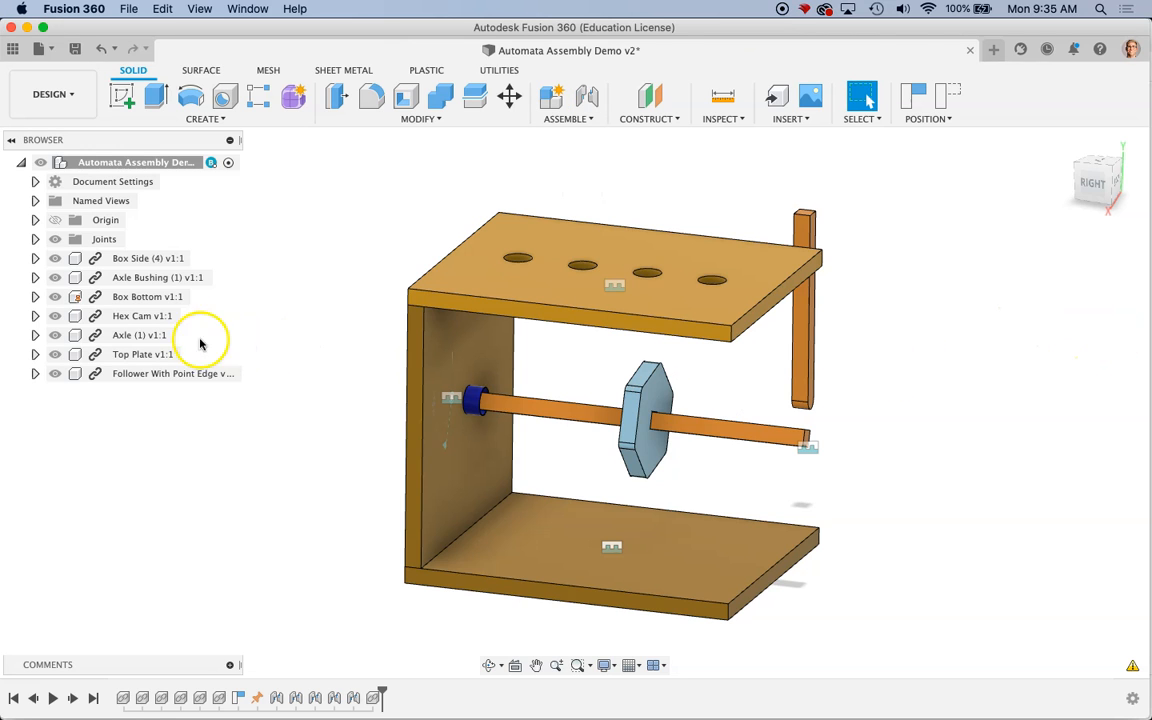
Move/Copy the Axle Bushing with Create Copy on, rotated 90 deg in X, placed above the top plate
{"action": "right_click", "coordinate": [158, 276]}
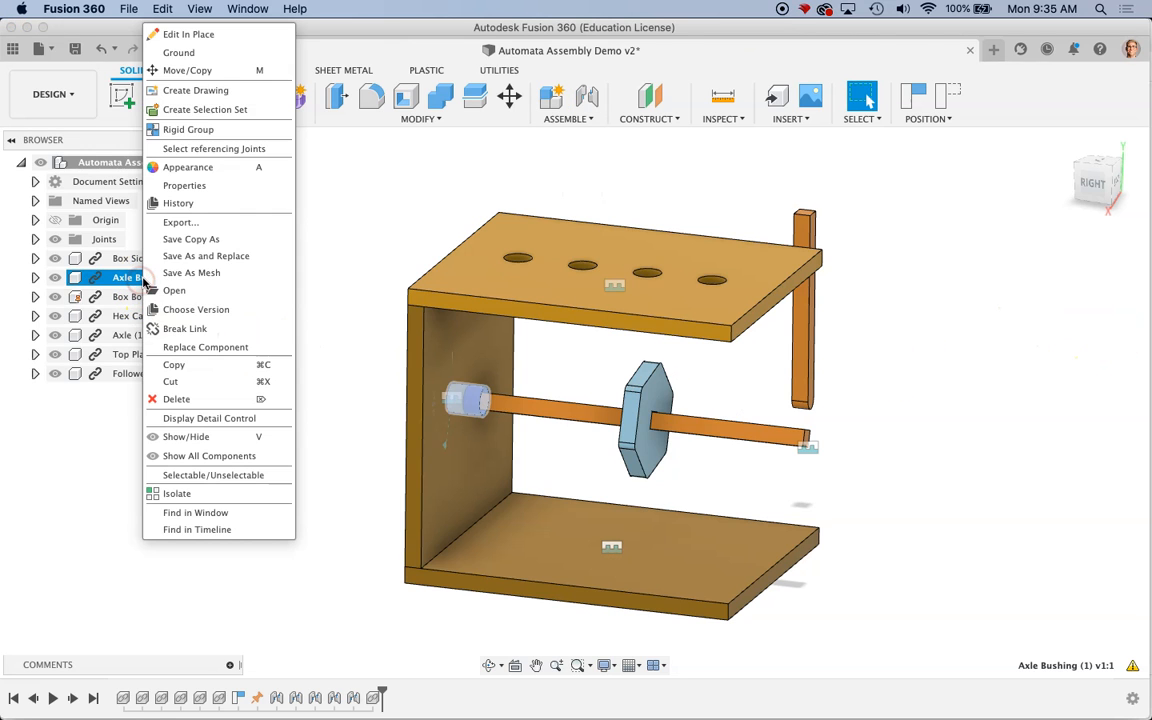
{"action": "mouse_move", "coordinate": [186, 70]}
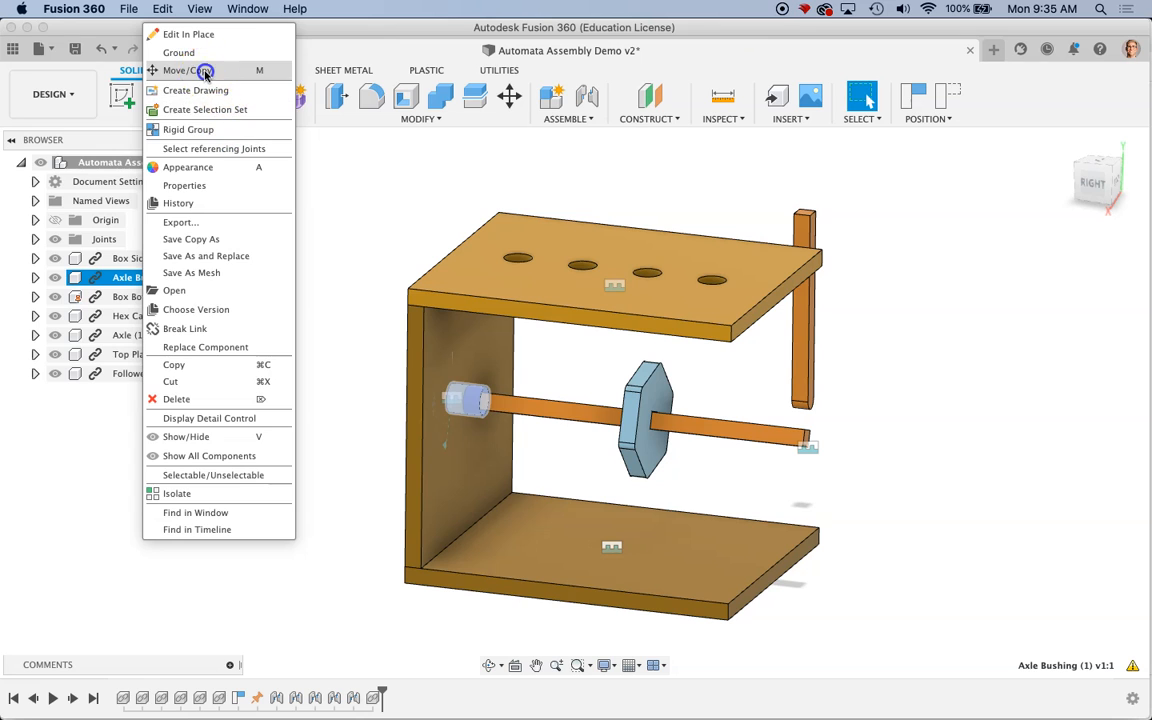
{"action": "left_click", "coordinate": [184, 70]}
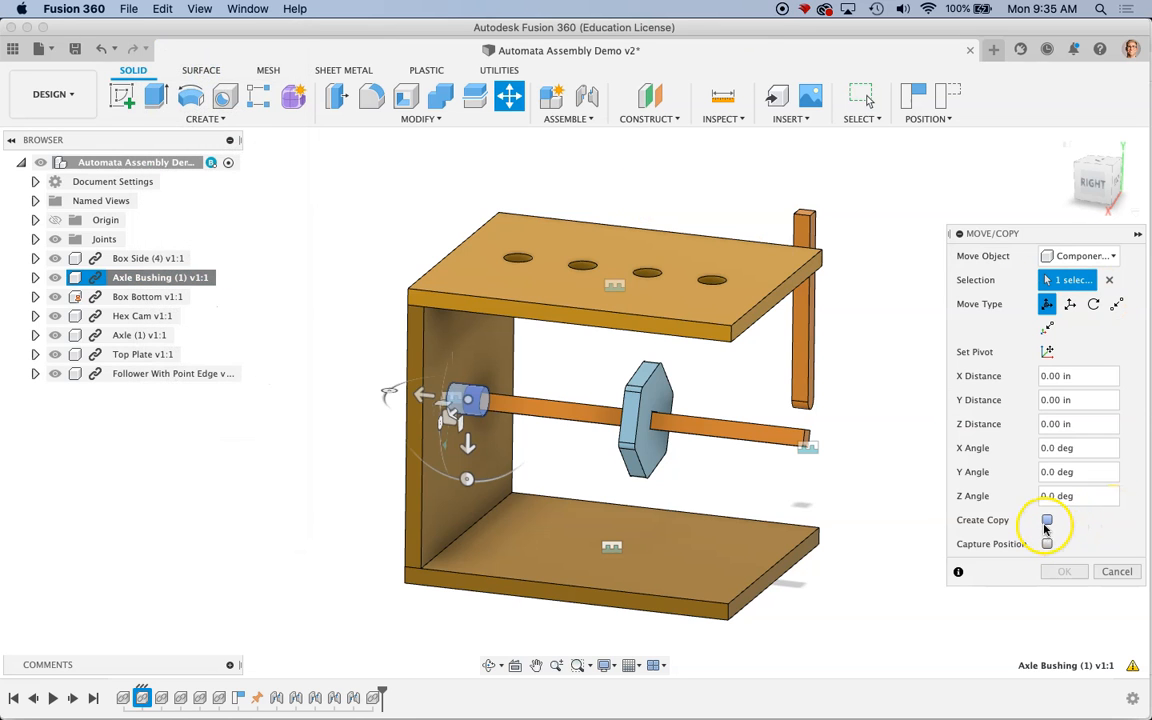
{"action": "left_click", "coordinate": [1048, 520]}
{"action": "type", "text": "90"}
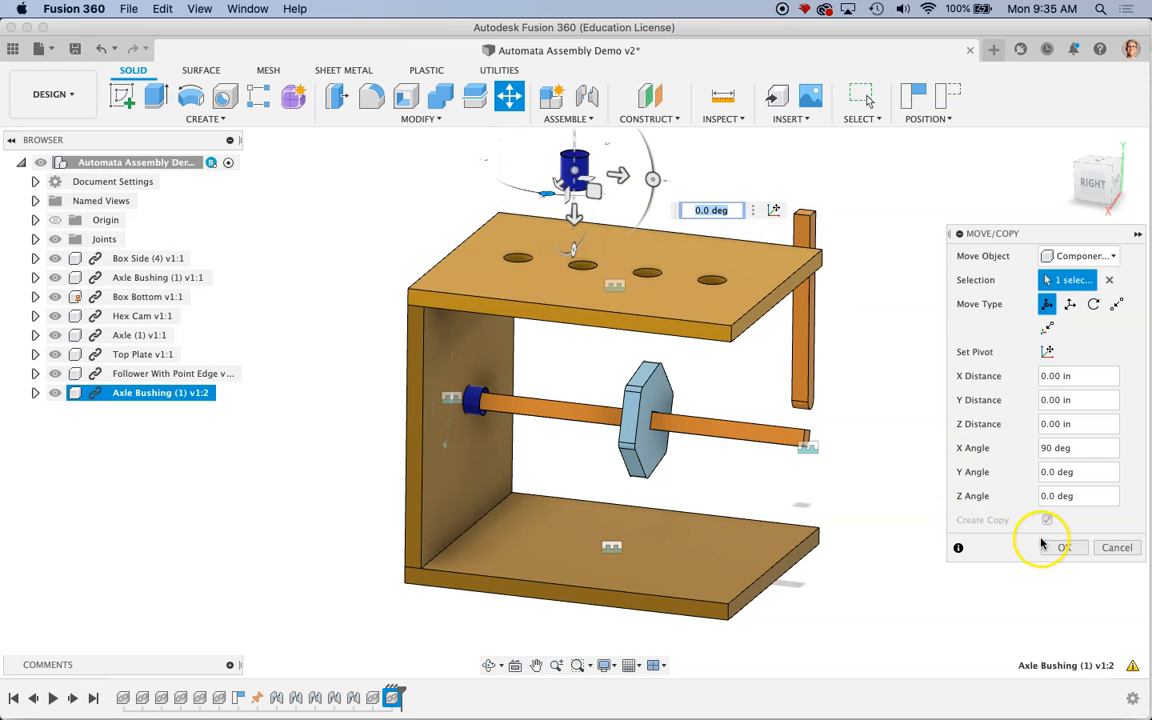
{"action": "left_click", "coordinate": [568, 118]}
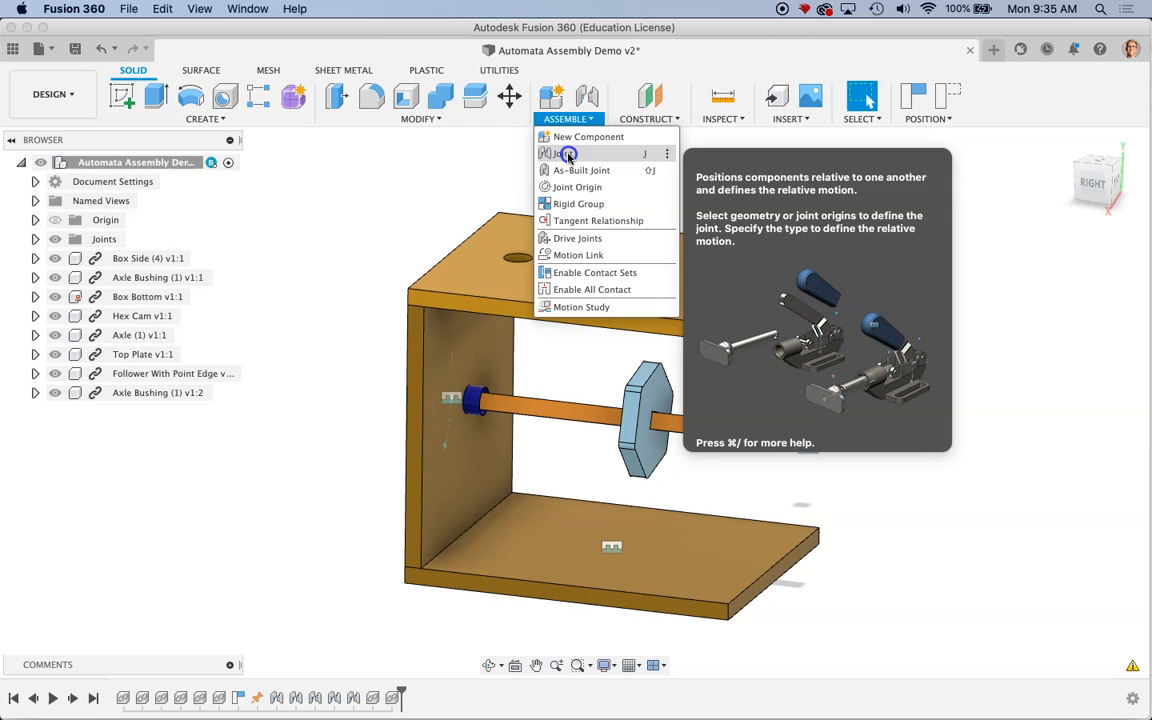
Joint the copied bushing into a top-plate hole at -90 deg
{"action": "left_click", "coordinate": [560, 152]}
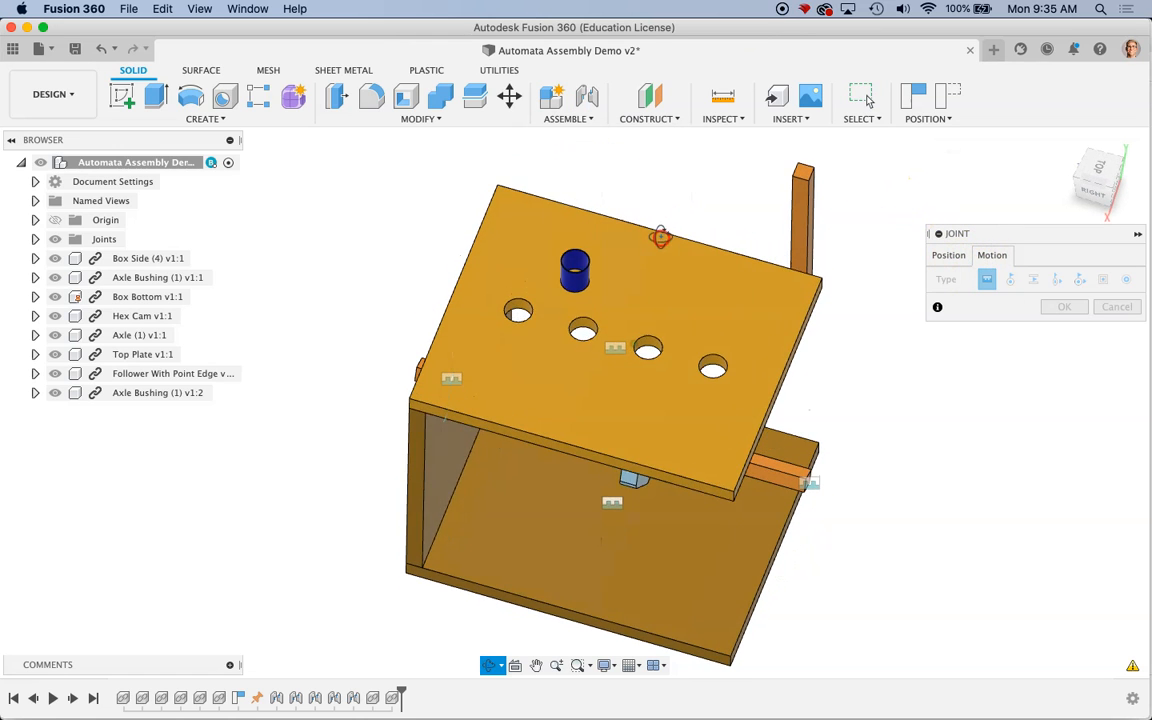
{"action": "left_click", "coordinate": [948, 256]}
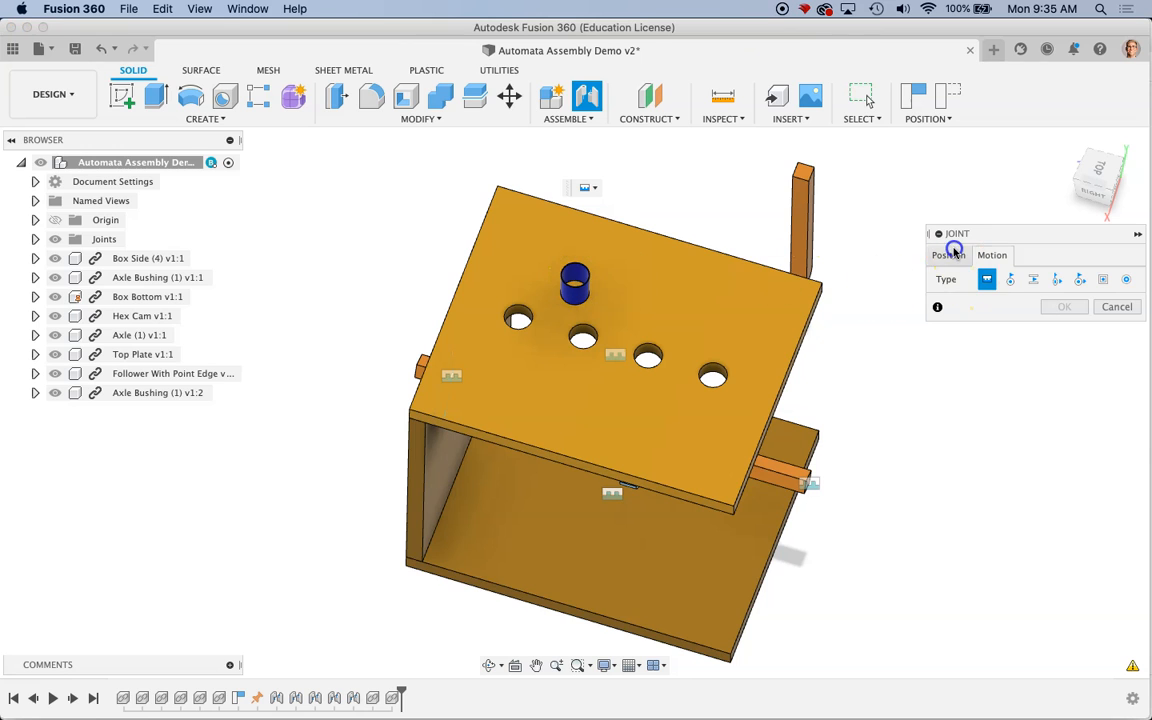
{"action": "left_click", "coordinate": [574, 284]}
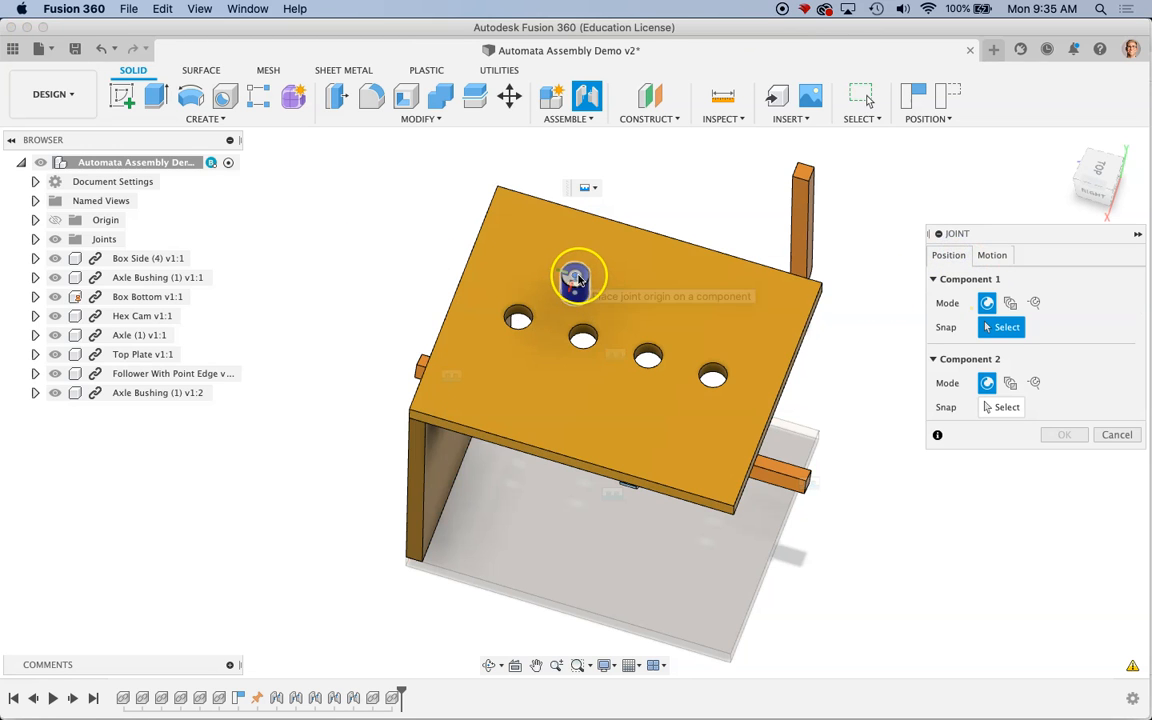
{"action": "left_click", "coordinate": [576, 280]}
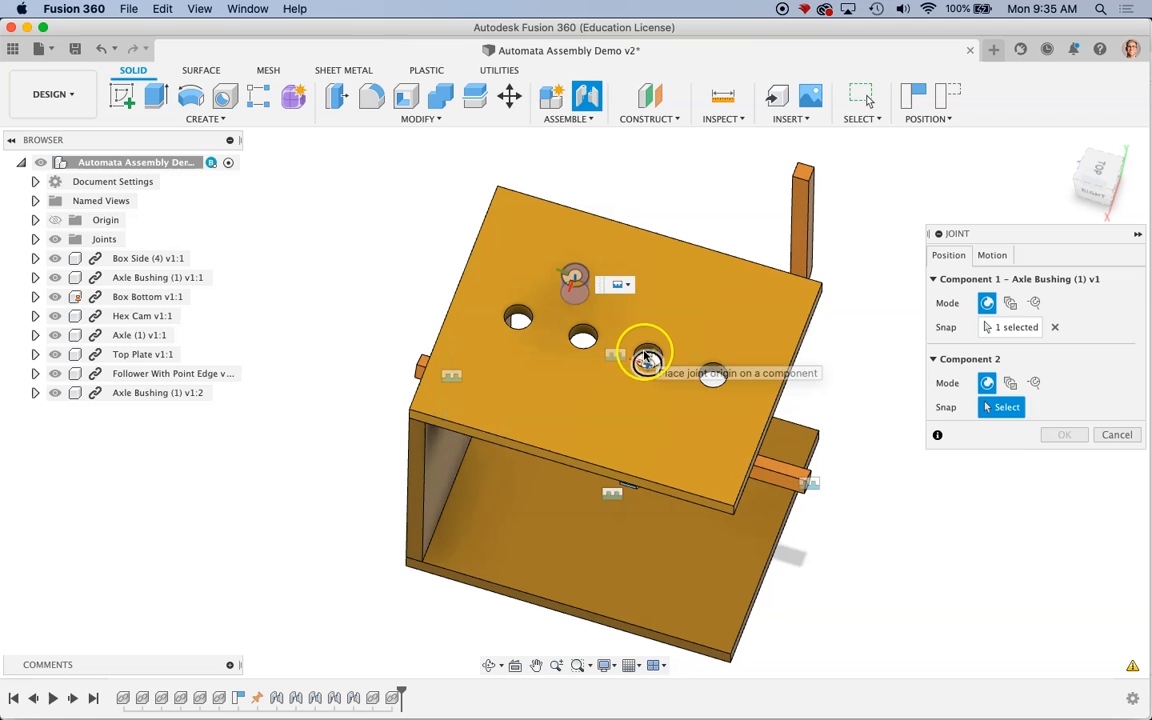
{"action": "left_click", "coordinate": [648, 376]}
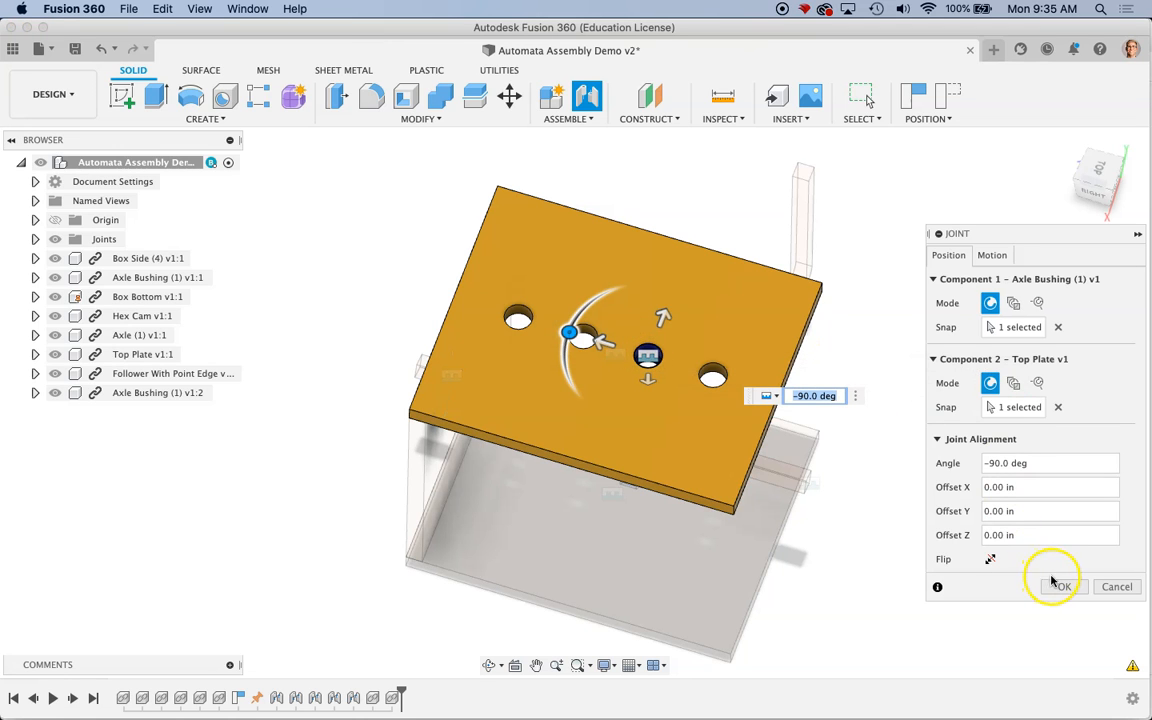
{"action": "left_click", "coordinate": [1062, 586]}
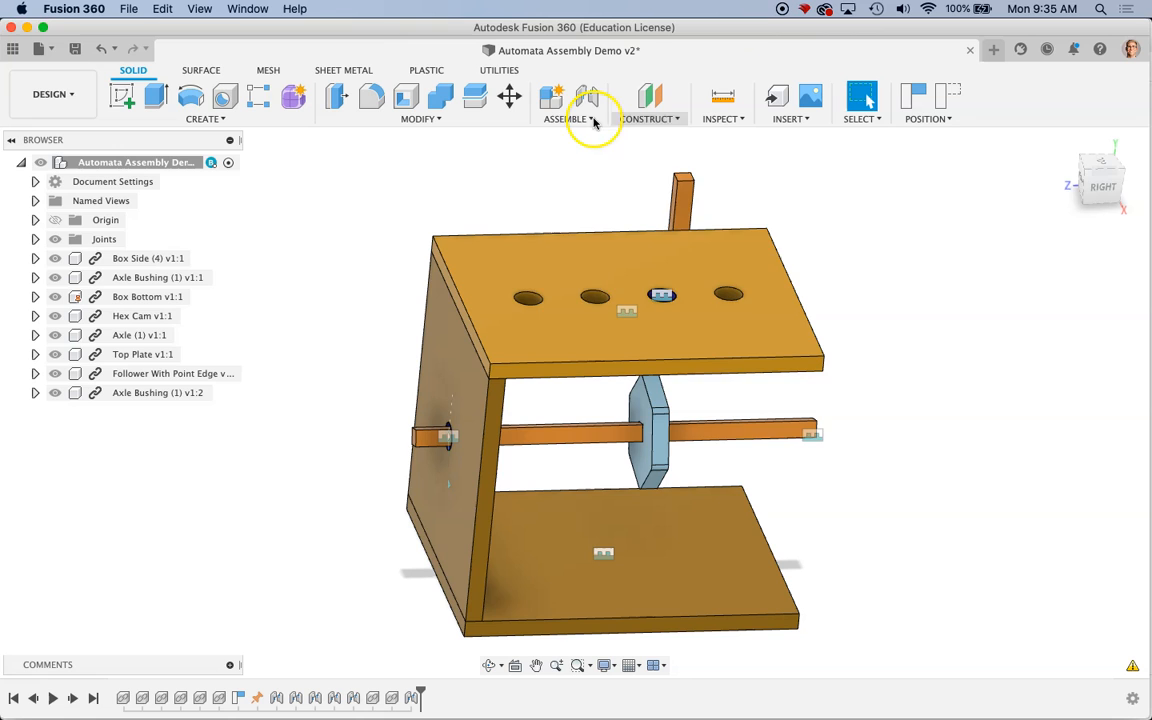
Create a Slider joint running the follower through the top bushing at 90 deg
{"action": "left_click", "coordinate": [588, 96]}
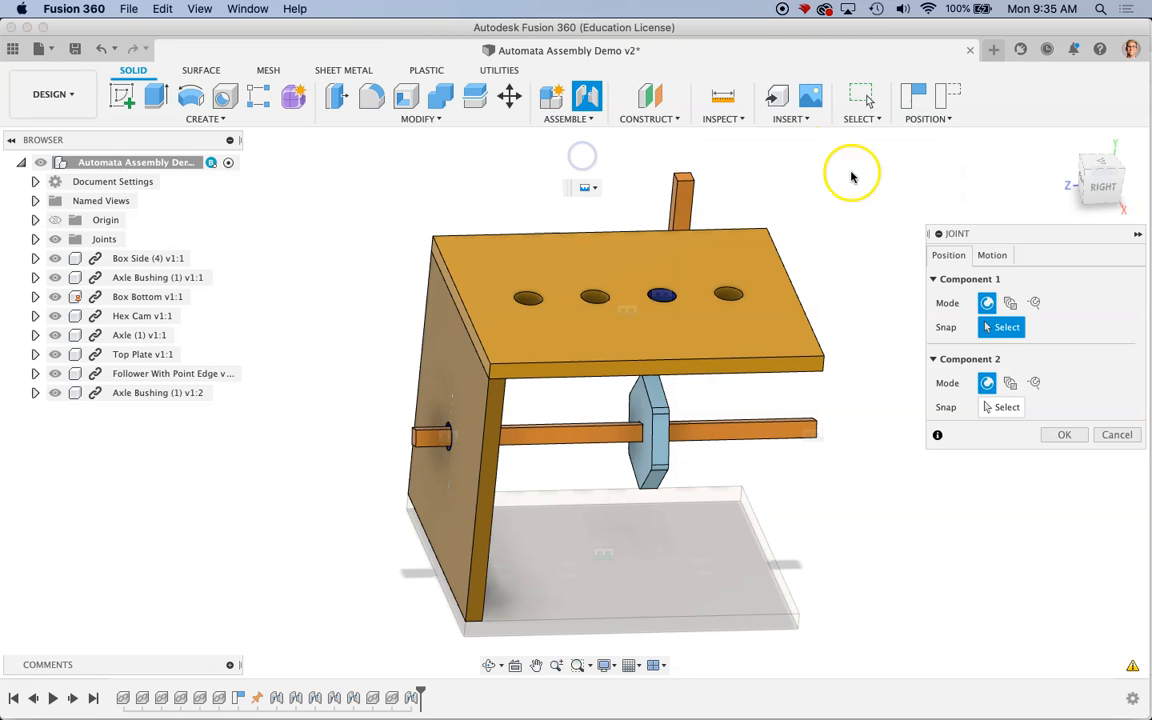
{"action": "left_click", "coordinate": [992, 256]}
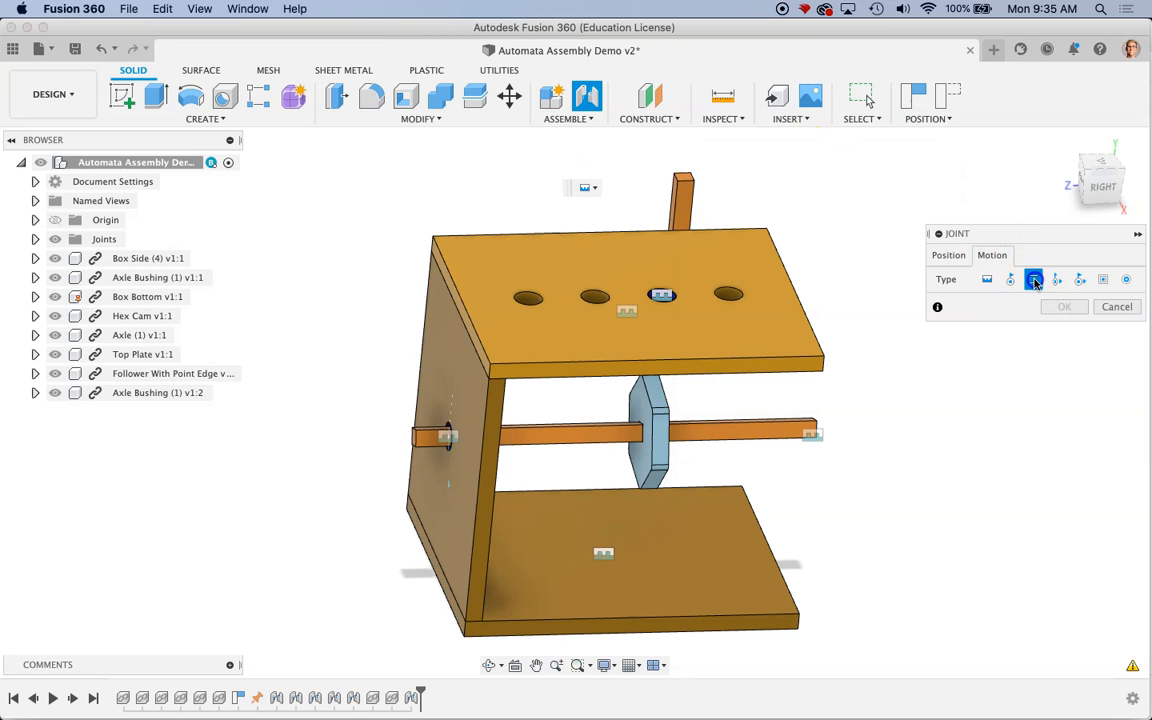
{"action": "left_click", "coordinate": [948, 256]}
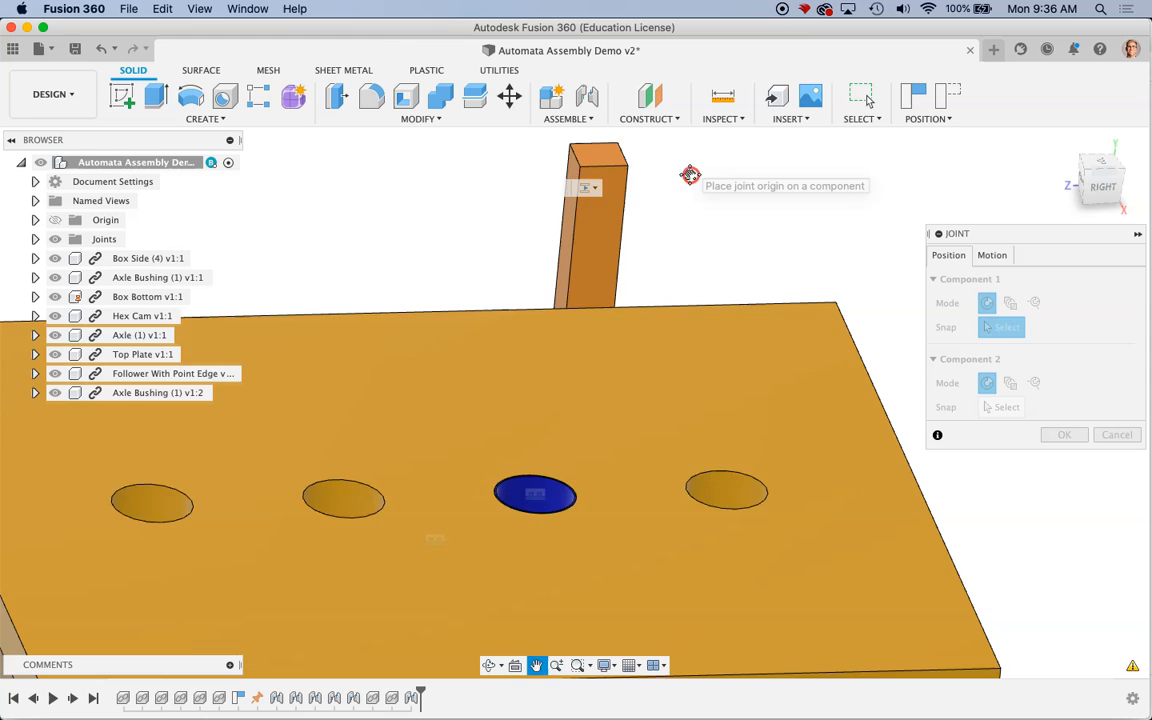
{"action": "left_click", "coordinate": [594, 234]}
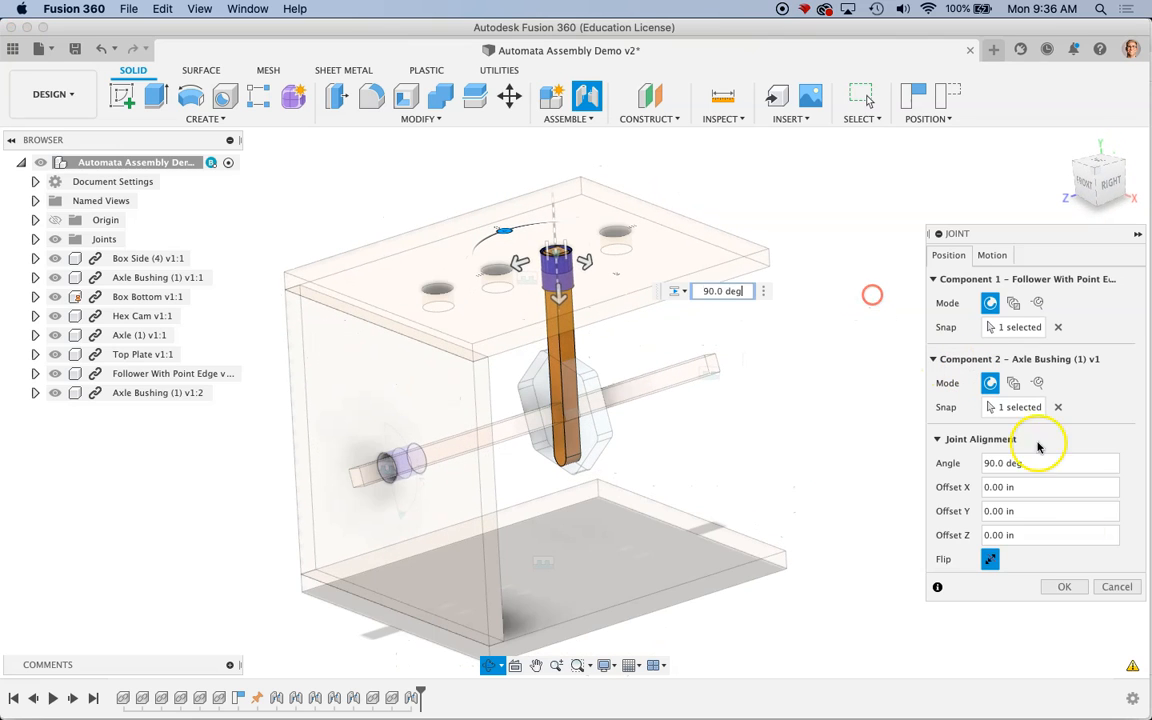
{"action": "mouse_move", "coordinate": [1092, 600]}
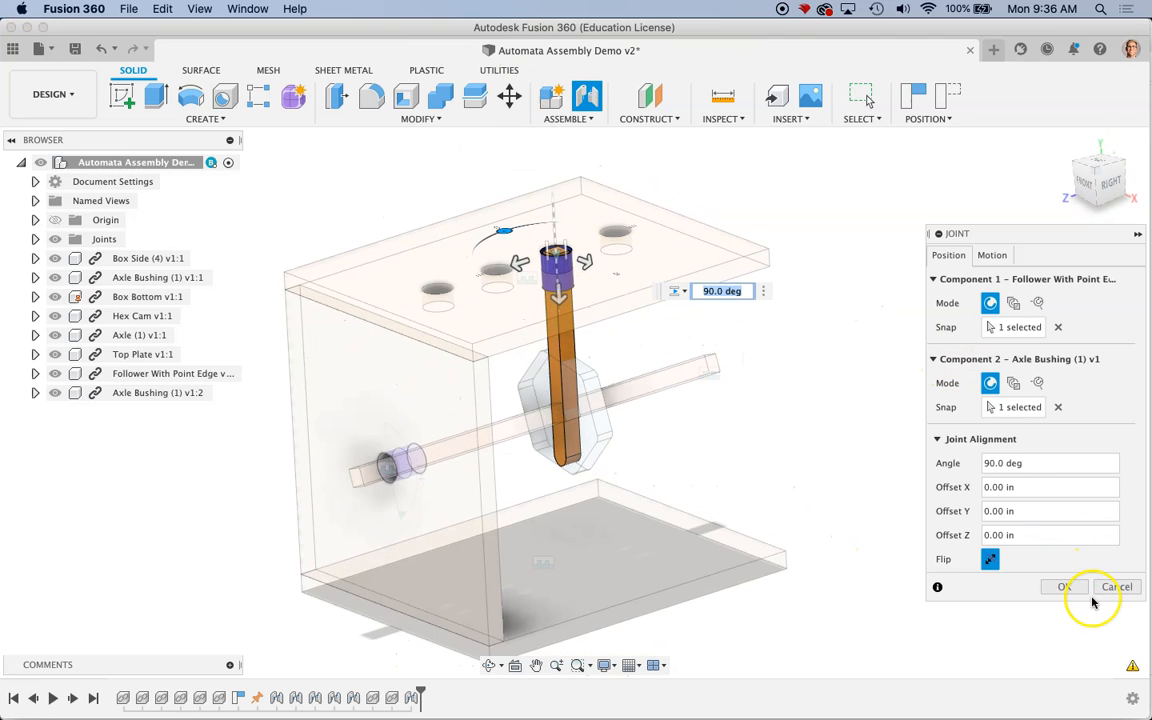
{"action": "left_click", "coordinate": [1064, 588]}
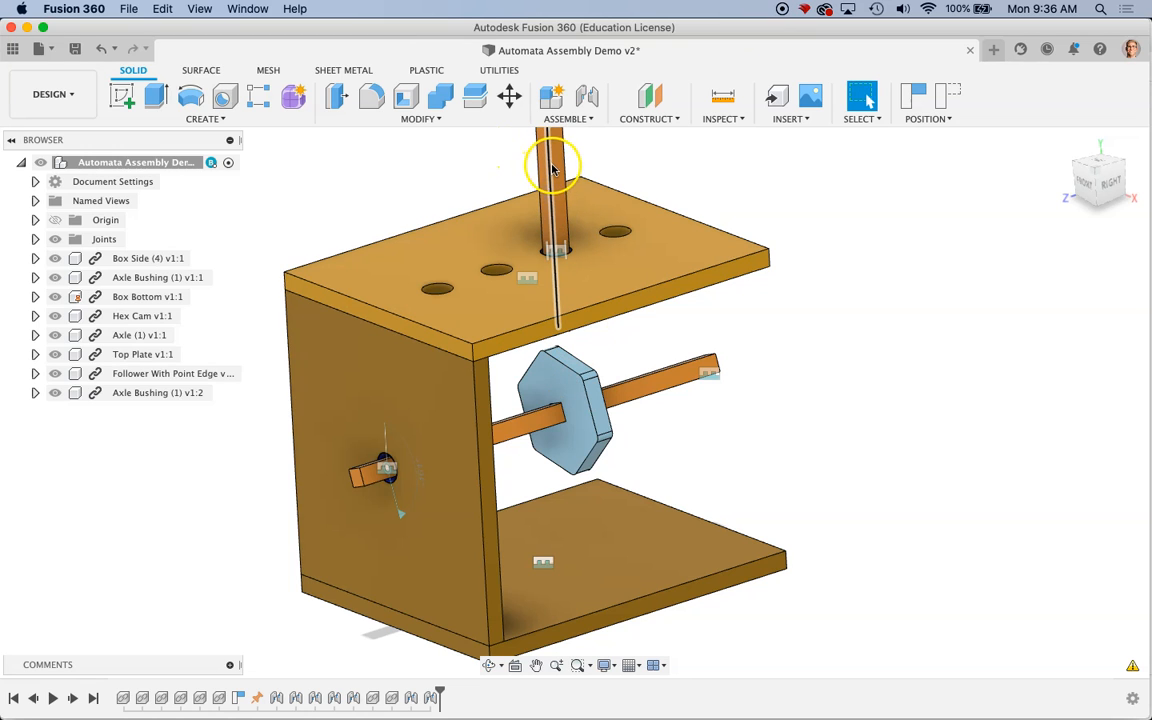
{"action": "left_click", "coordinate": [552, 180]}
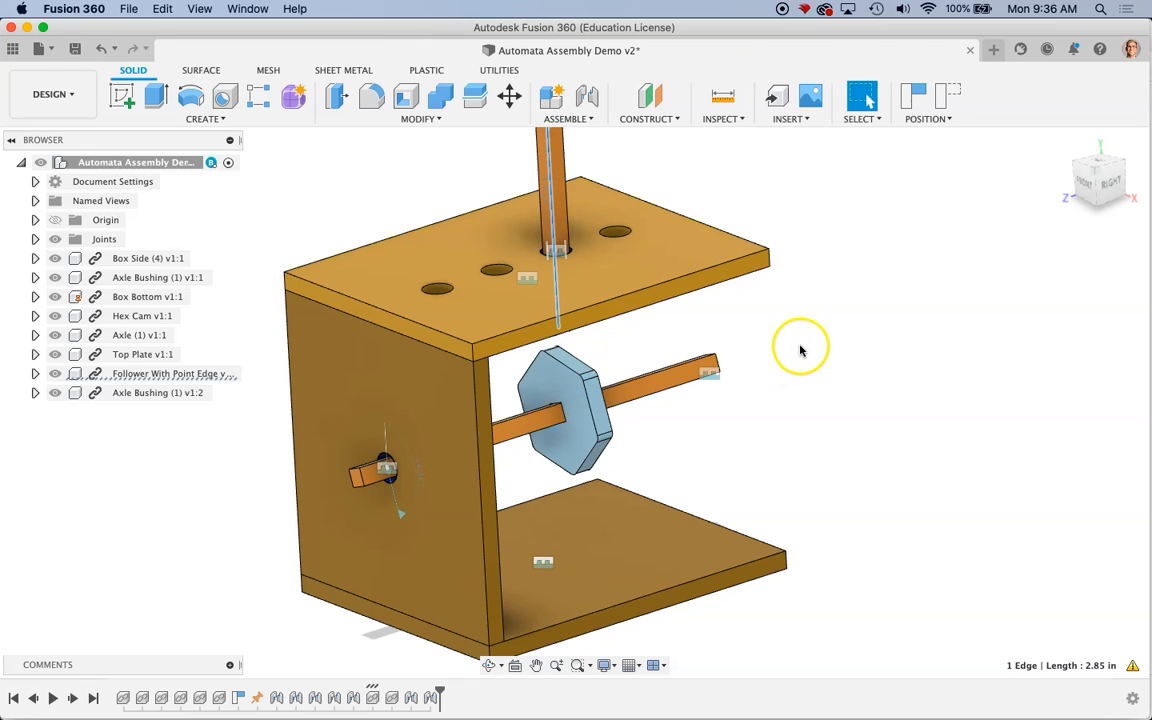
{"action": "mouse_move", "coordinate": [88, 630]}
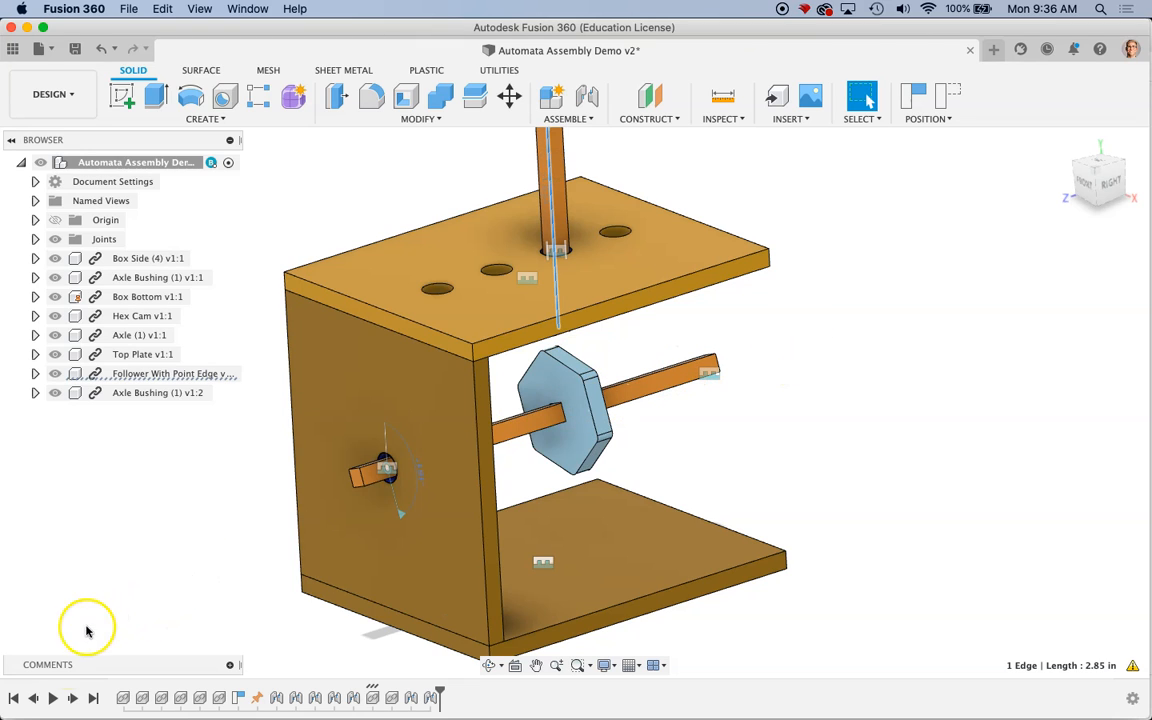